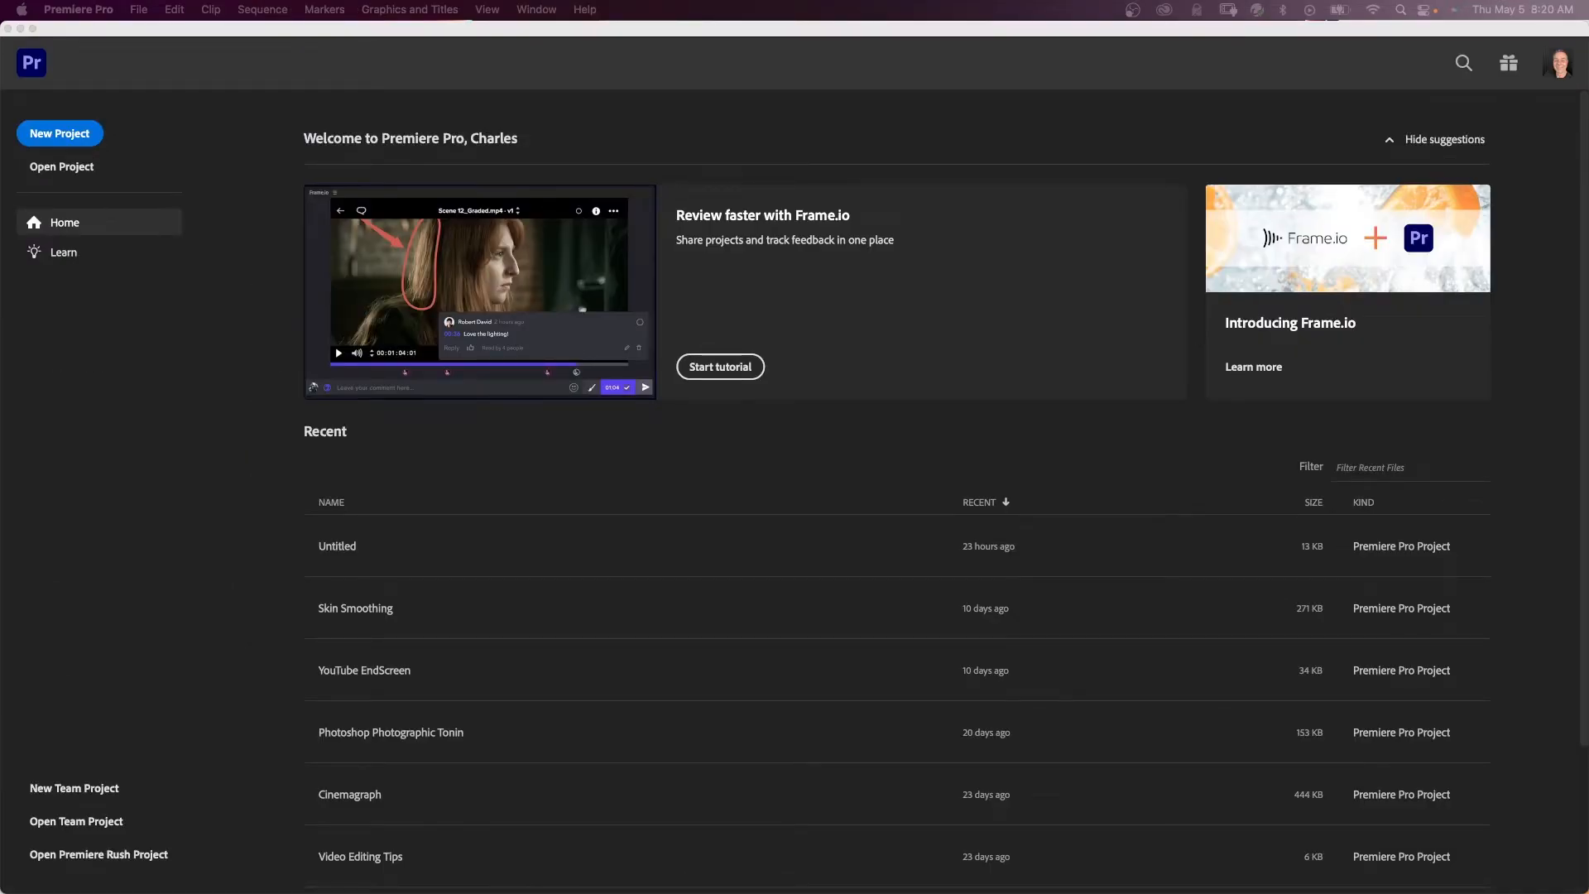
Start a new project from the Home screen.
{"action": "left_click", "coordinate": [59, 133]}
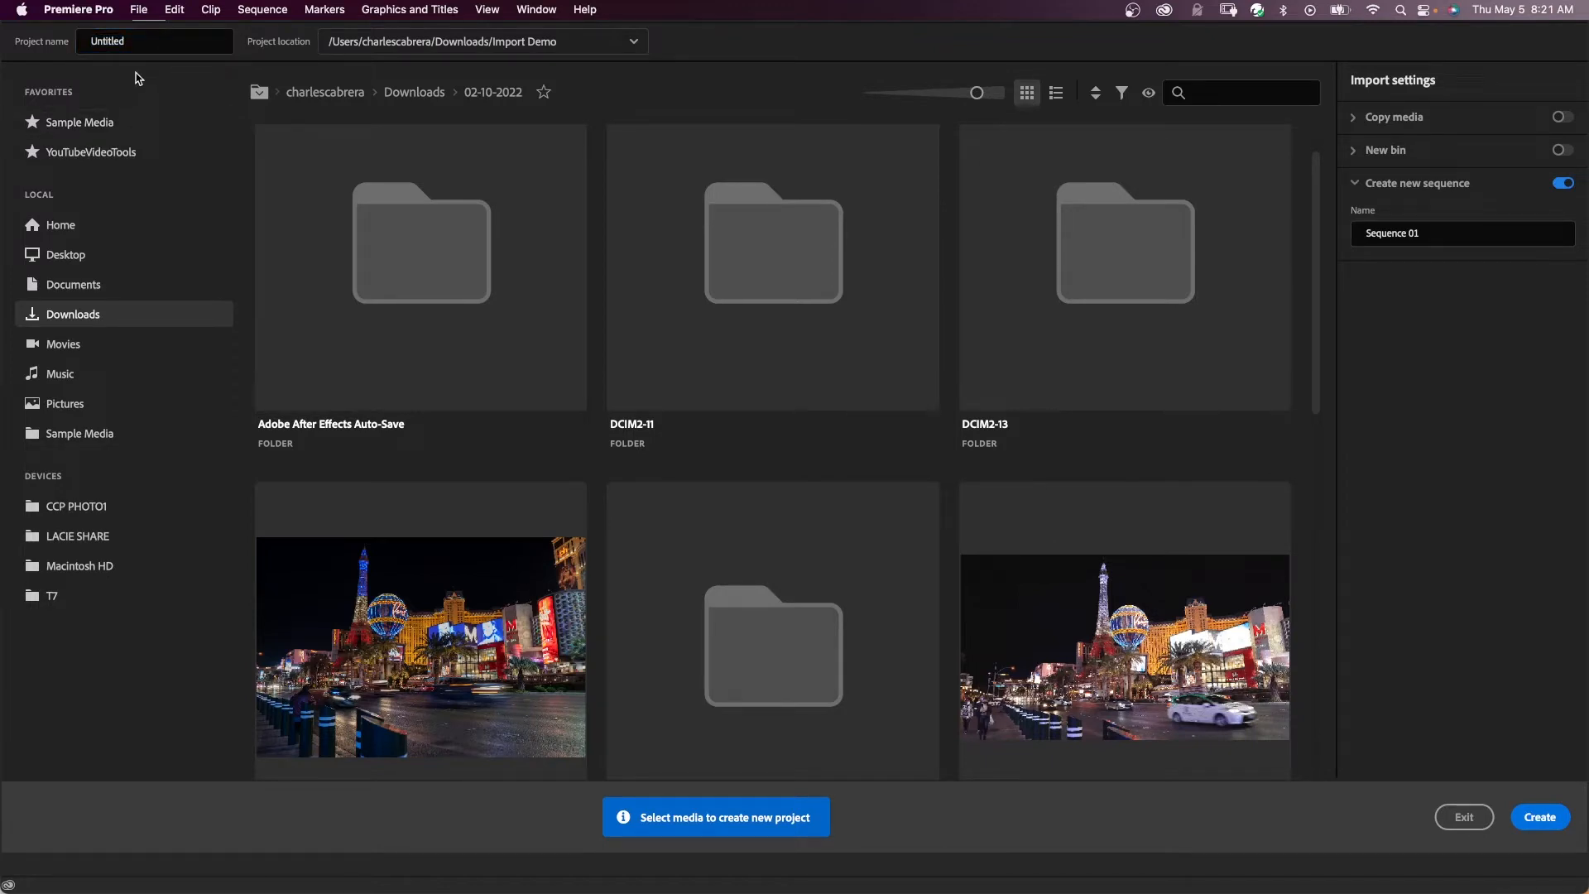
Name the project 'Input Demo'.
{"action": "left_click", "coordinate": [153, 41]}
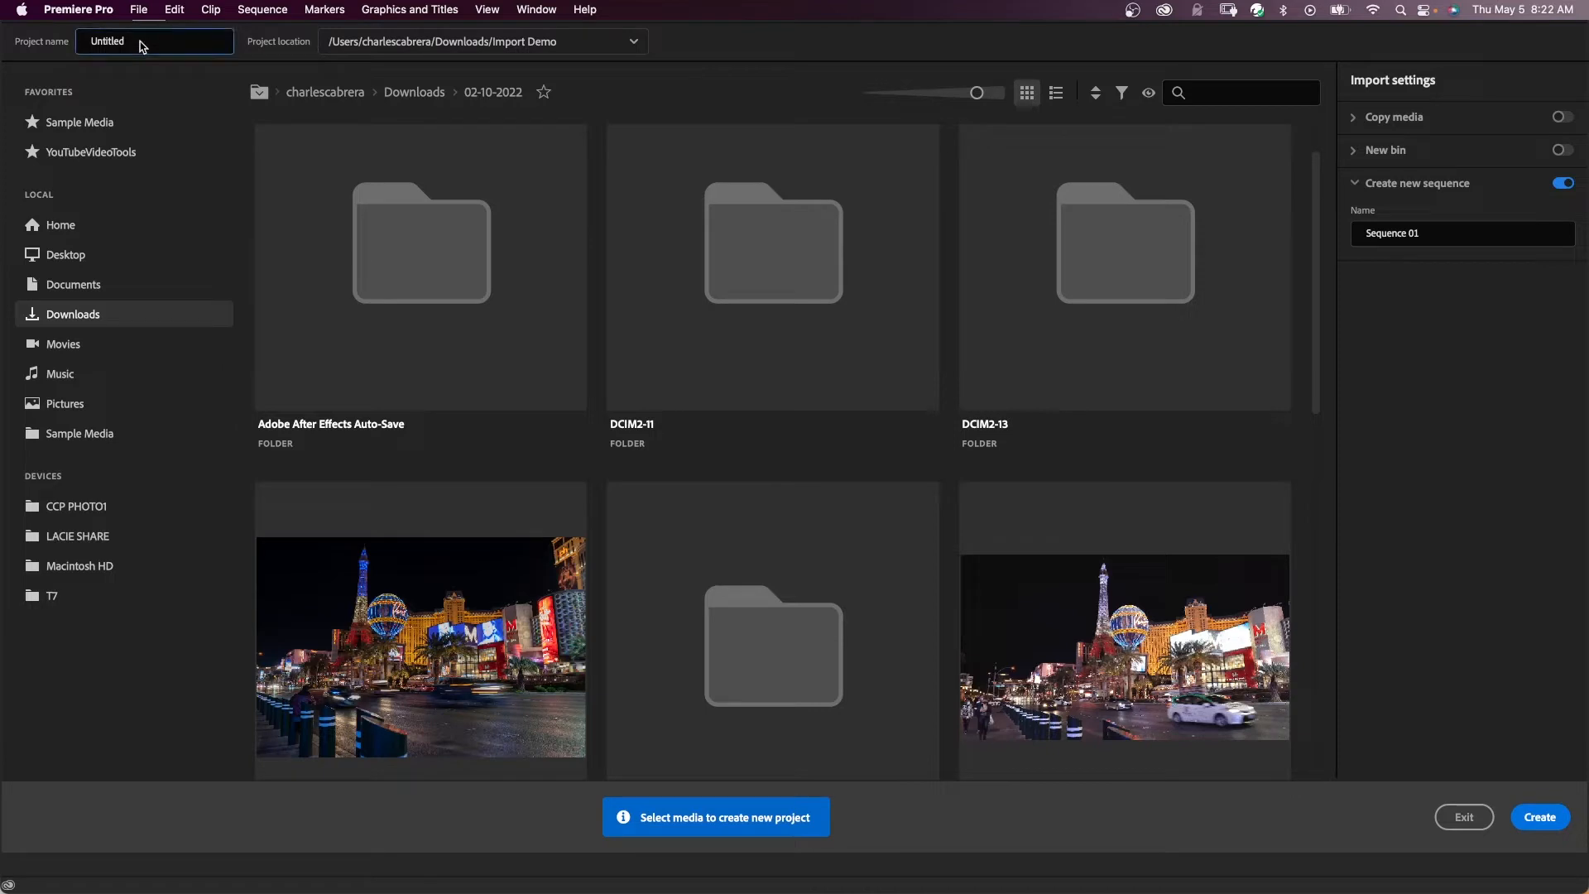
{"action": "type", "text": "Input De"}
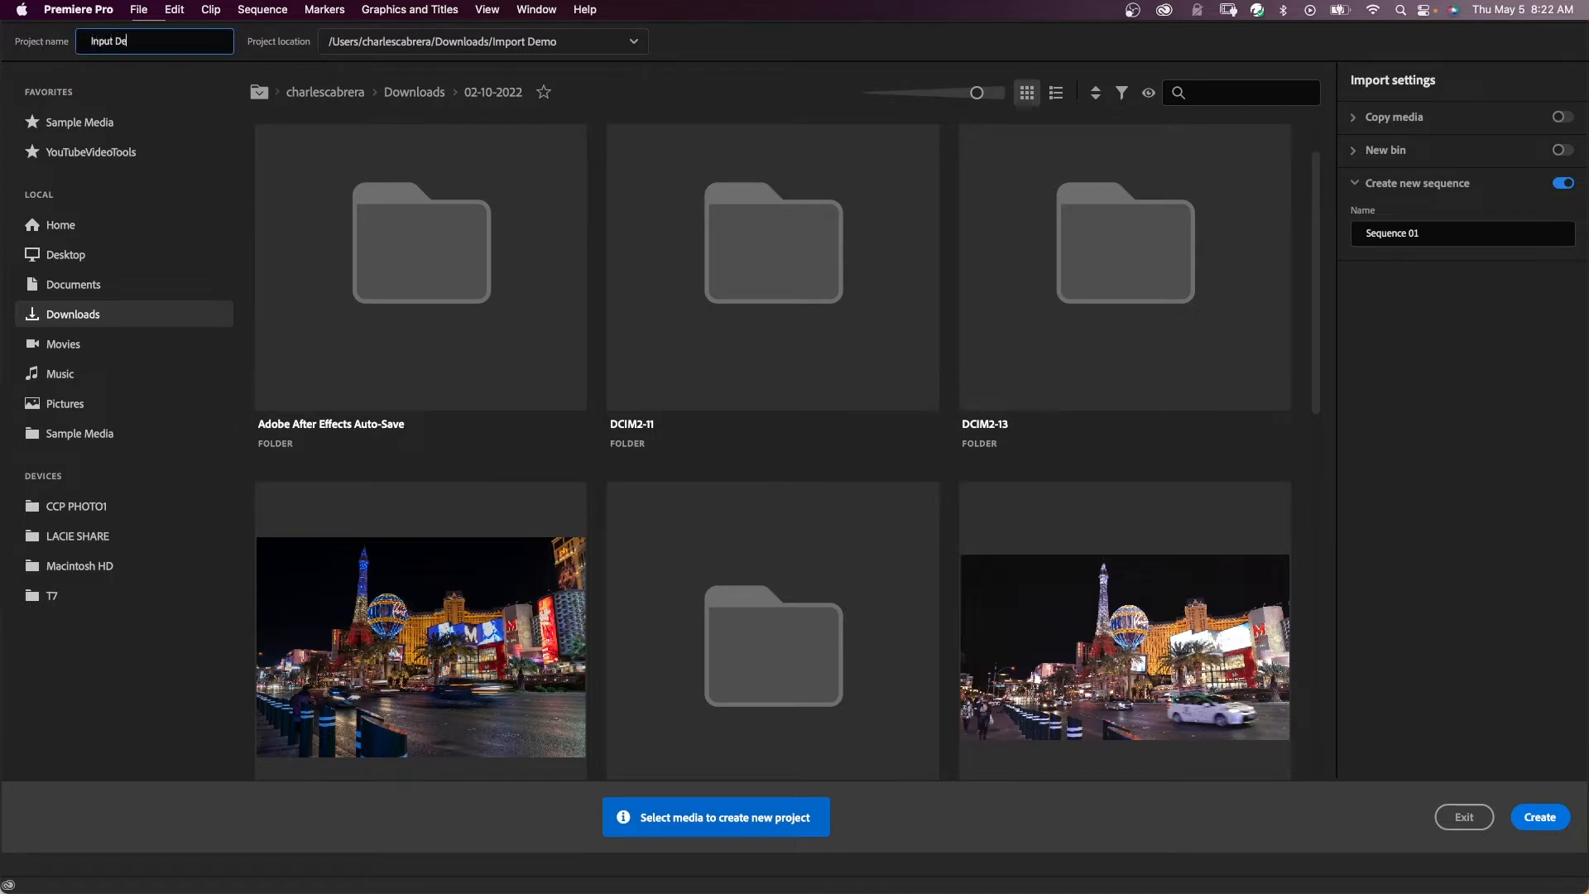
{"action": "left_click", "coordinate": [632, 41]}
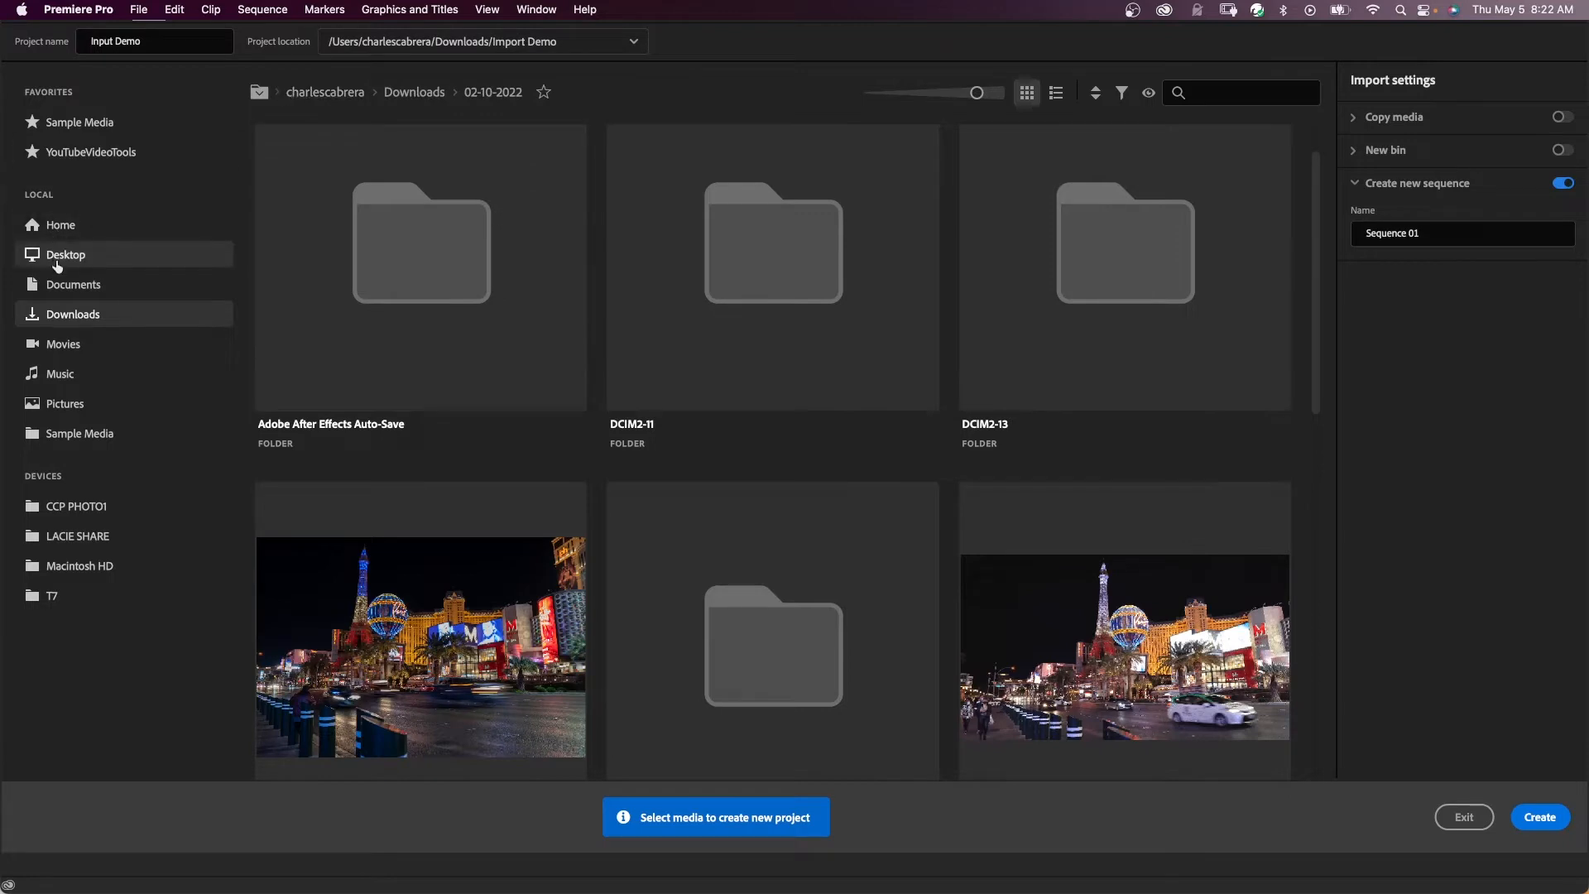
{"action": "mouse_move", "coordinate": [72, 313]}
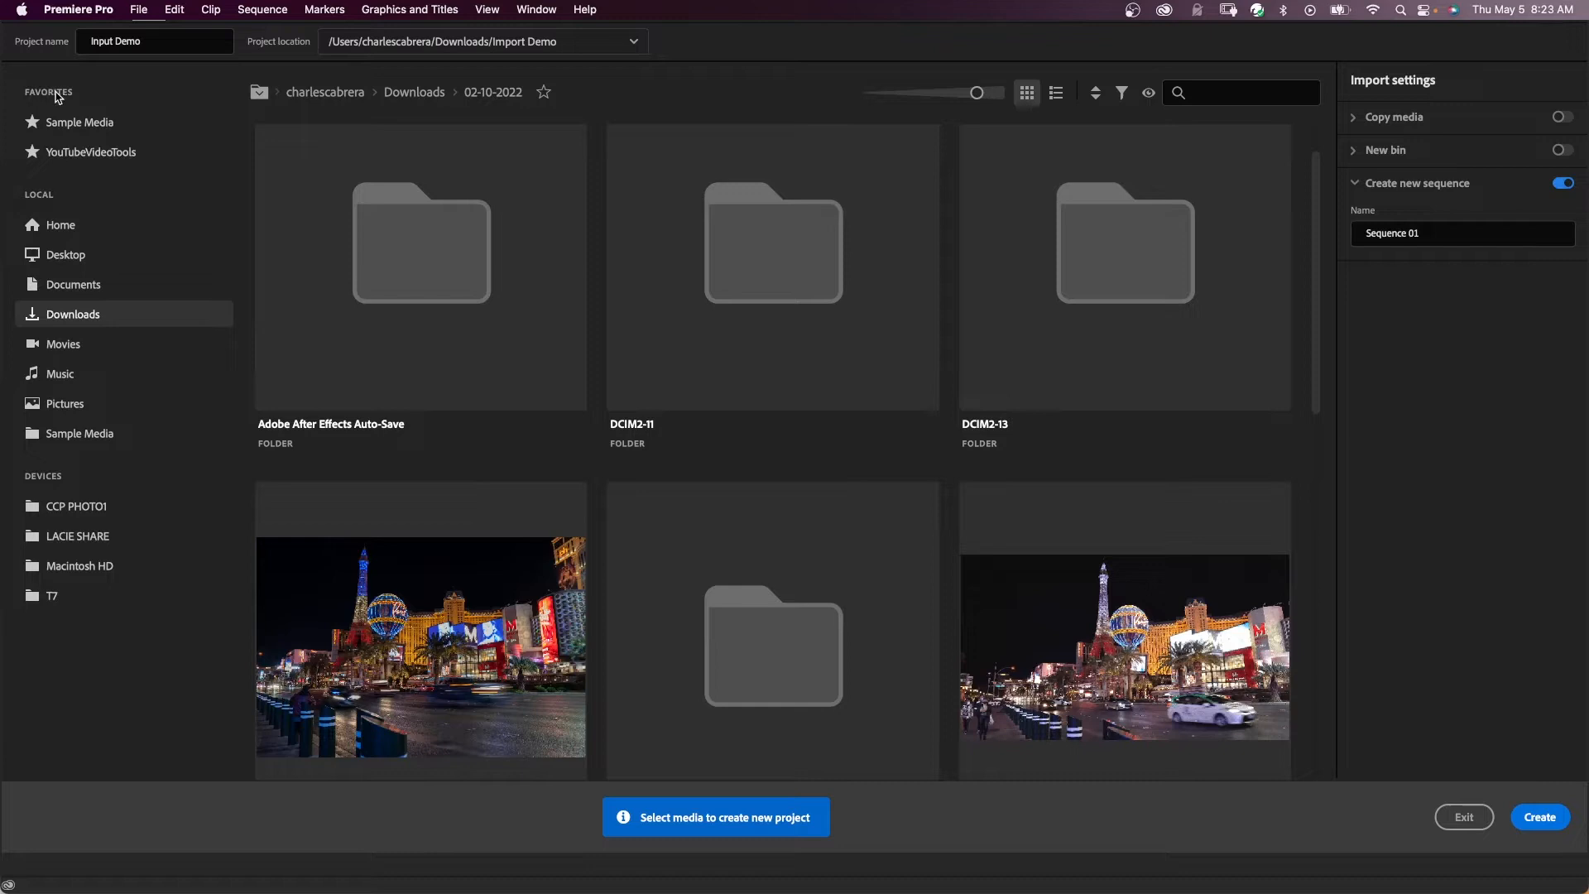
Add the 02-10-2022 folder to favorites and open it from the favorites list.
{"action": "left_click", "coordinate": [80, 121]}
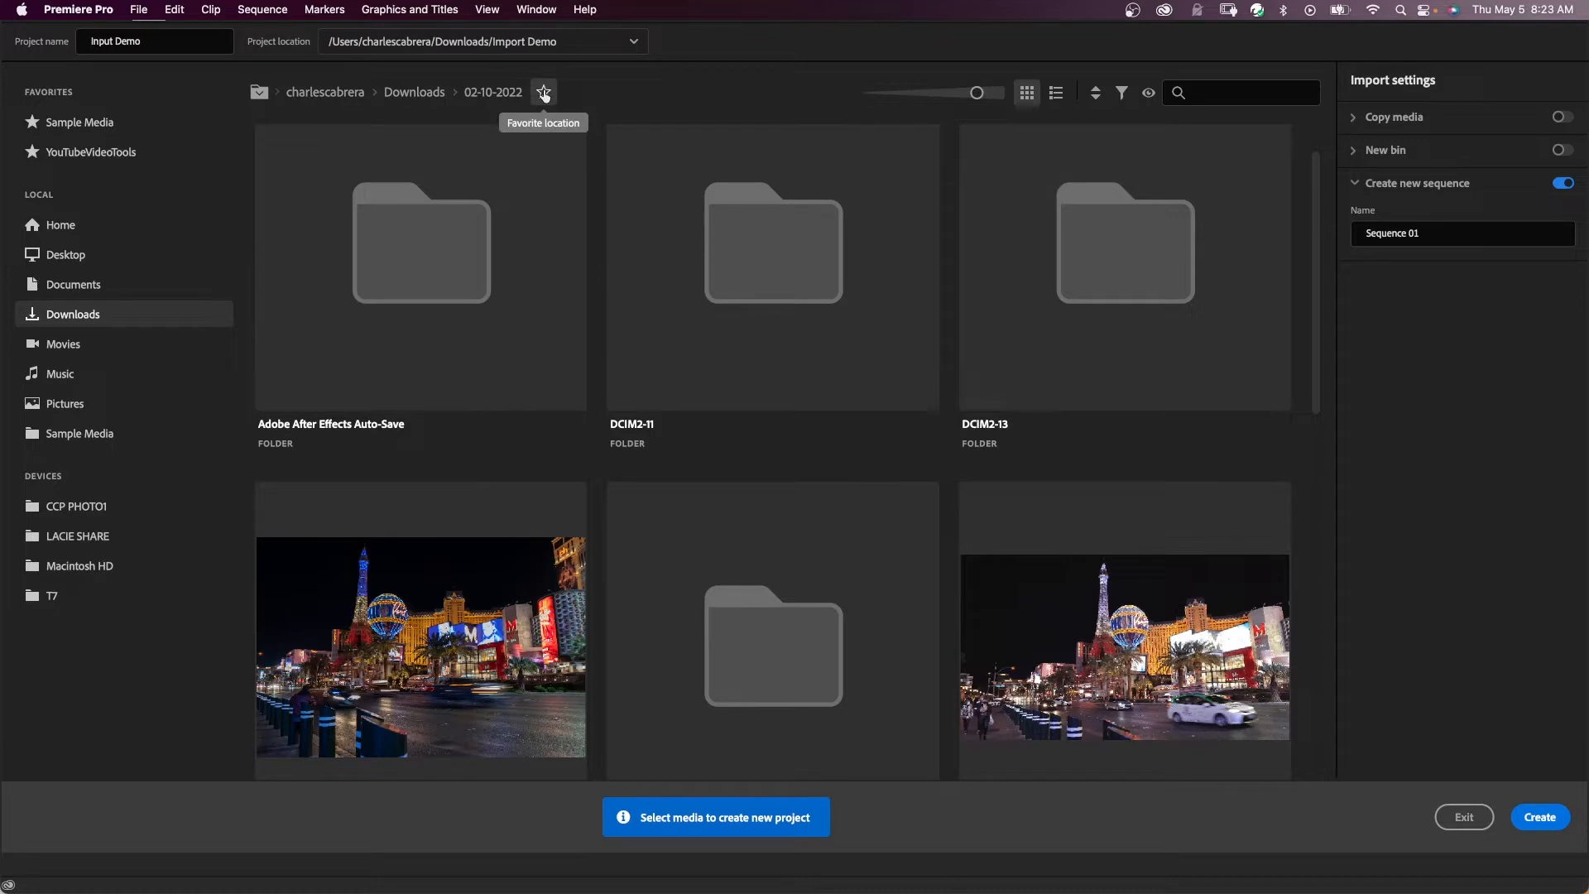
{"action": "left_click", "coordinate": [543, 92]}
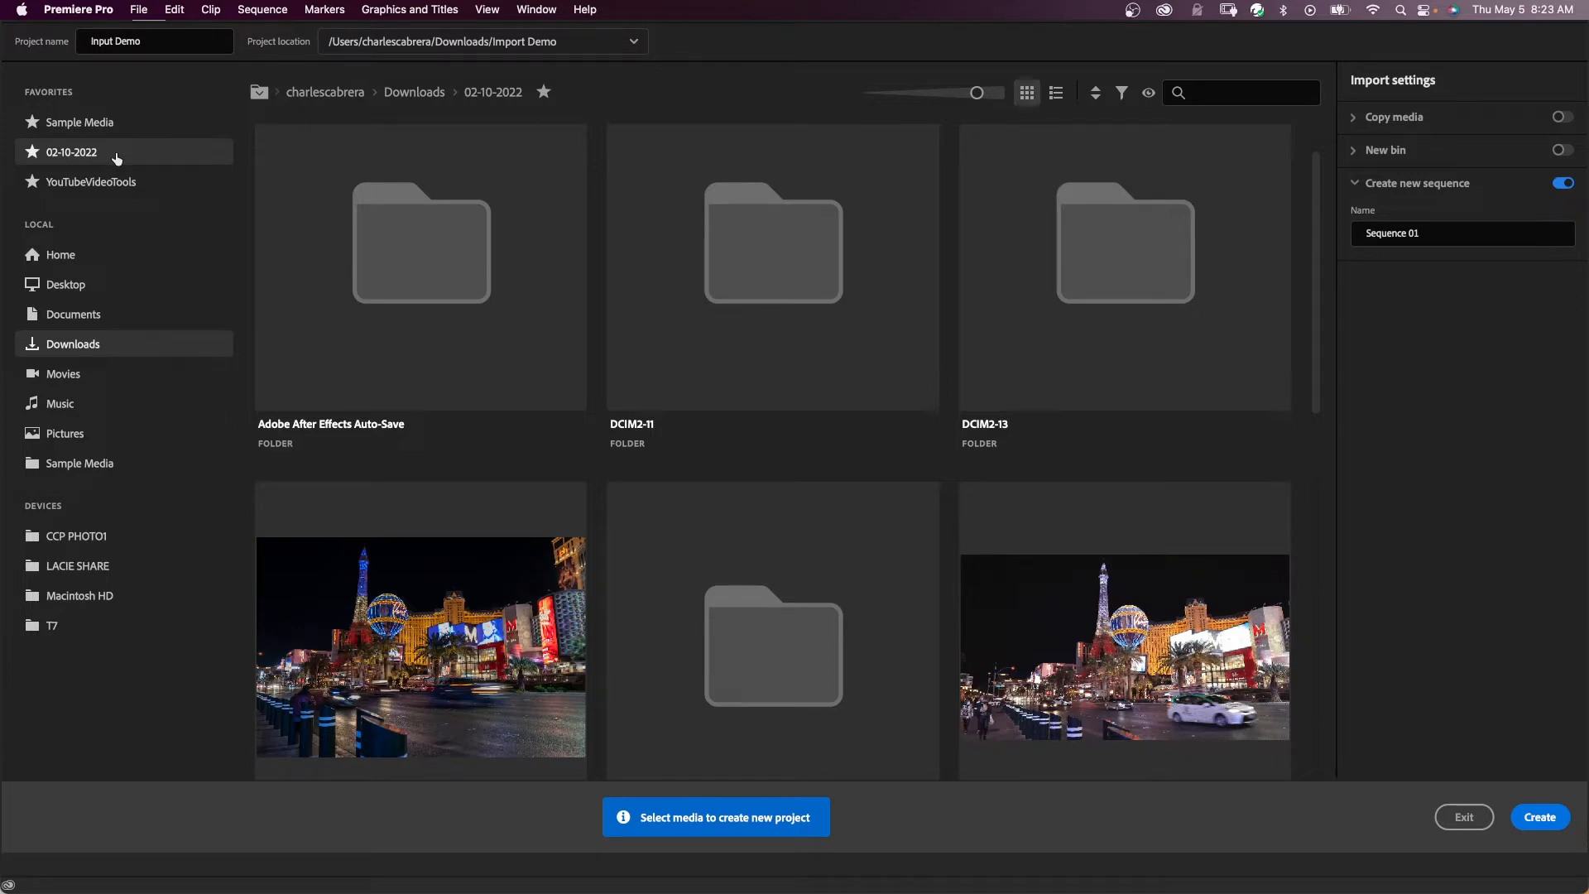
{"action": "left_click", "coordinate": [77, 121]}
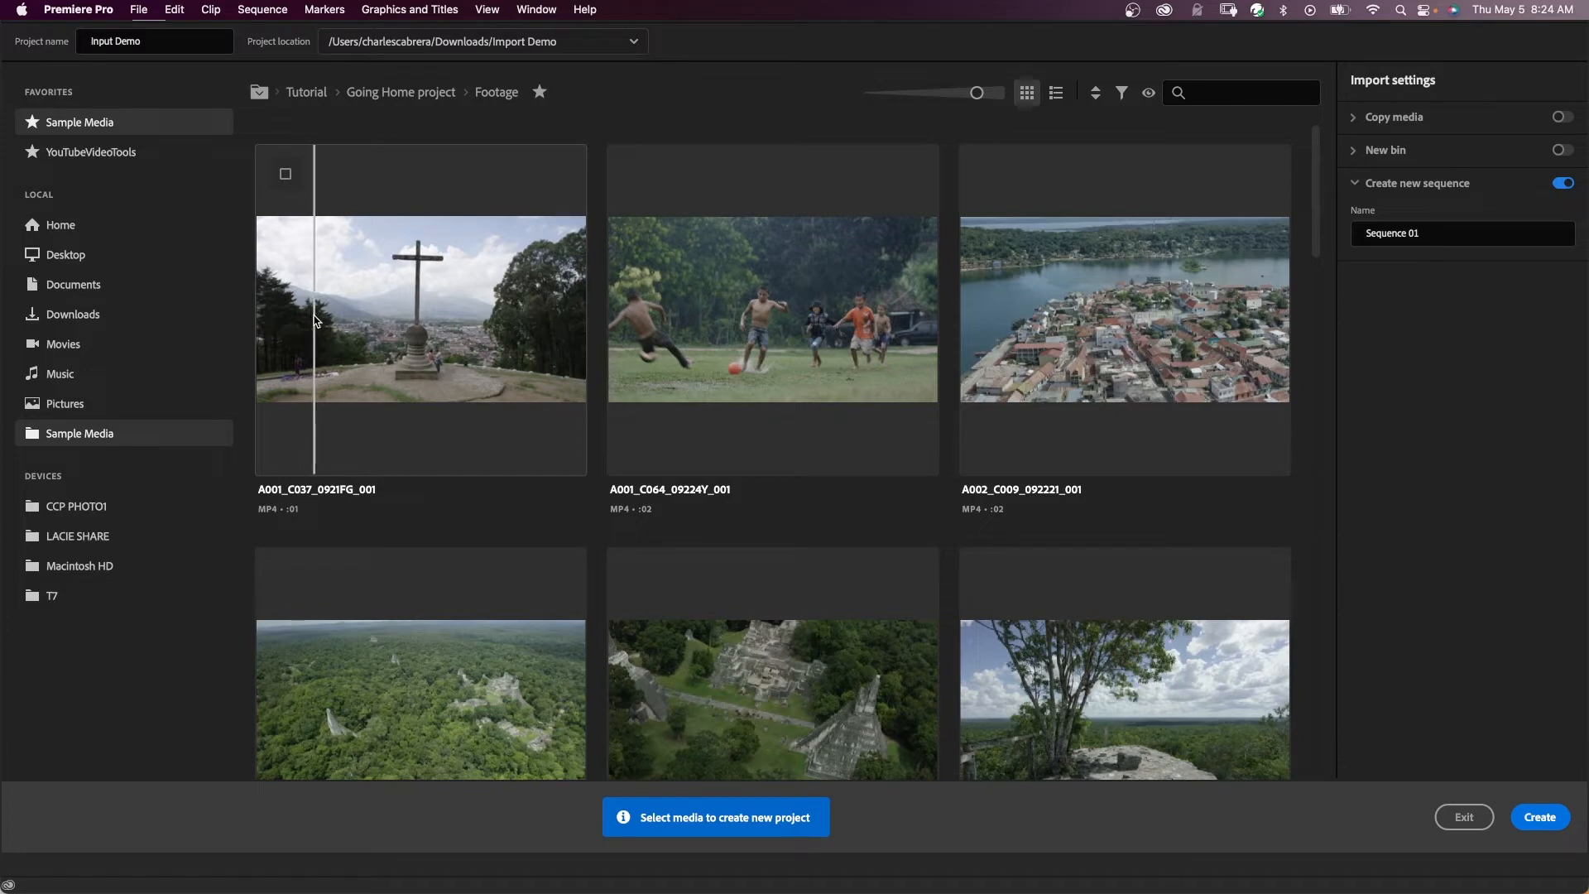
{"action": "mouse_move", "coordinate": [407, 323]}
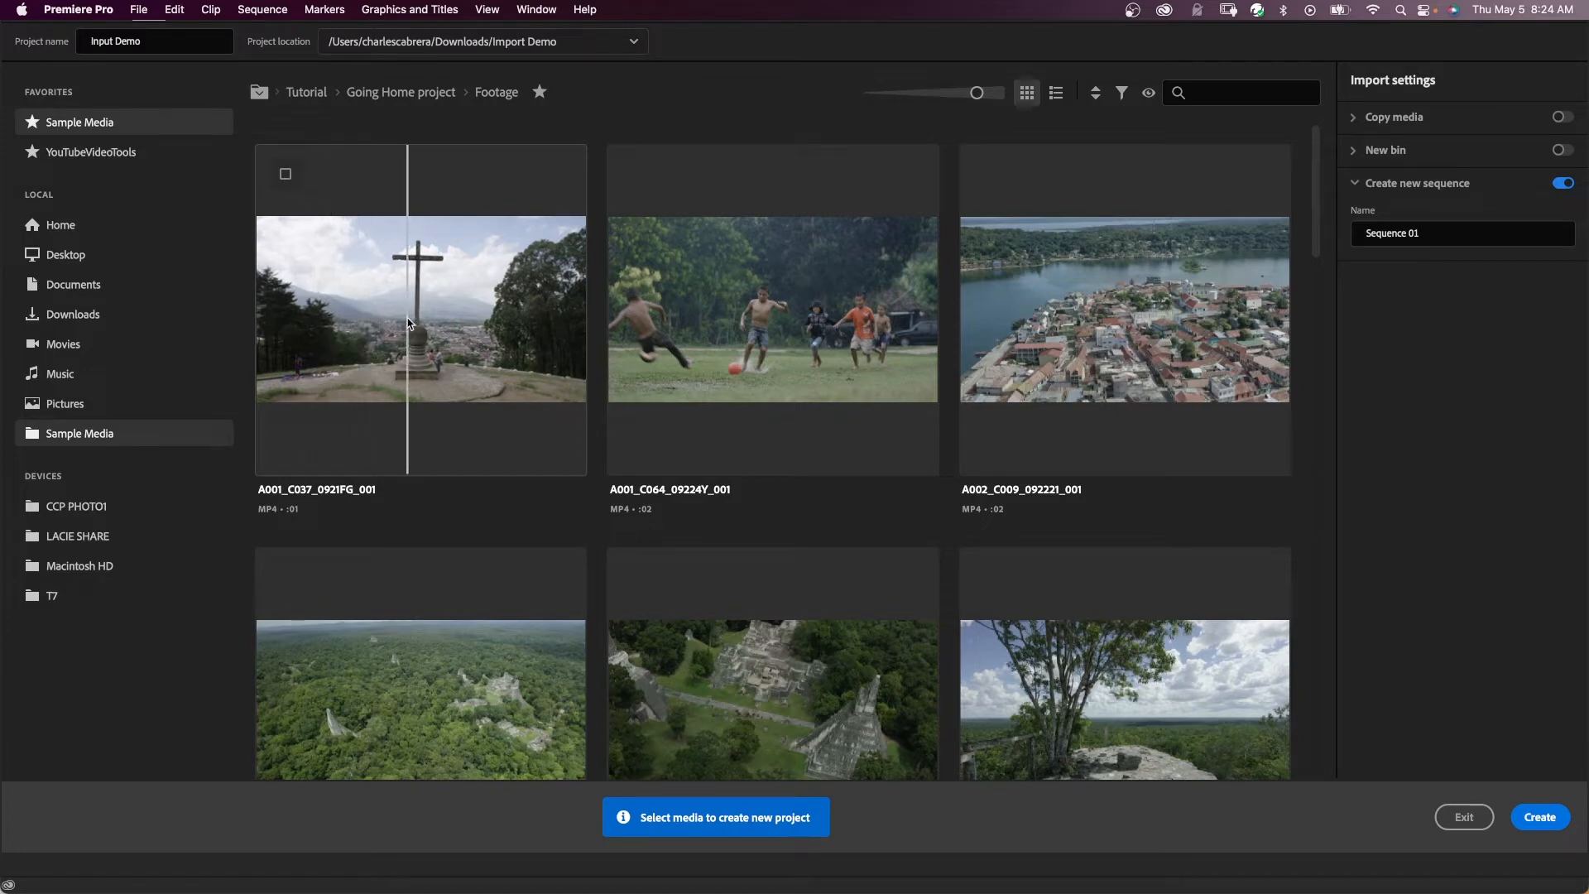
{"action": "mouse_move", "coordinate": [794, 333]}
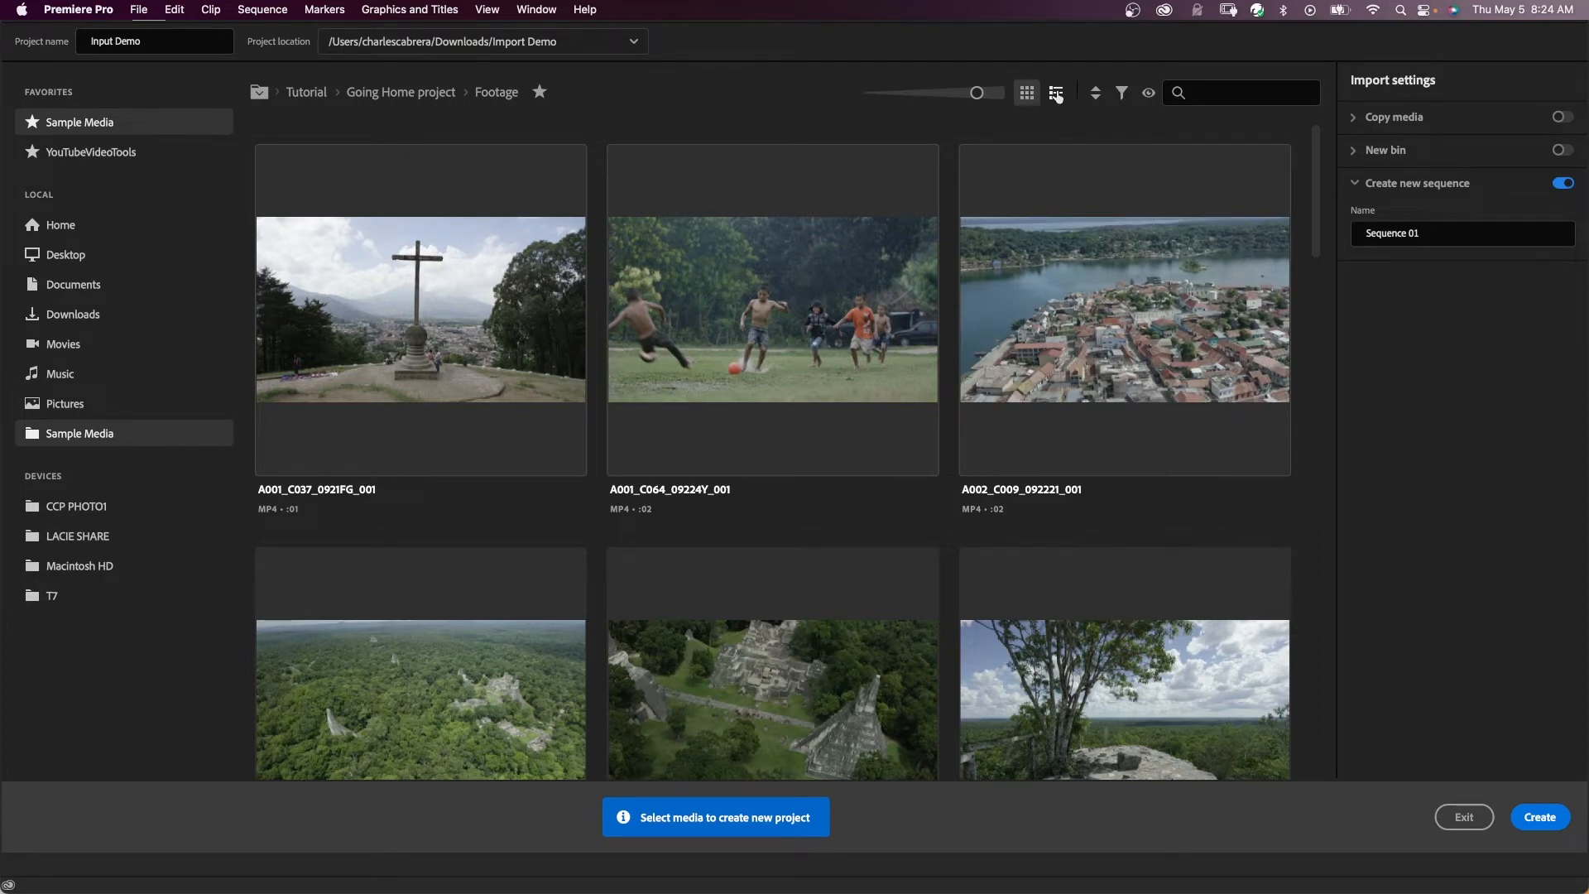
Show Footage clips as a resized thumbnail grid, filtered to All Supported Files.
{"action": "left_click", "coordinate": [1025, 92]}
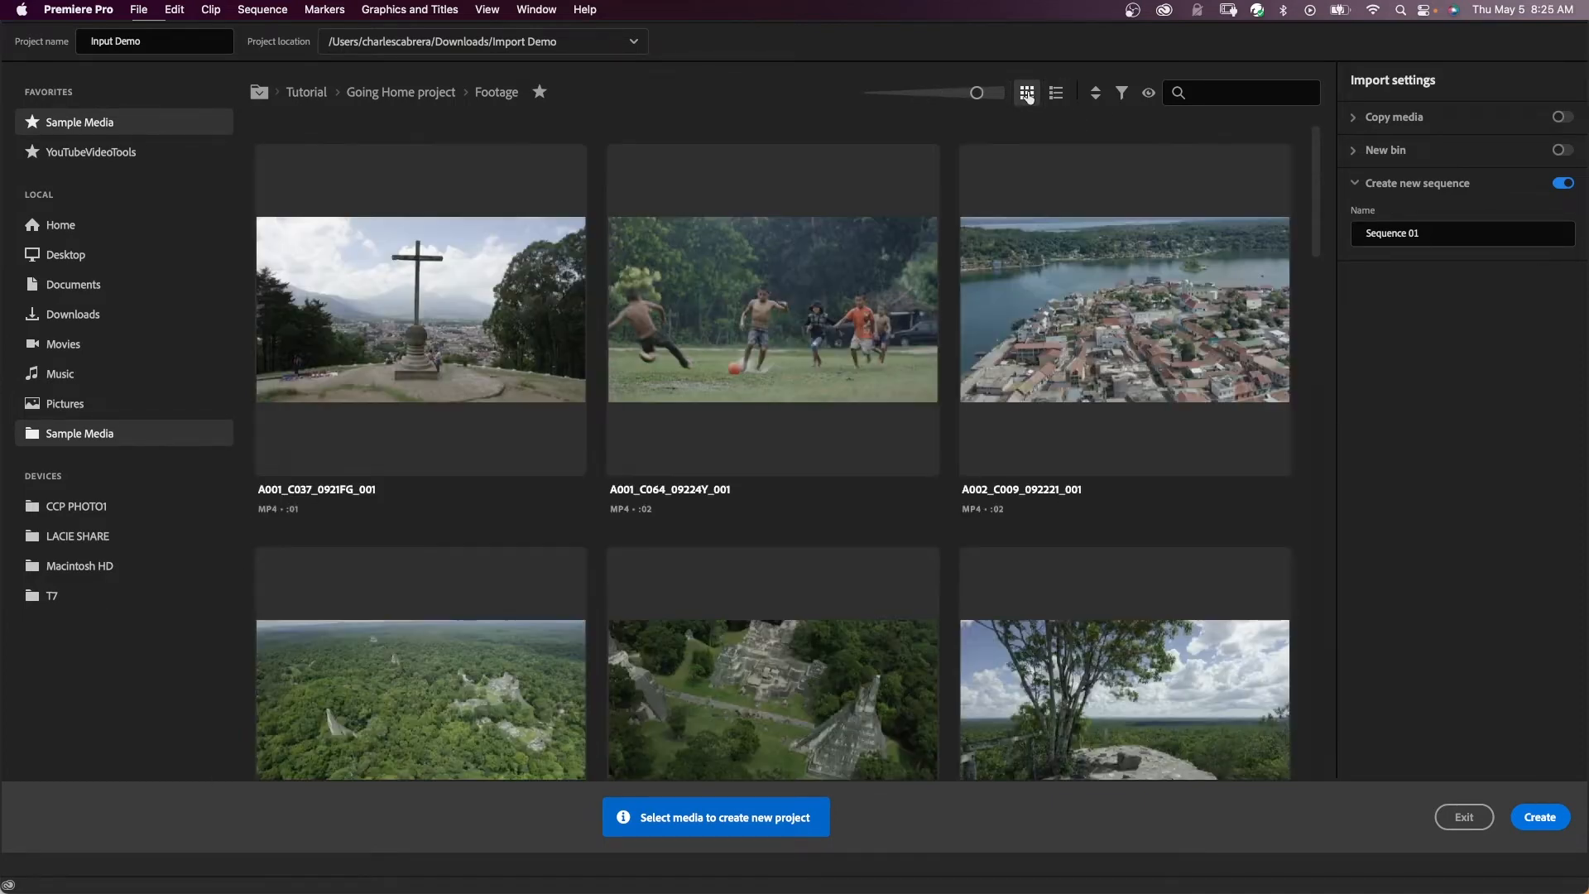
{"action": "mouse_move", "coordinate": [976, 94]}
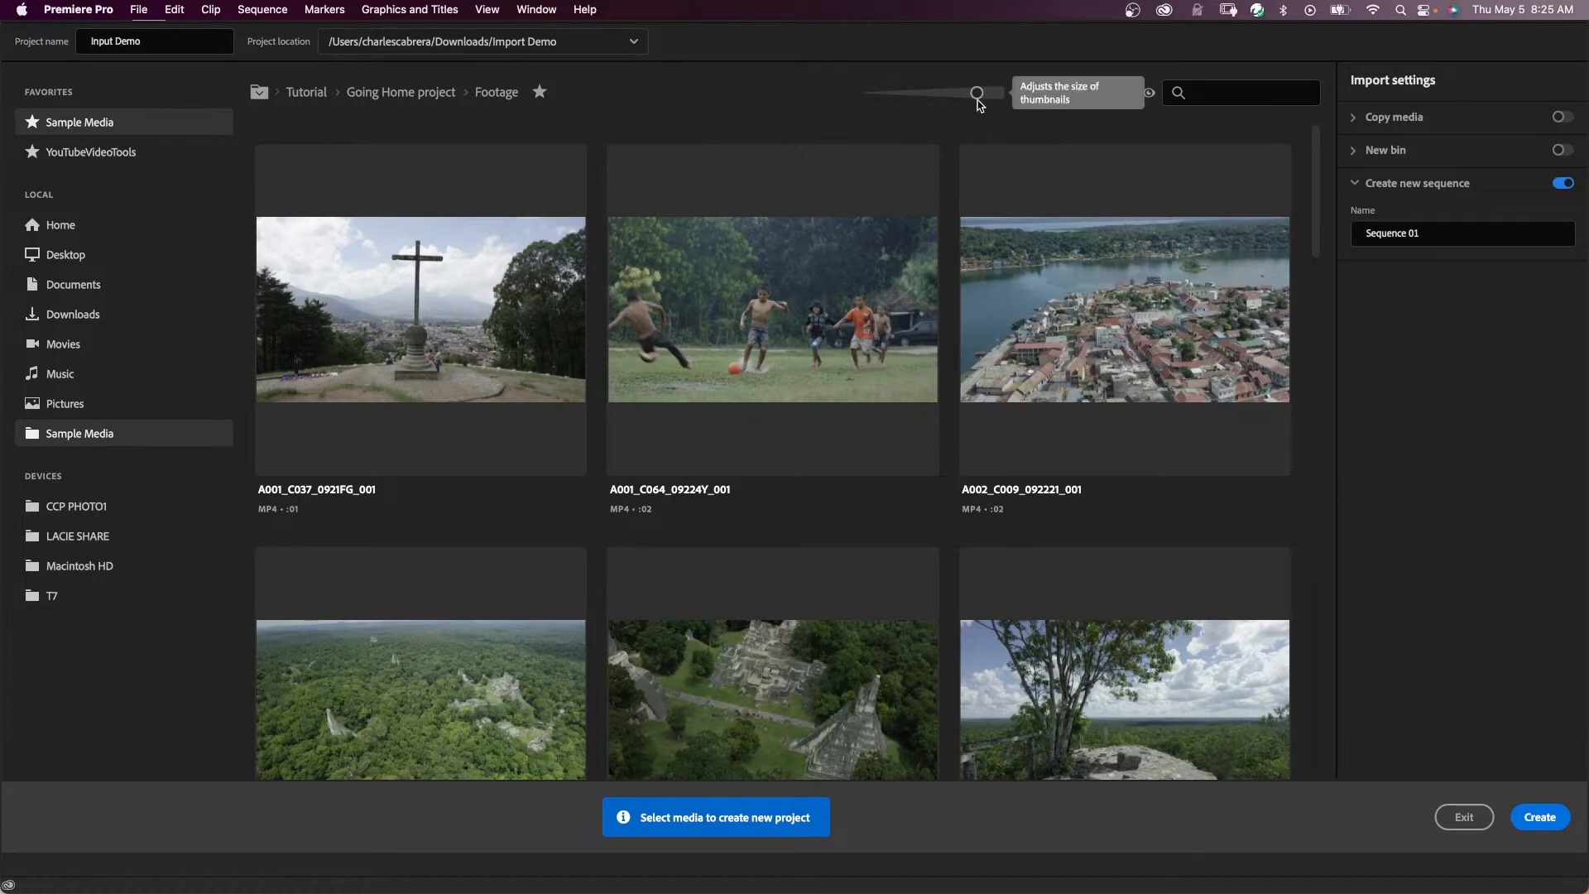
{"action": "left_click_drag", "start_coordinate": [978, 94], "coordinate": [948, 94]}
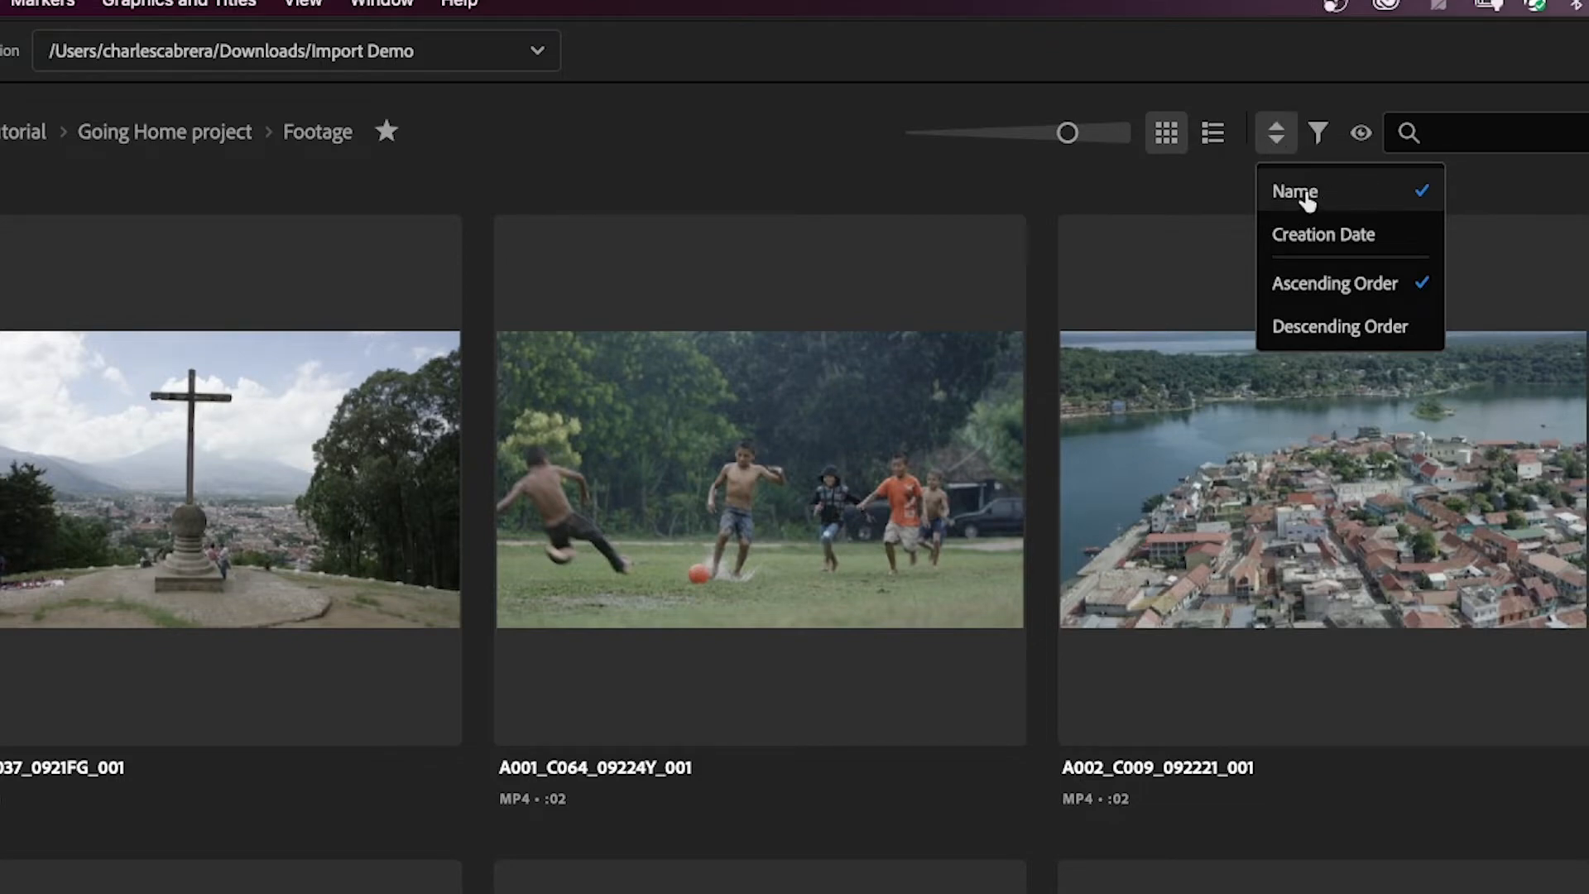
{"action": "mouse_move", "coordinate": [1322, 234]}
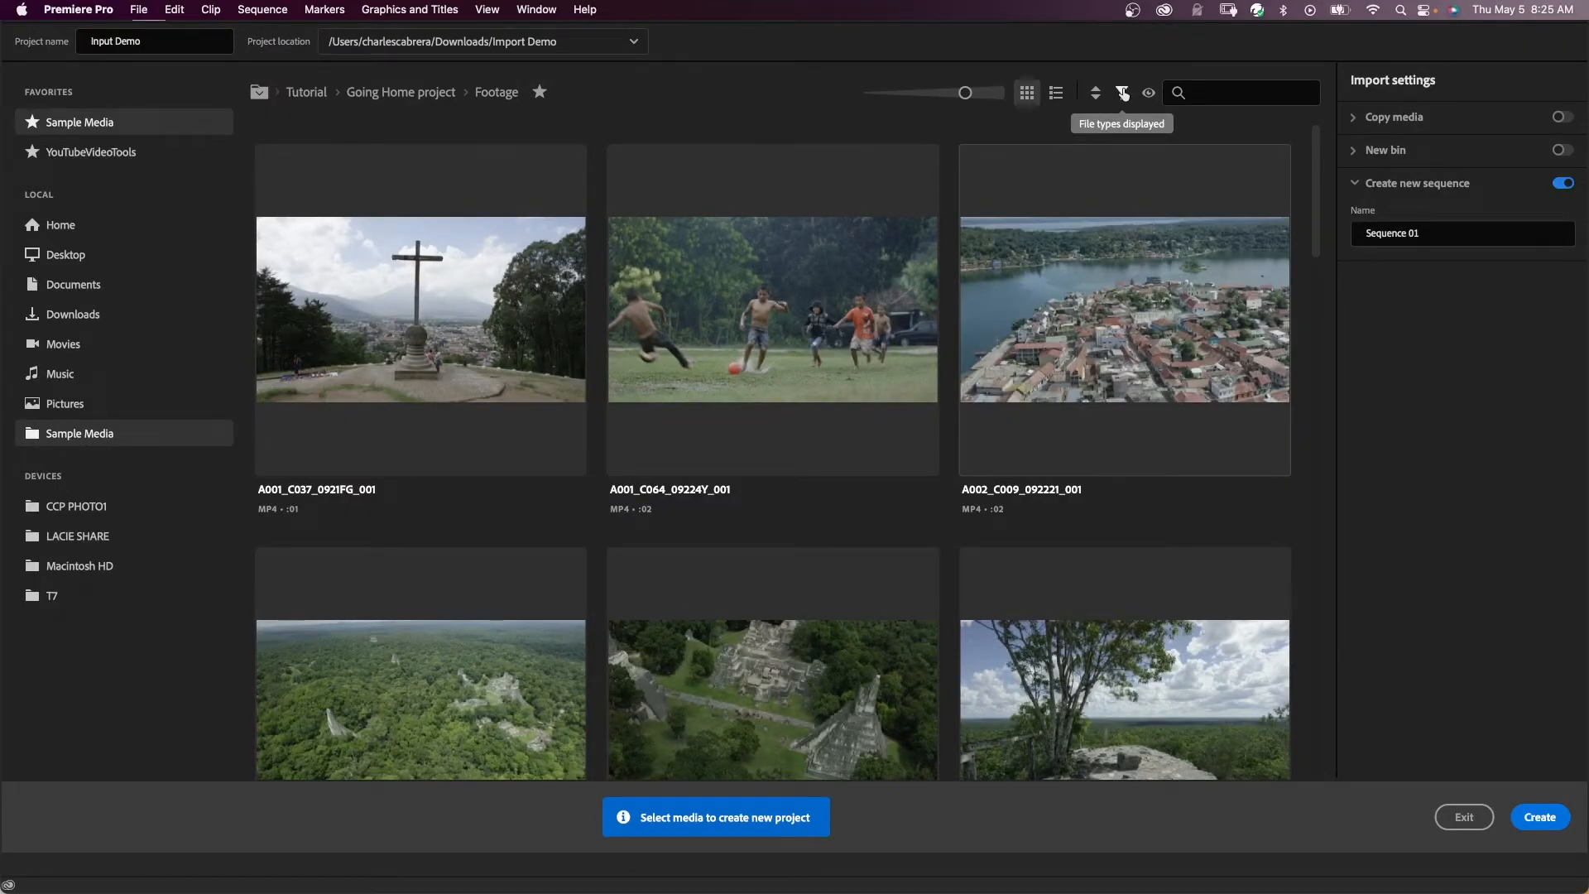
{"action": "left_click", "coordinate": [1122, 92]}
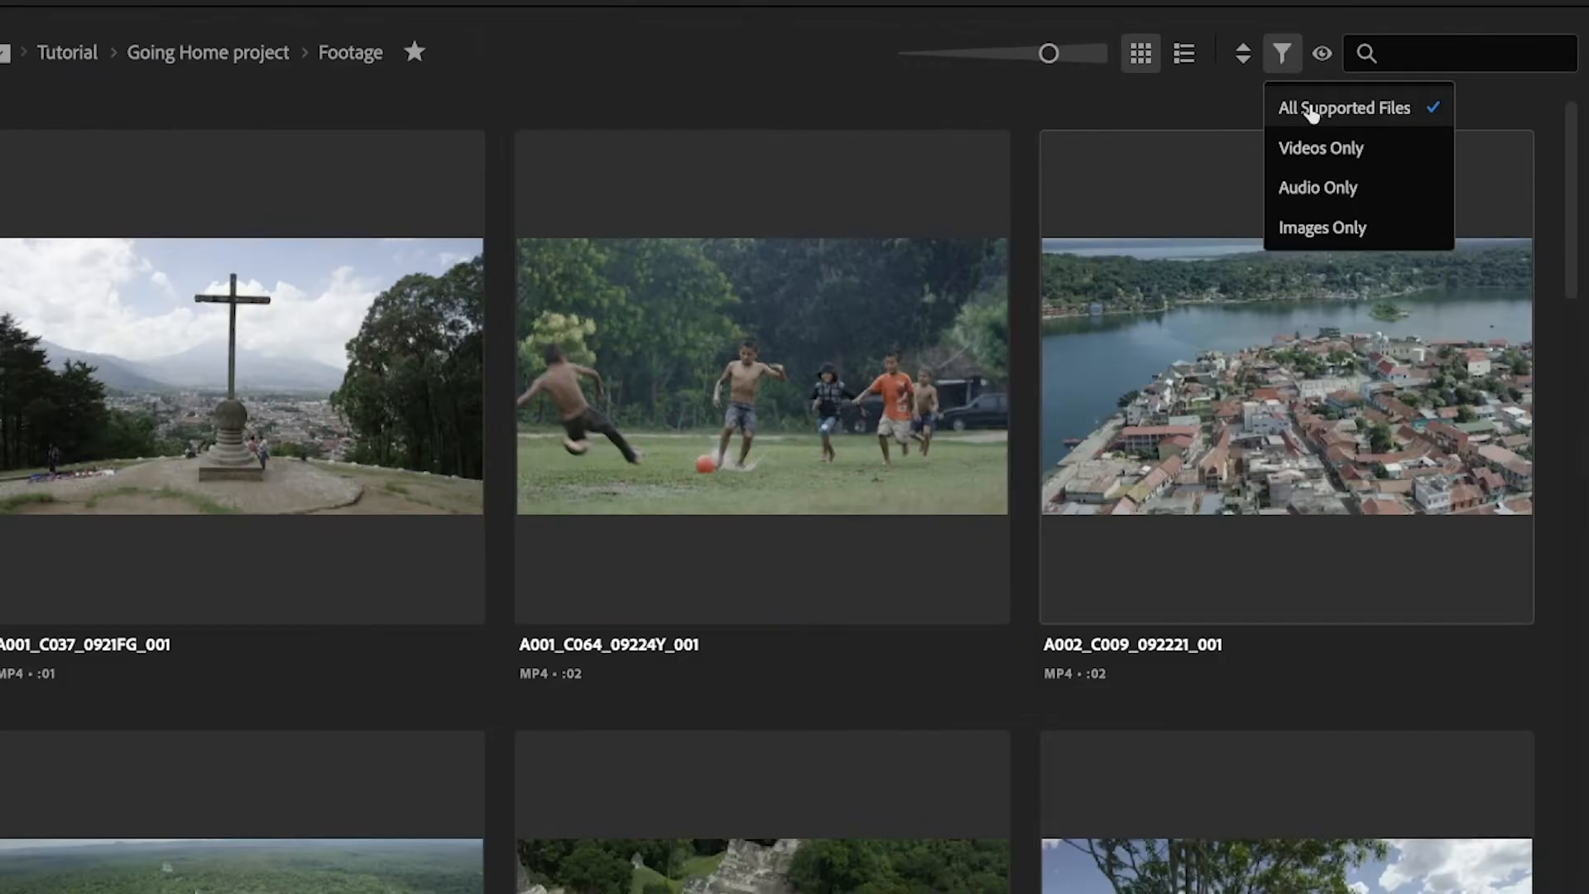
{"action": "left_click", "coordinate": [1281, 53]}
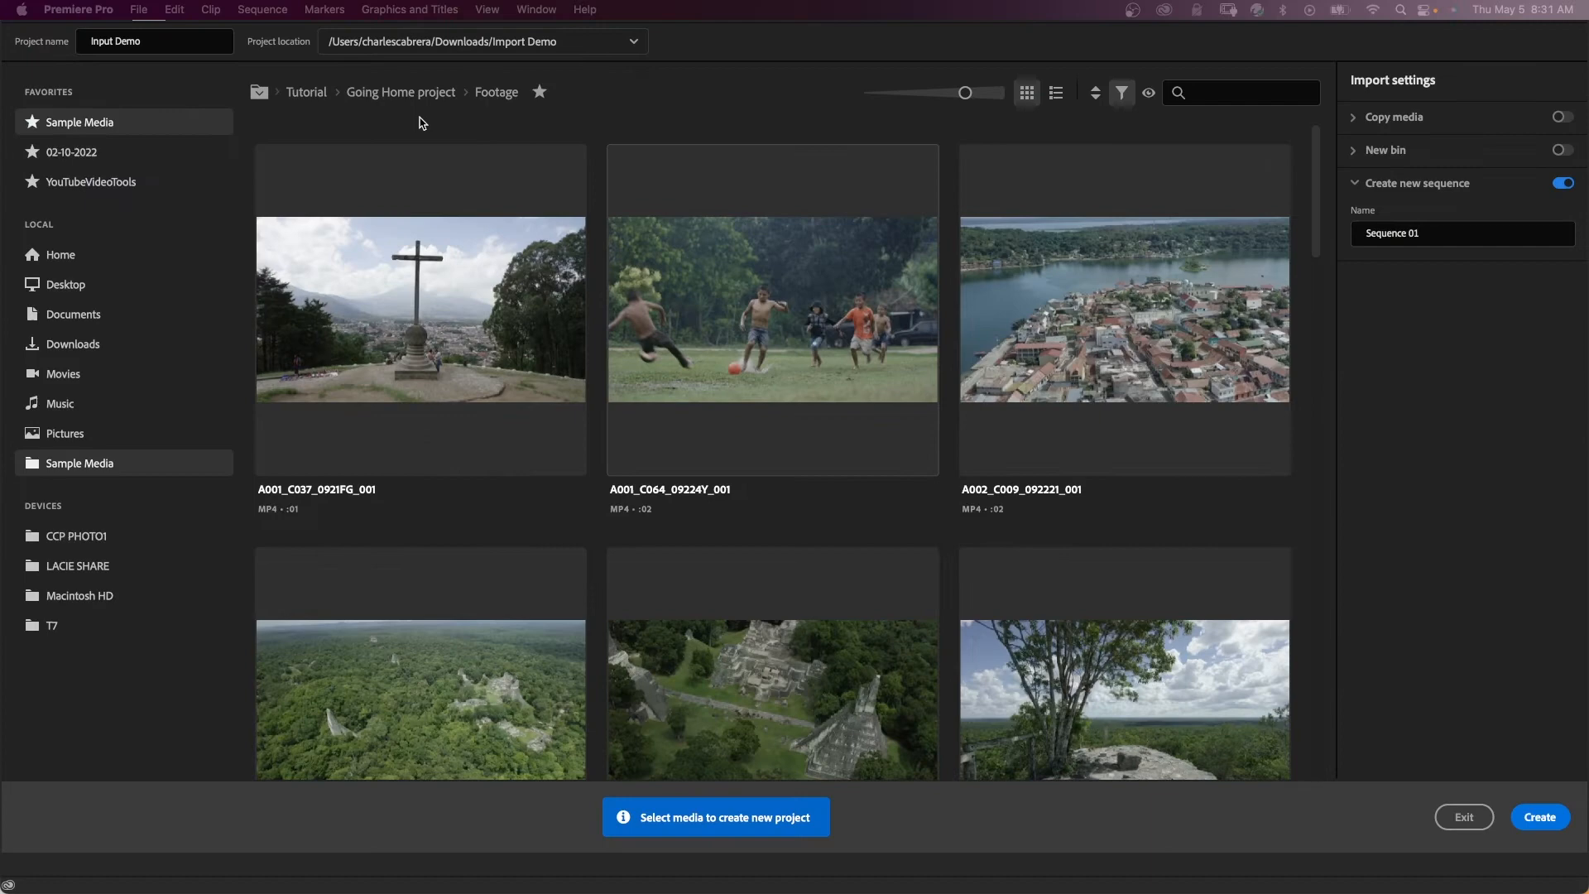
{"action": "mouse_move", "coordinate": [465, 123]}
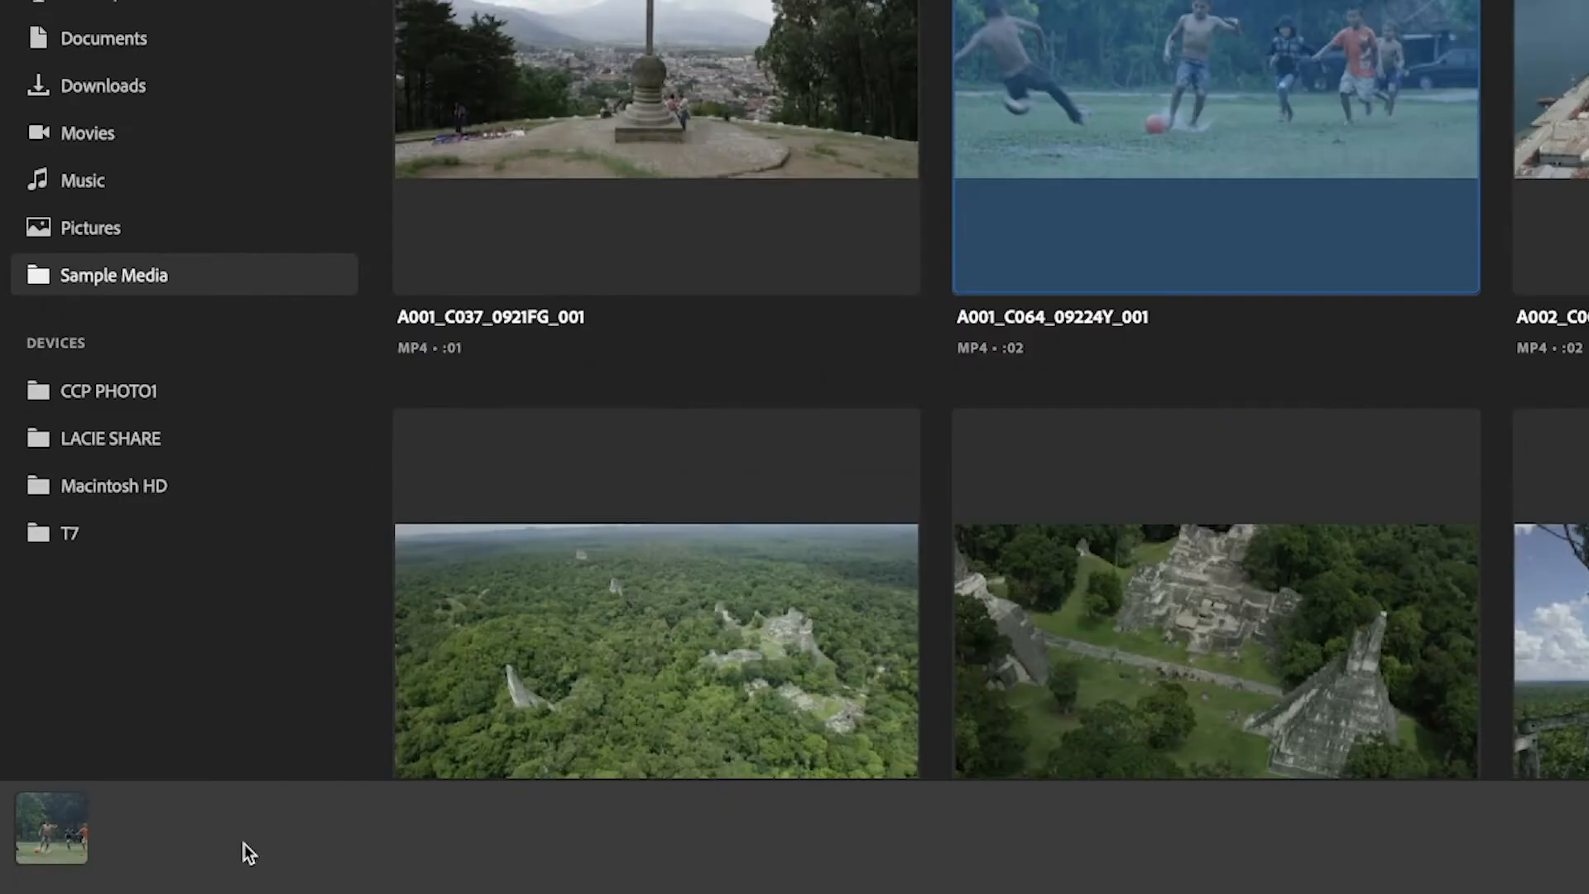
{"action": "mouse_move", "coordinate": [66, 852]}
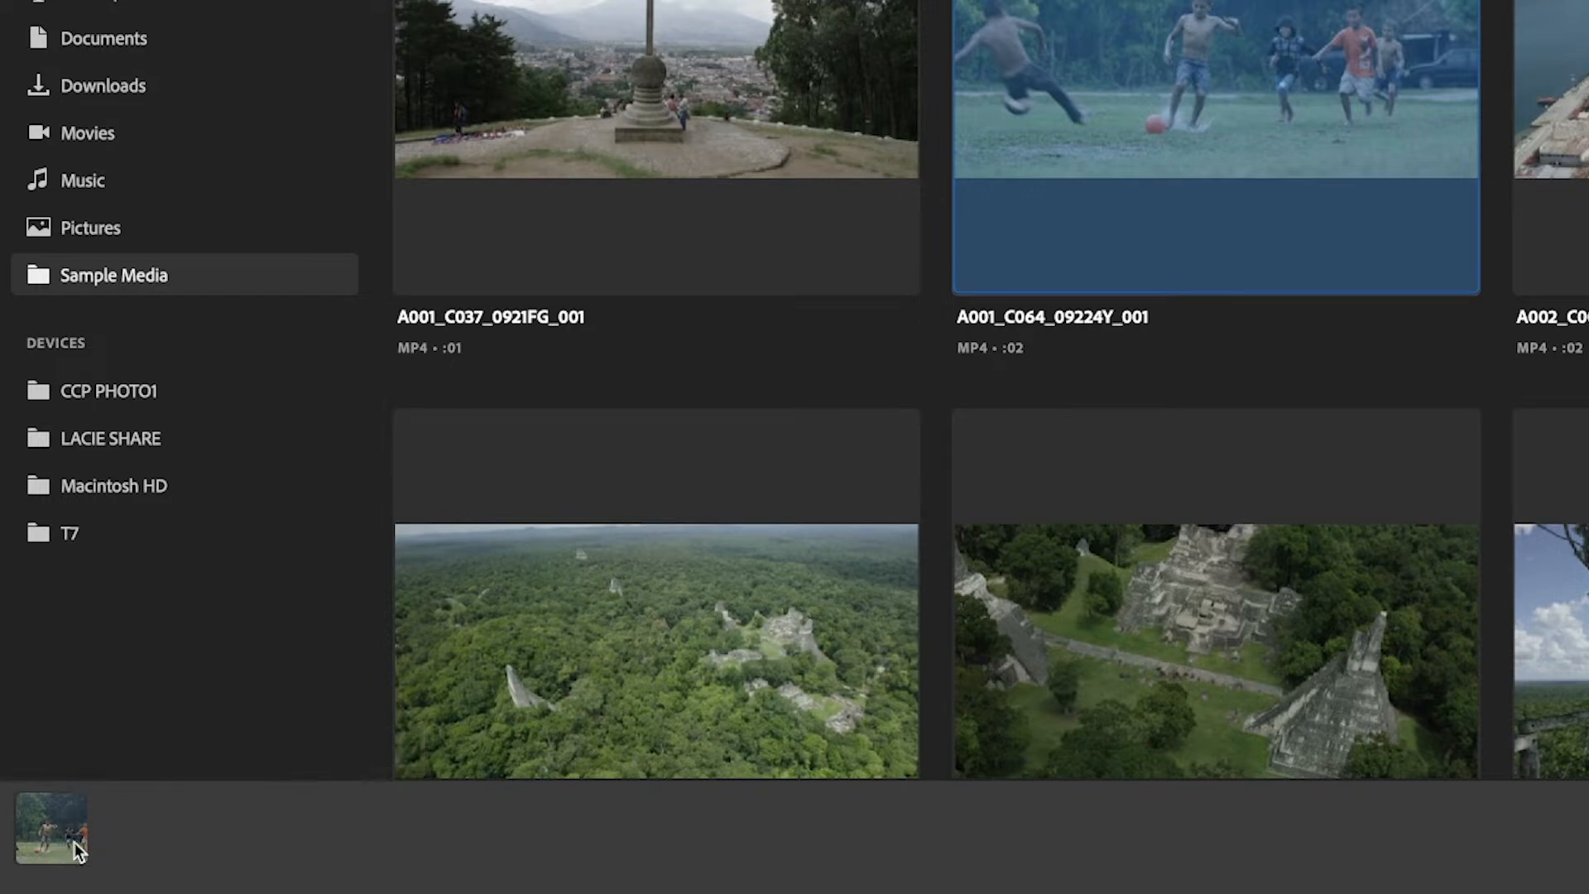
{"action": "mouse_move", "coordinate": [50, 849]}
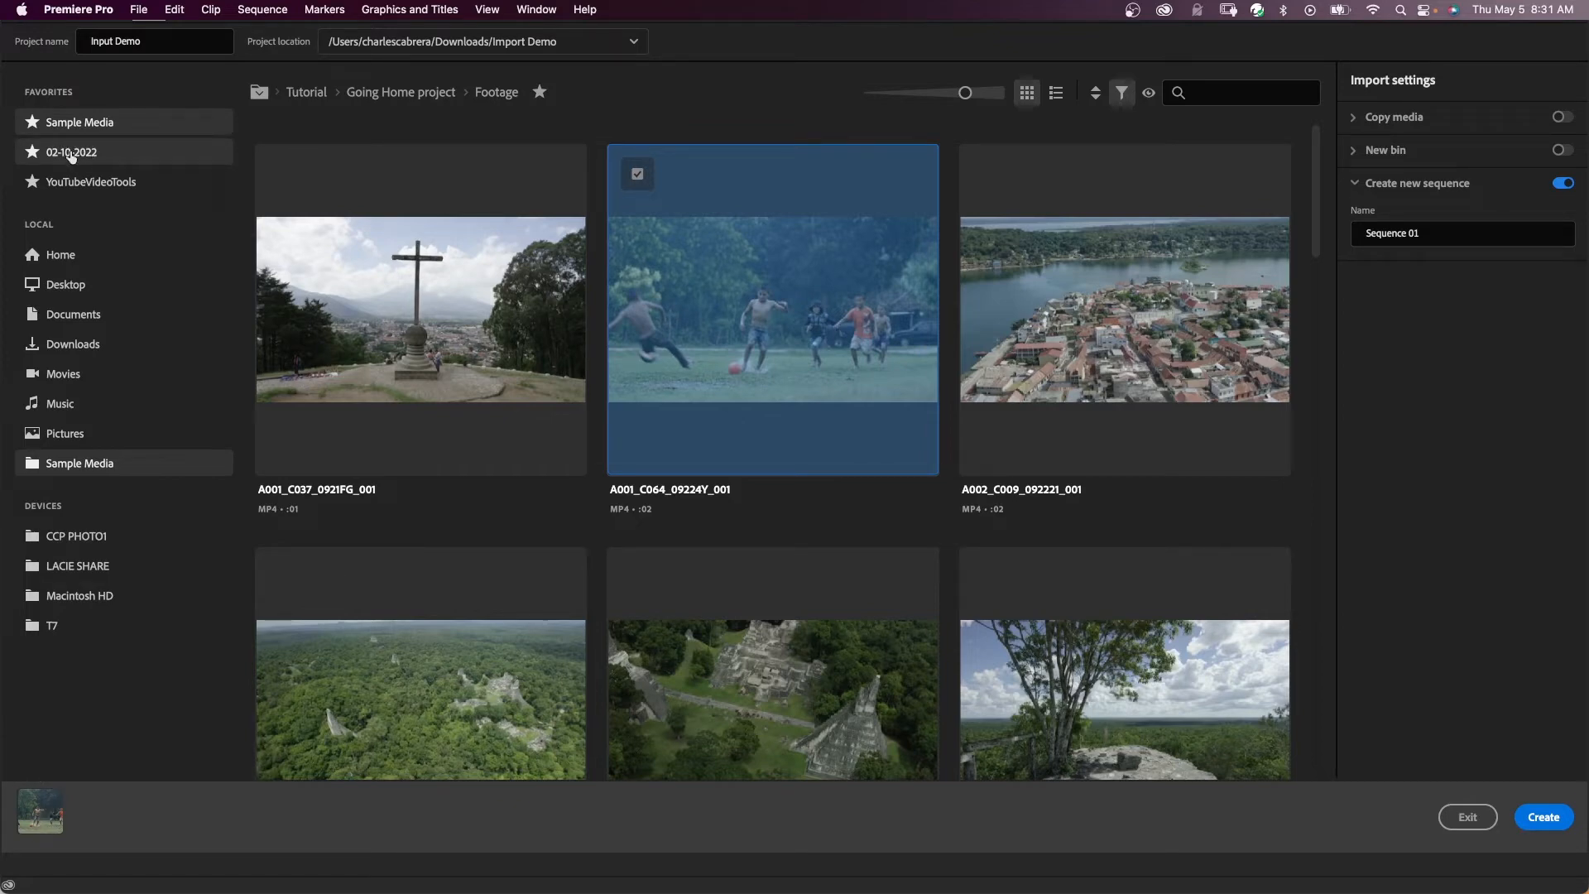
{"action": "left_click", "coordinate": [72, 152]}
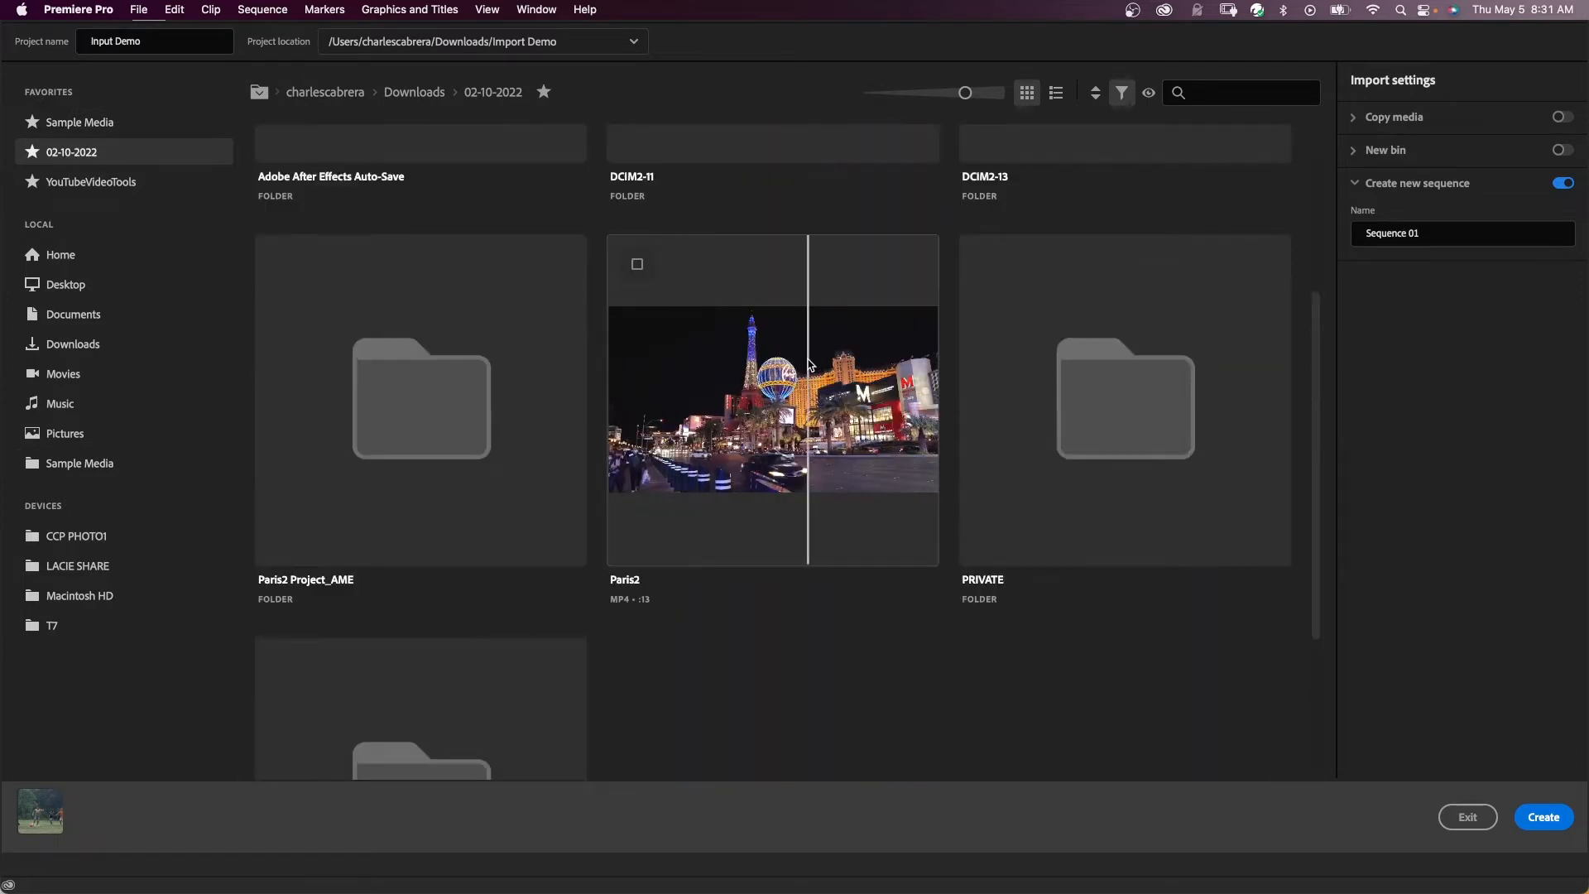
{"action": "left_click", "coordinate": [637, 263]}
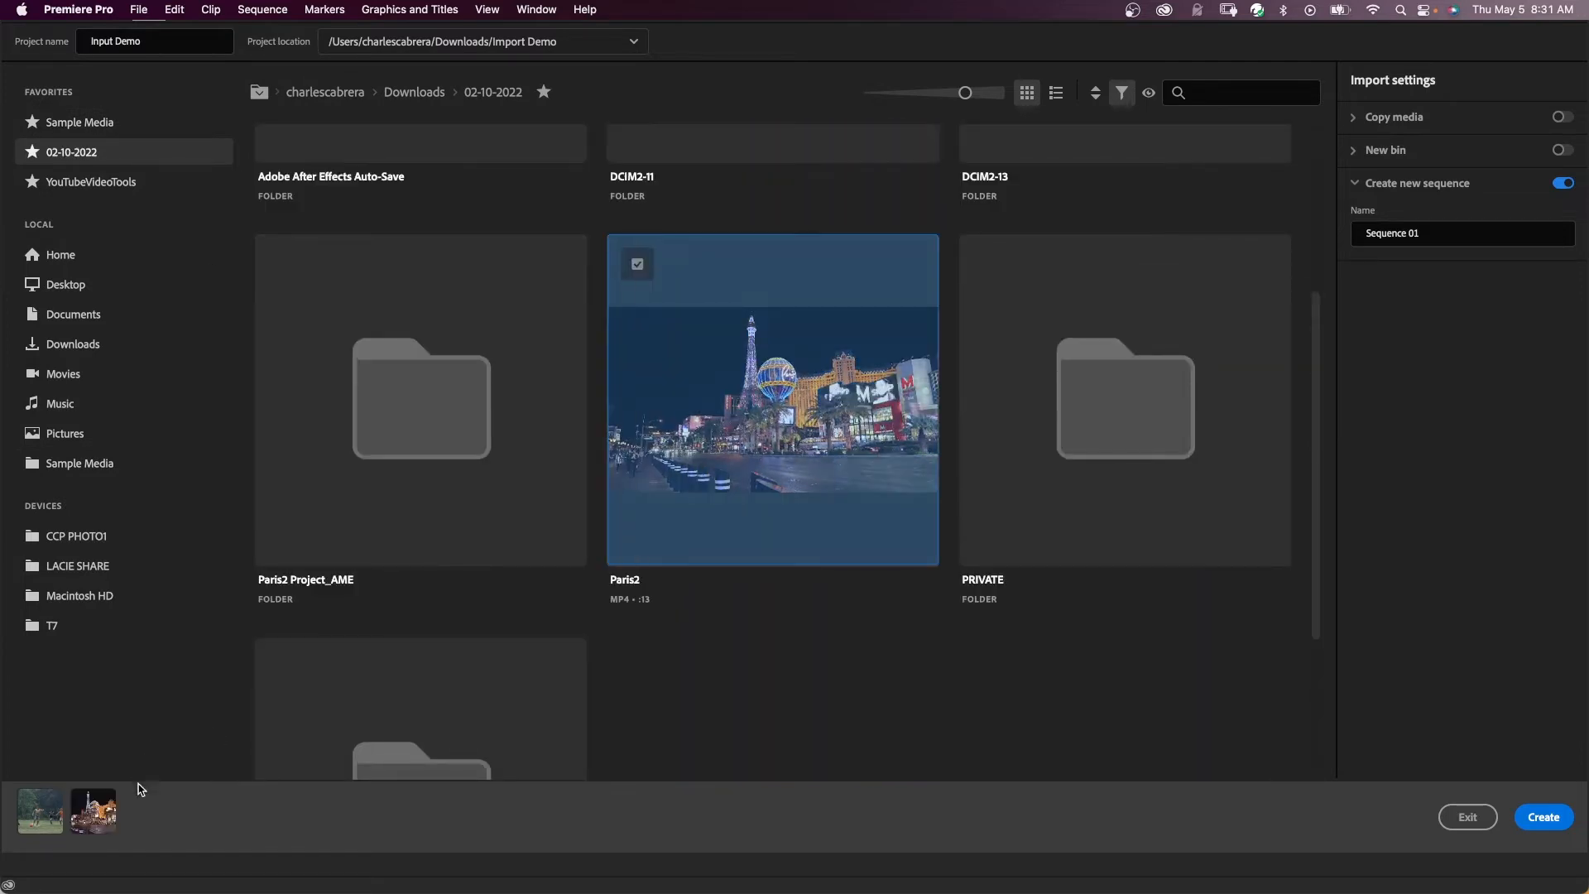
{"action": "mouse_move", "coordinate": [93, 809]}
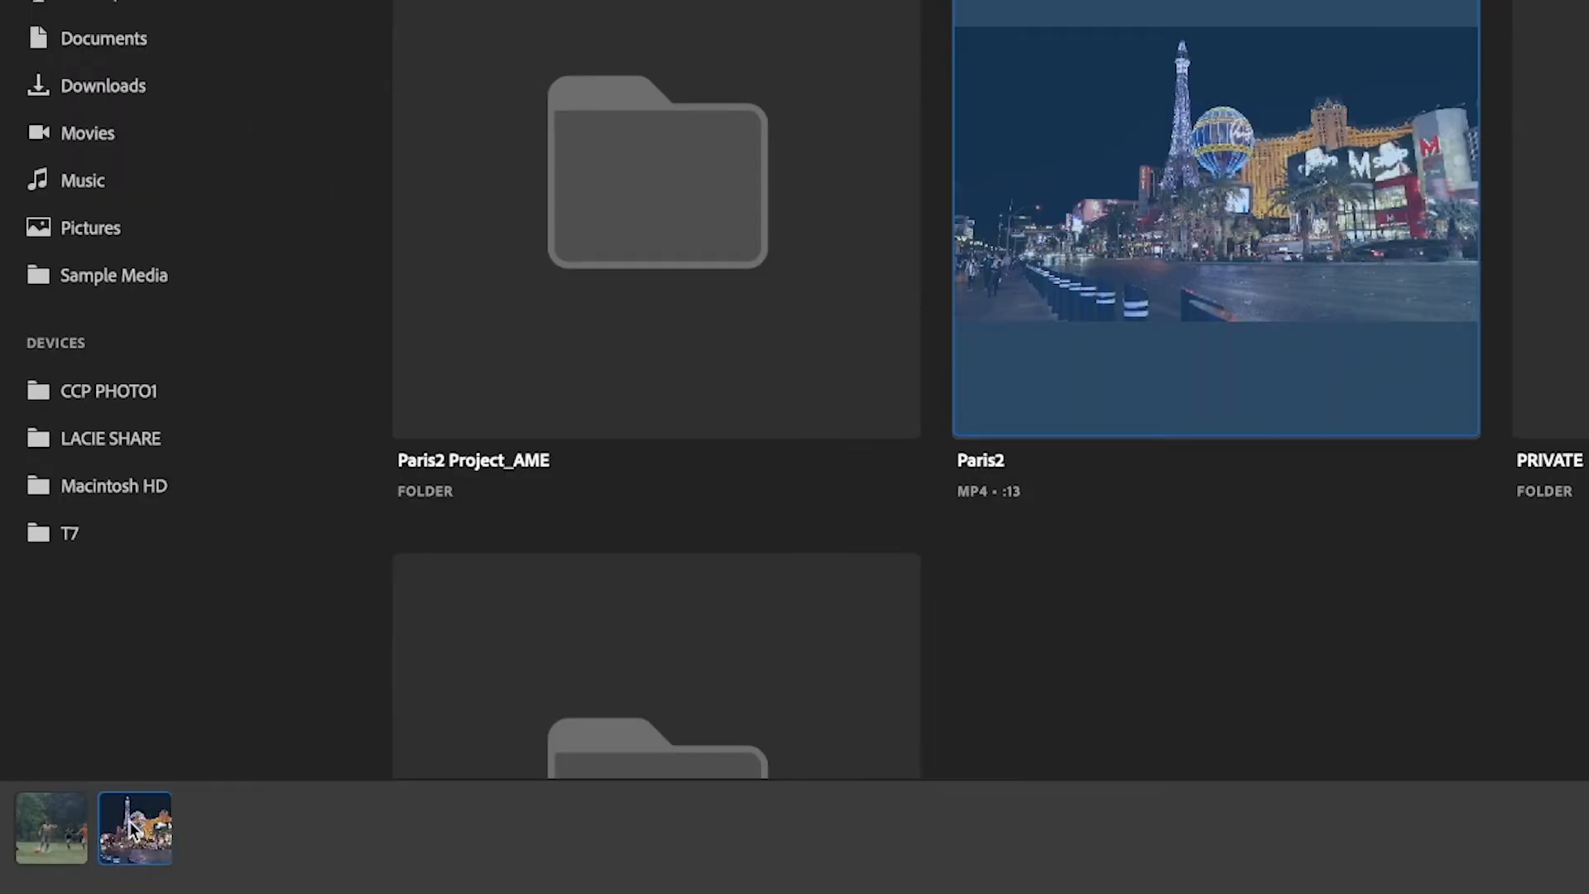
{"action": "right_click", "coordinate": [132, 828]}
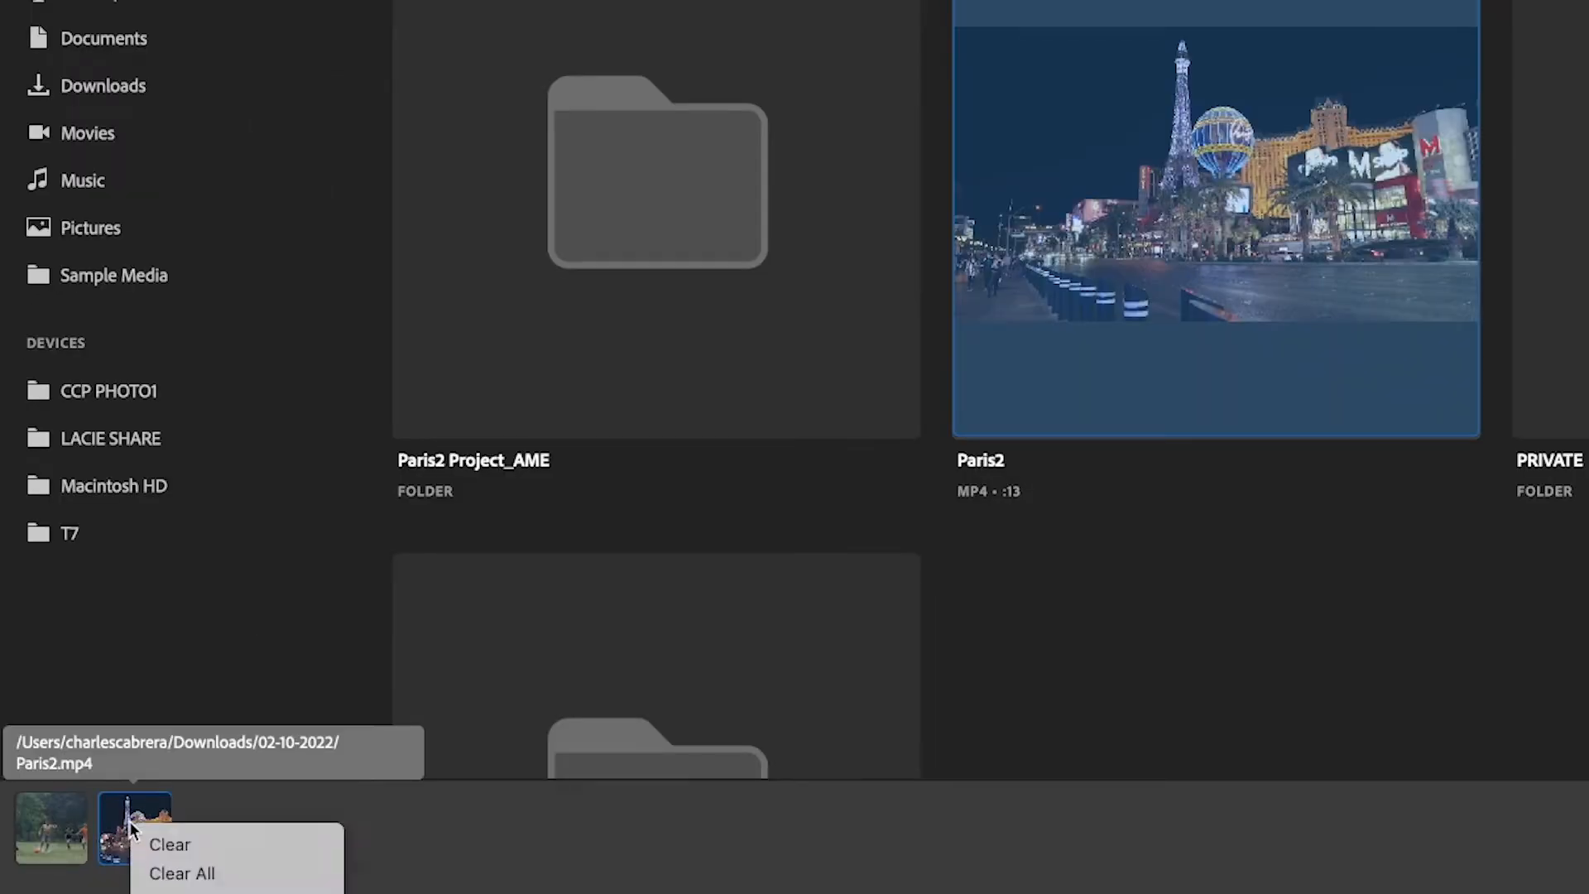
{"action": "left_click", "coordinate": [169, 844]}
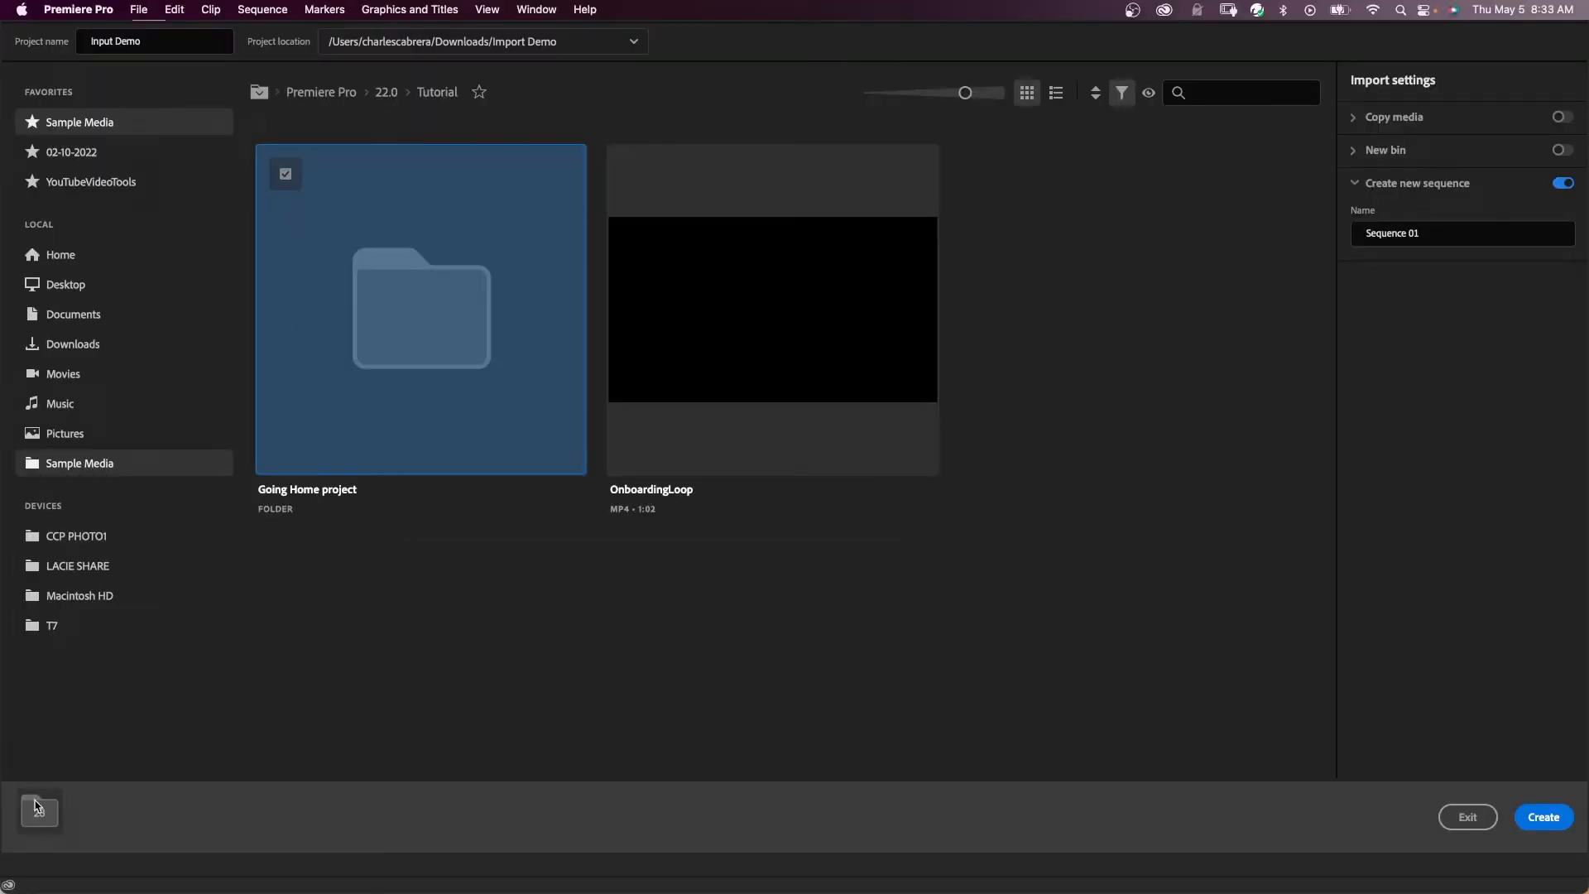
{"action": "mouse_move", "coordinate": [40, 811]}
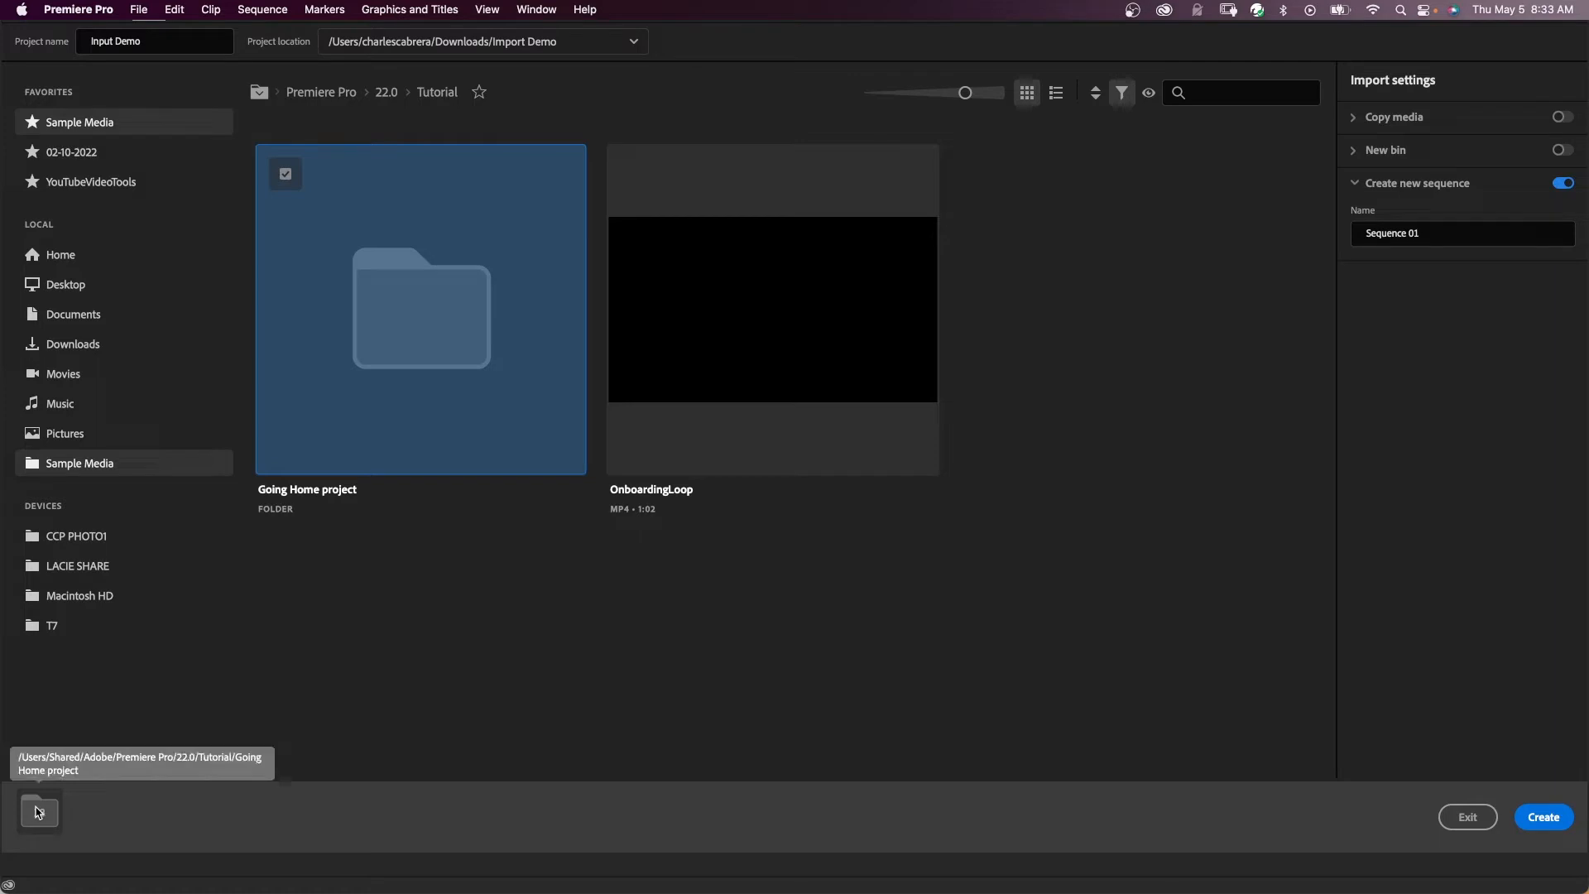
{"action": "double_click", "coordinate": [420, 309]}
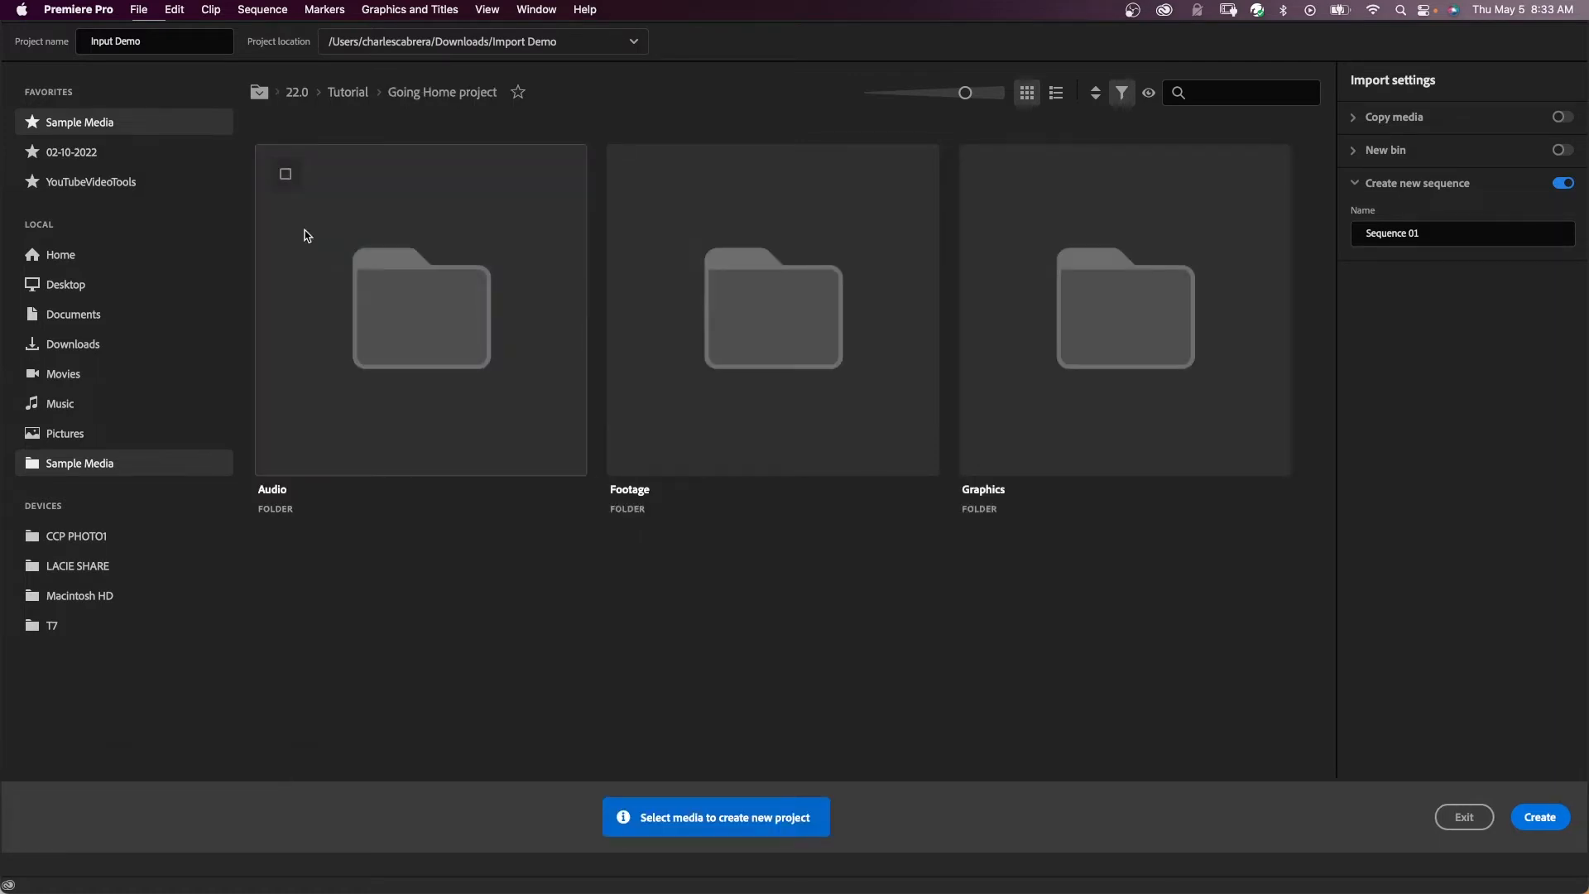
{"action": "double_click", "coordinate": [772, 309]}
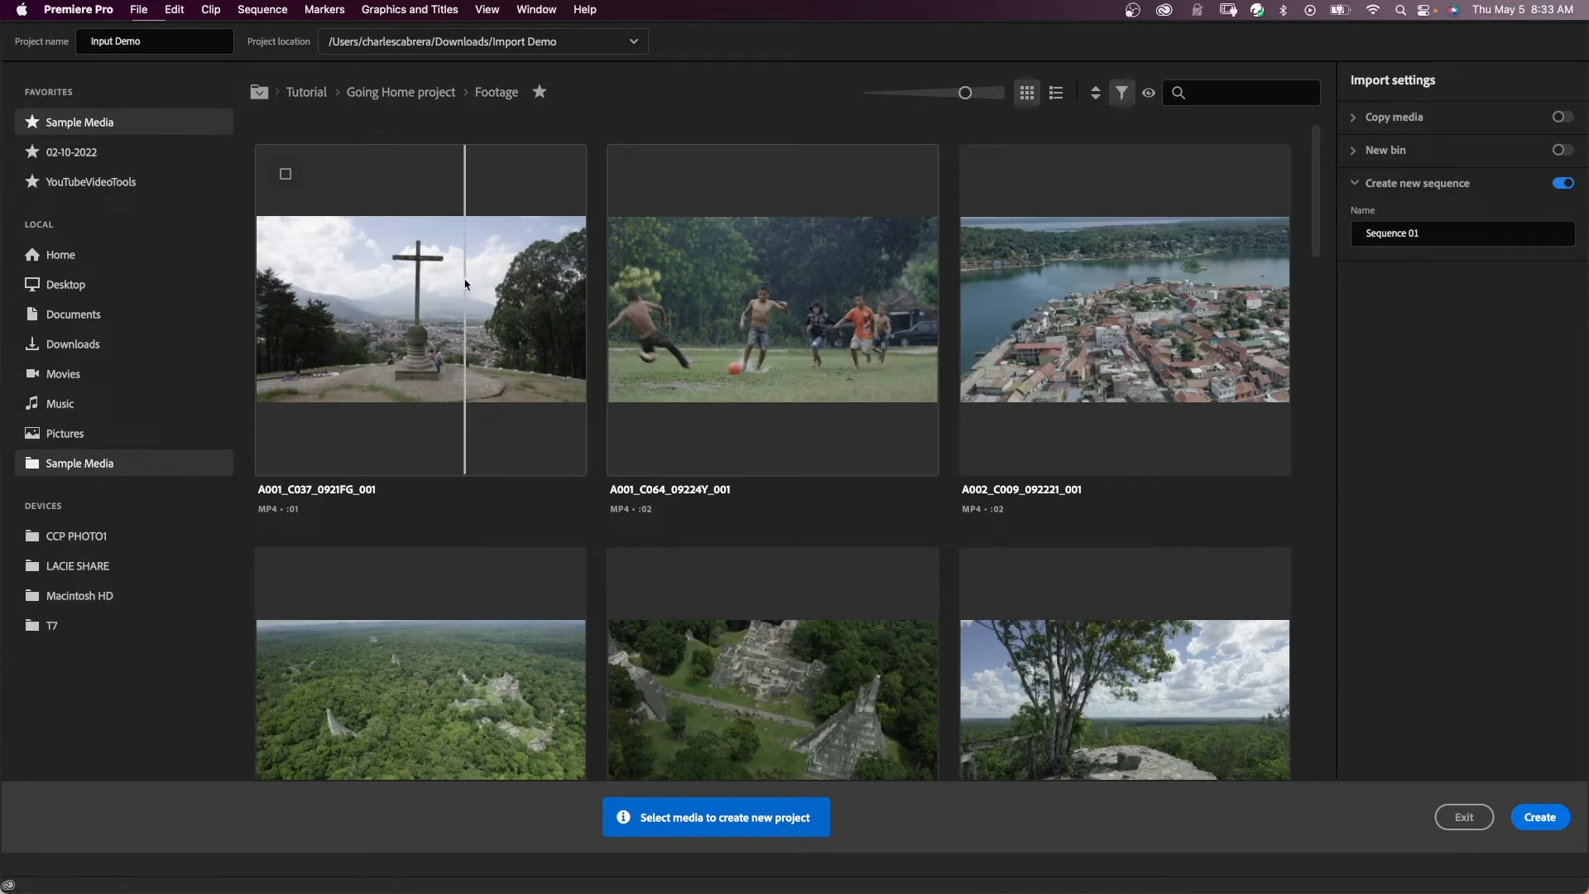
{"action": "mouse_move", "coordinate": [469, 285]}
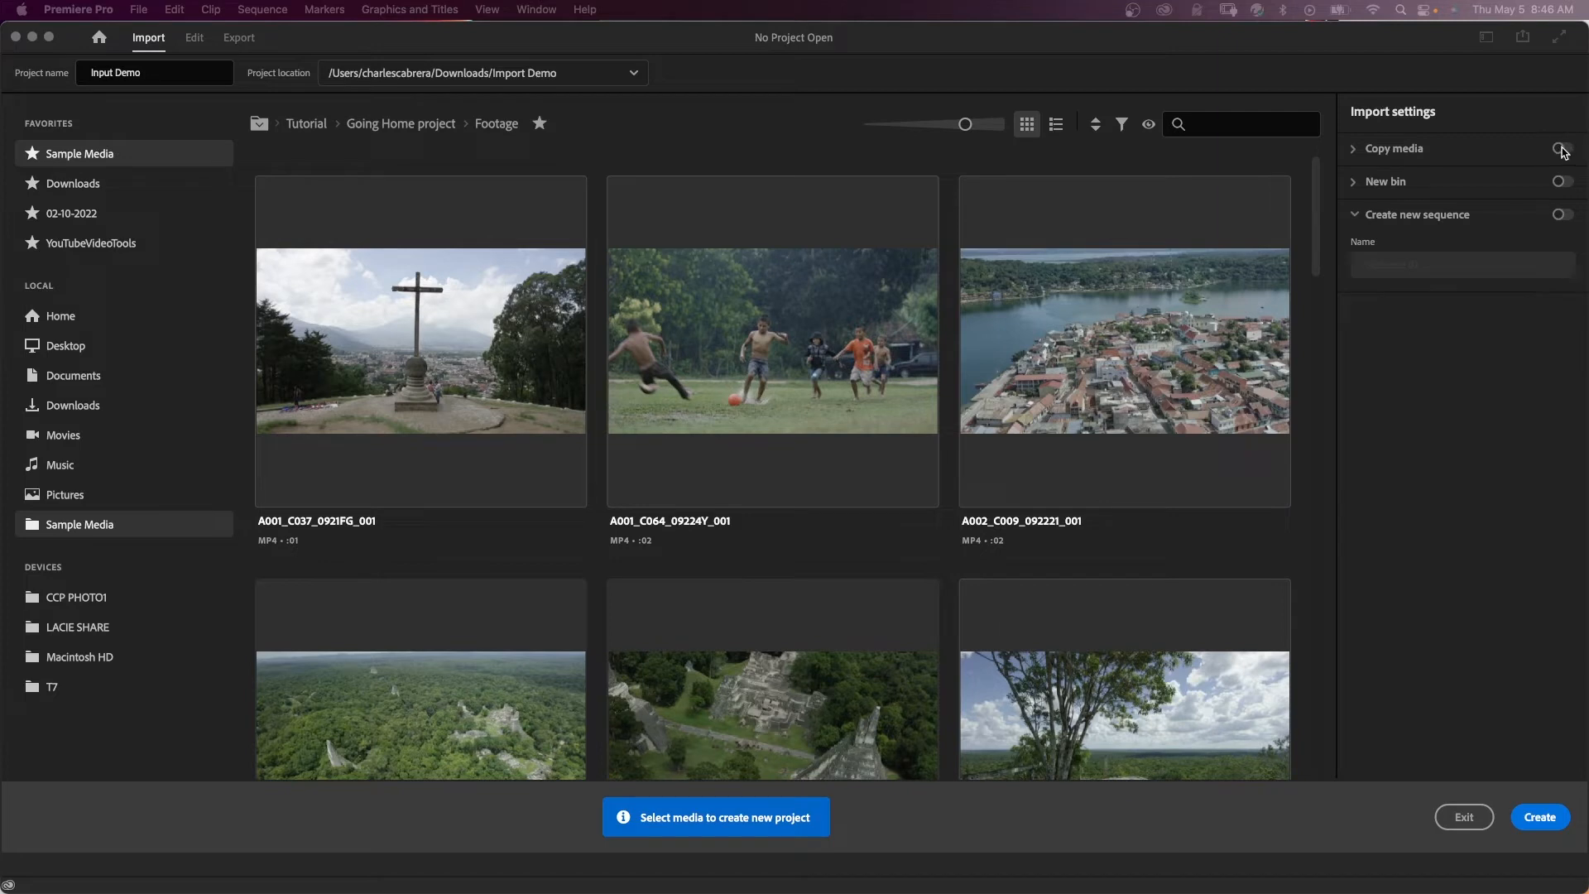
{"action": "mouse_move", "coordinate": [1561, 149]}
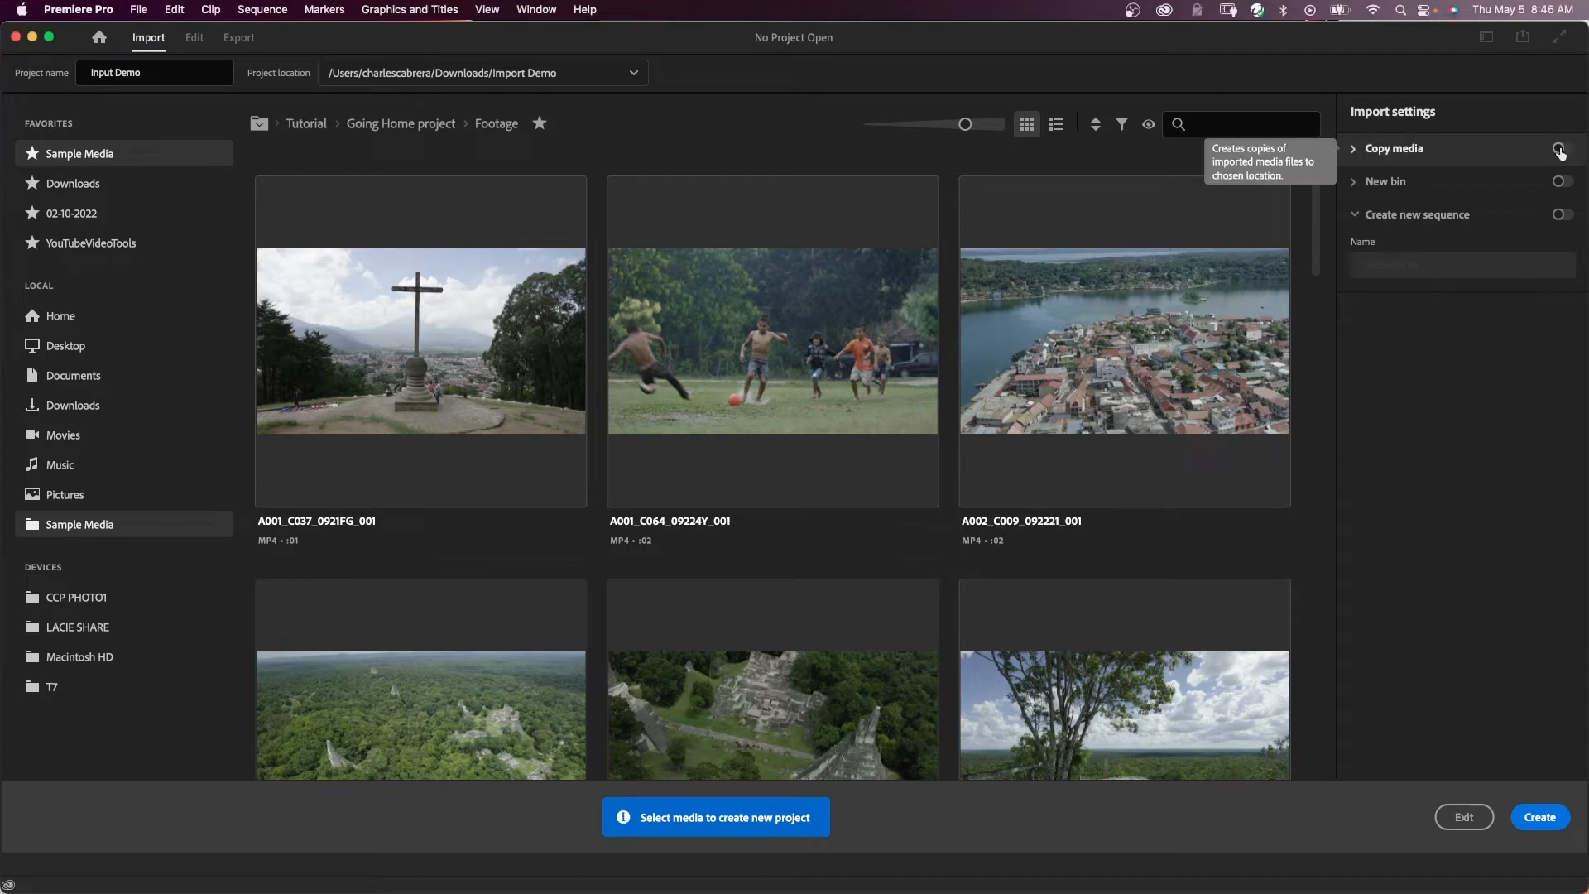
{"action": "mouse_move", "coordinate": [1426, 423]}
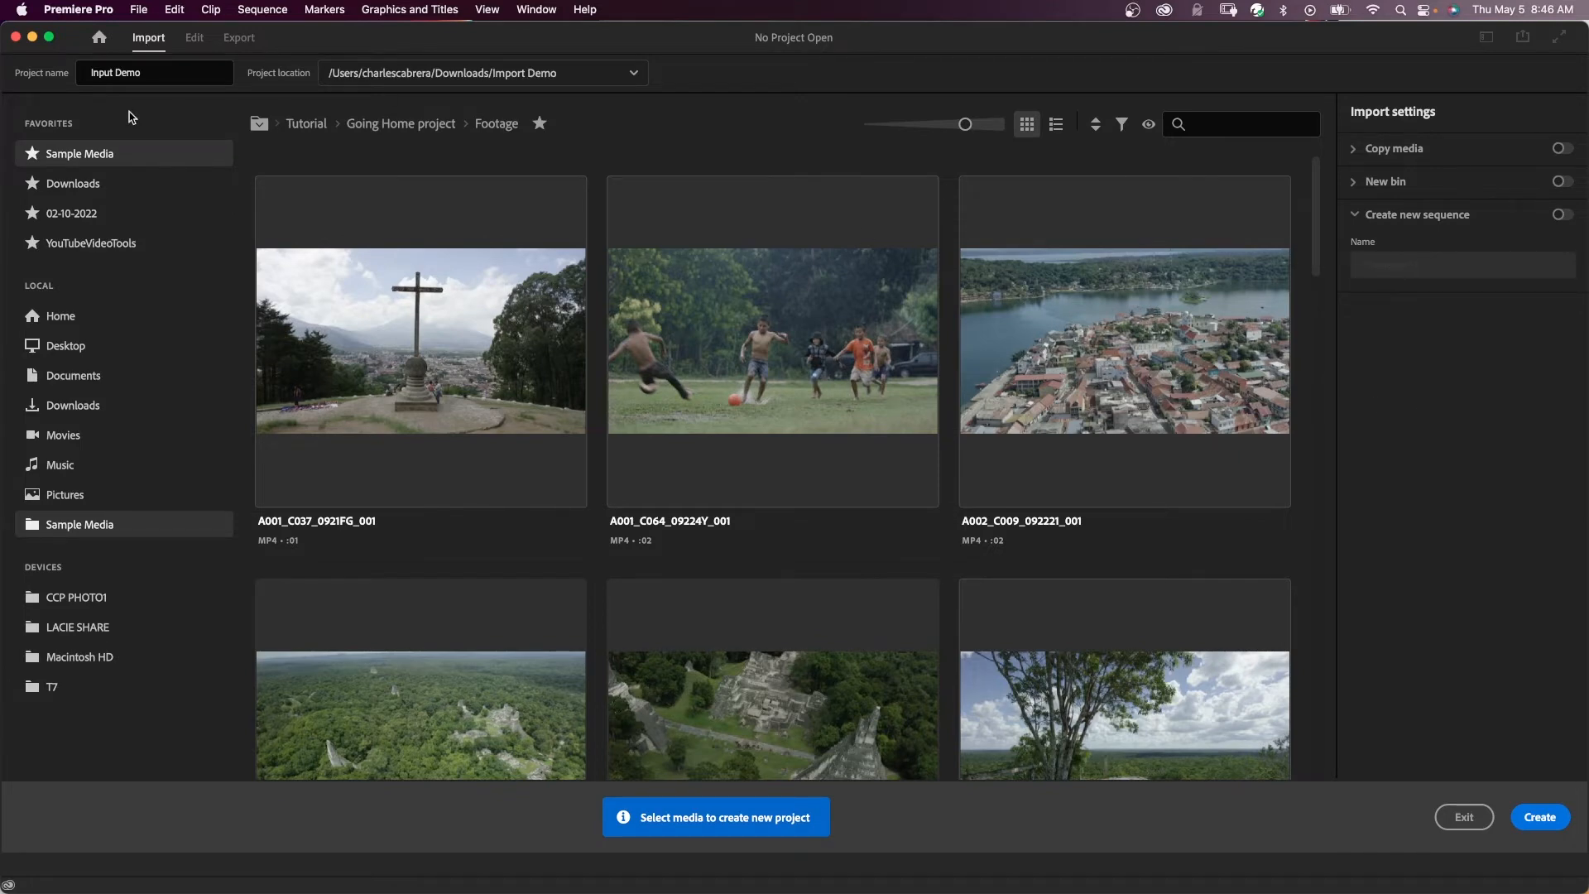
{"action": "mouse_move", "coordinate": [829, 140]}
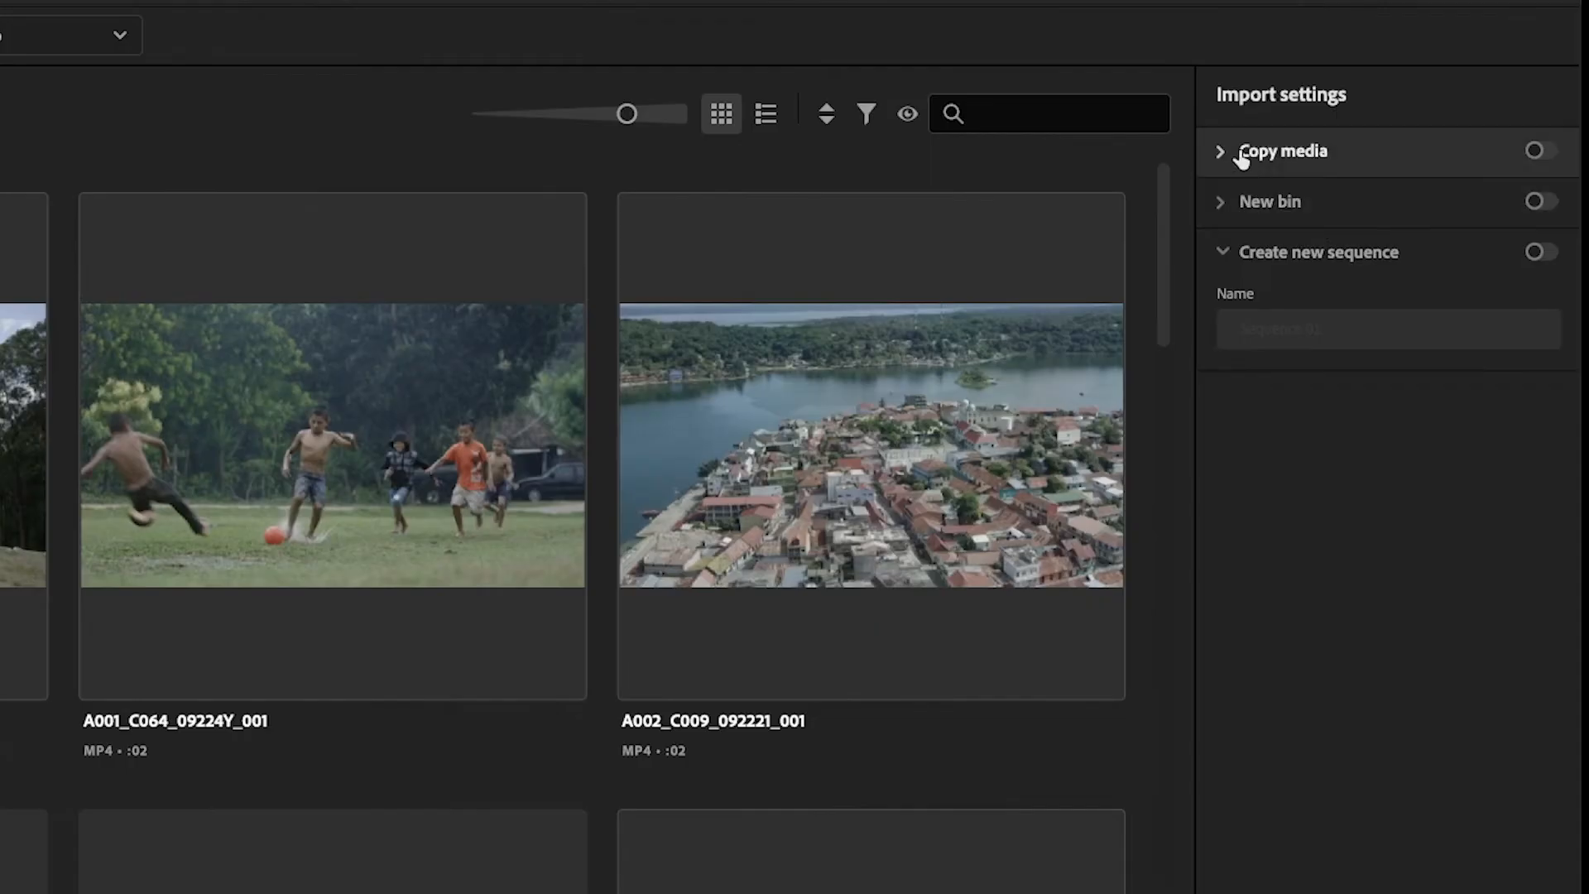
{"action": "mouse_move", "coordinate": [1538, 154]}
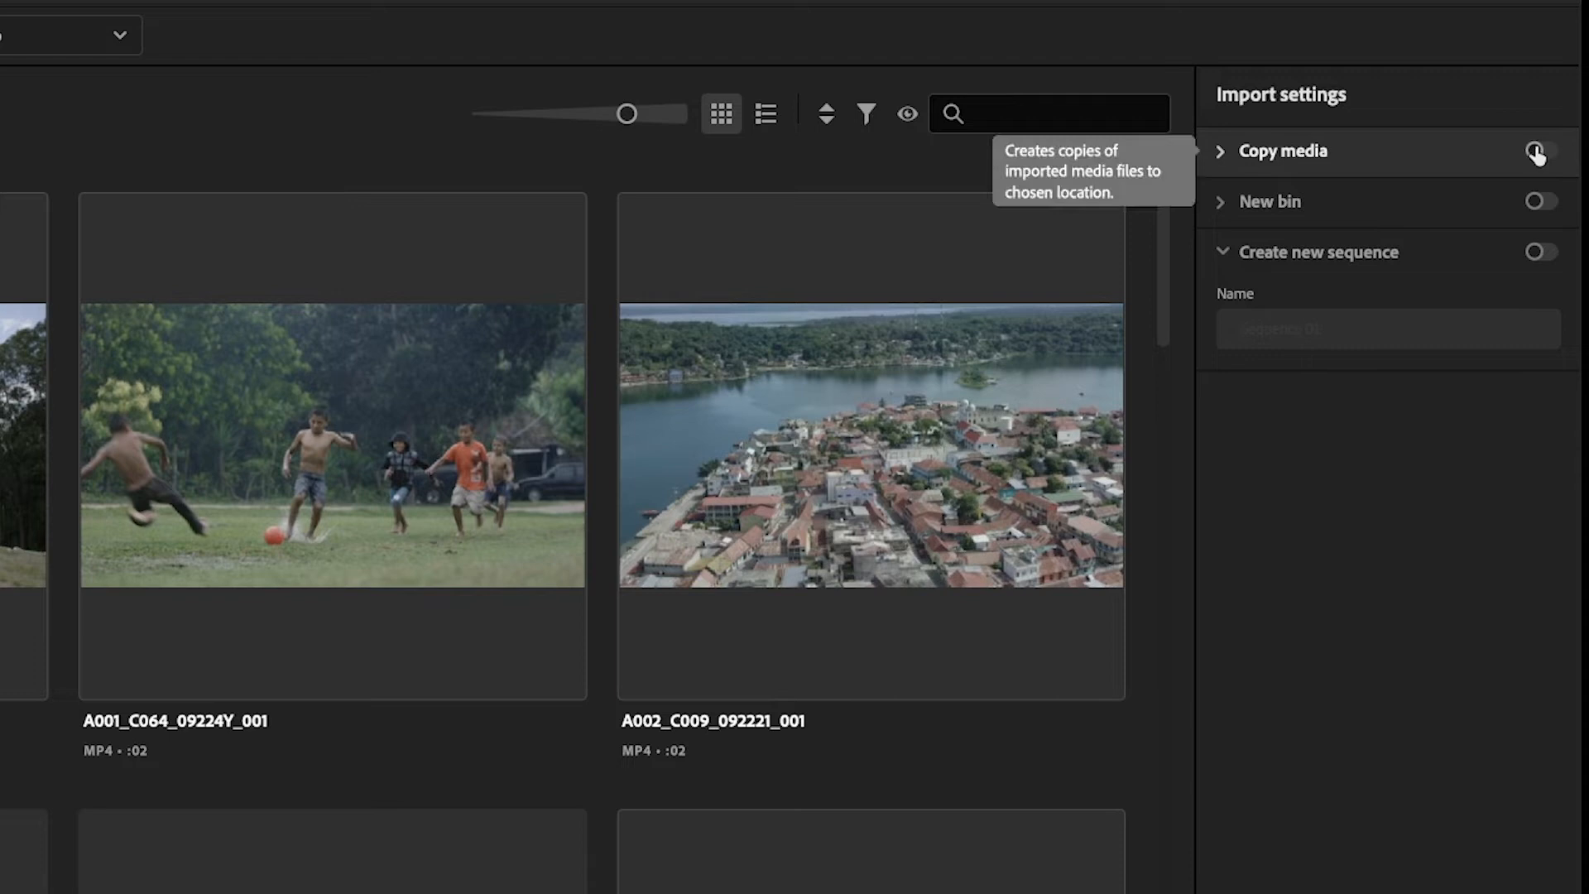
Turn on Copy media with MD5 verification and check a footage clip for import.
{"action": "left_click", "coordinate": [1538, 151]}
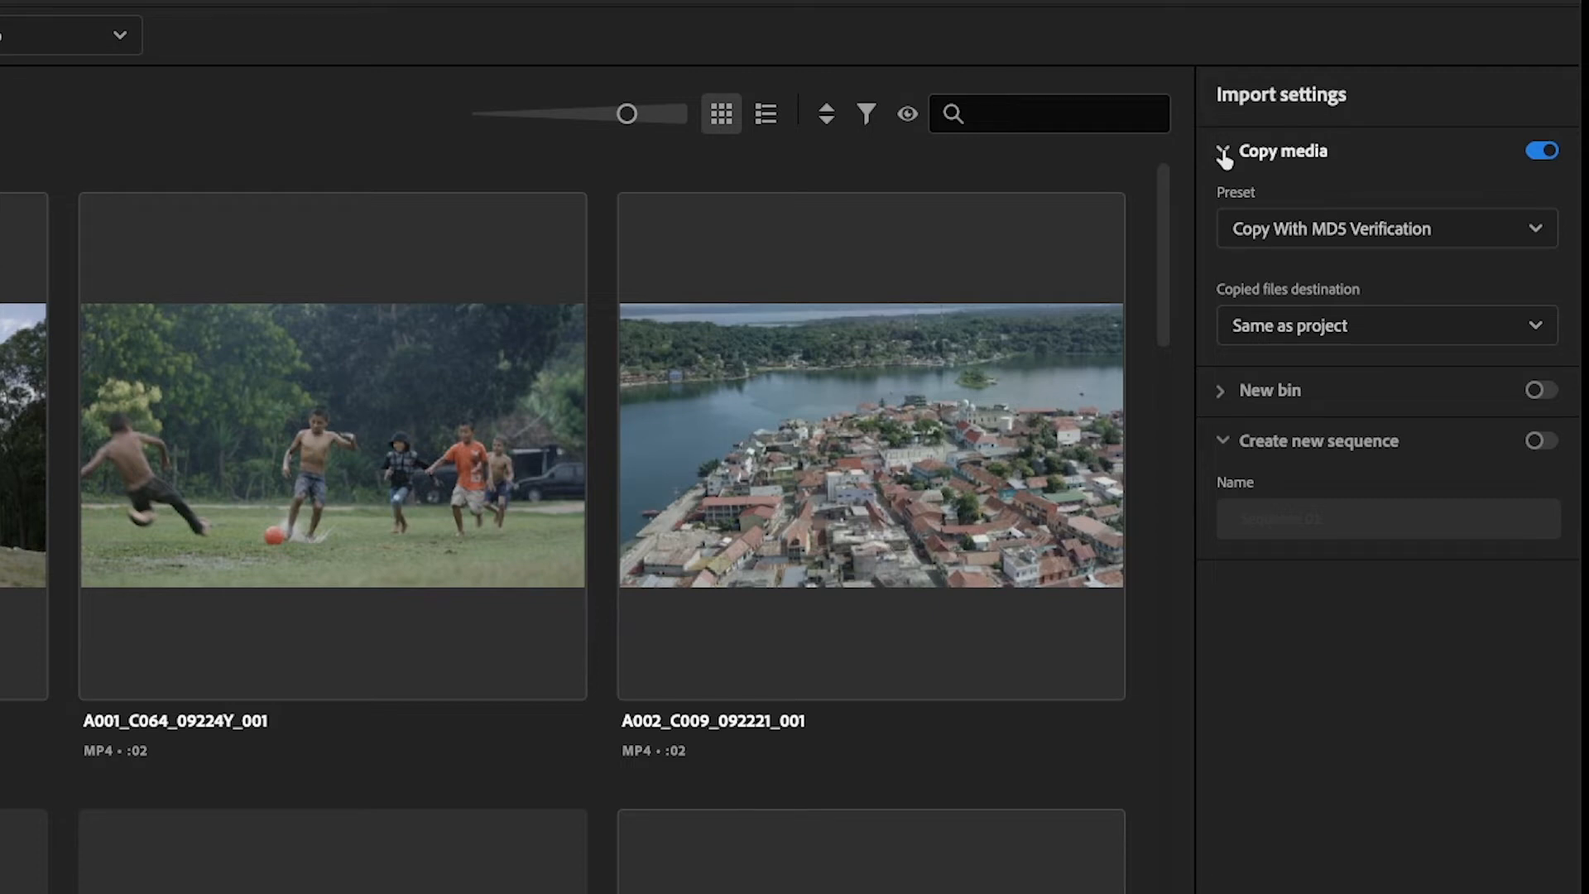
{"action": "mouse_move", "coordinate": [1225, 160]}
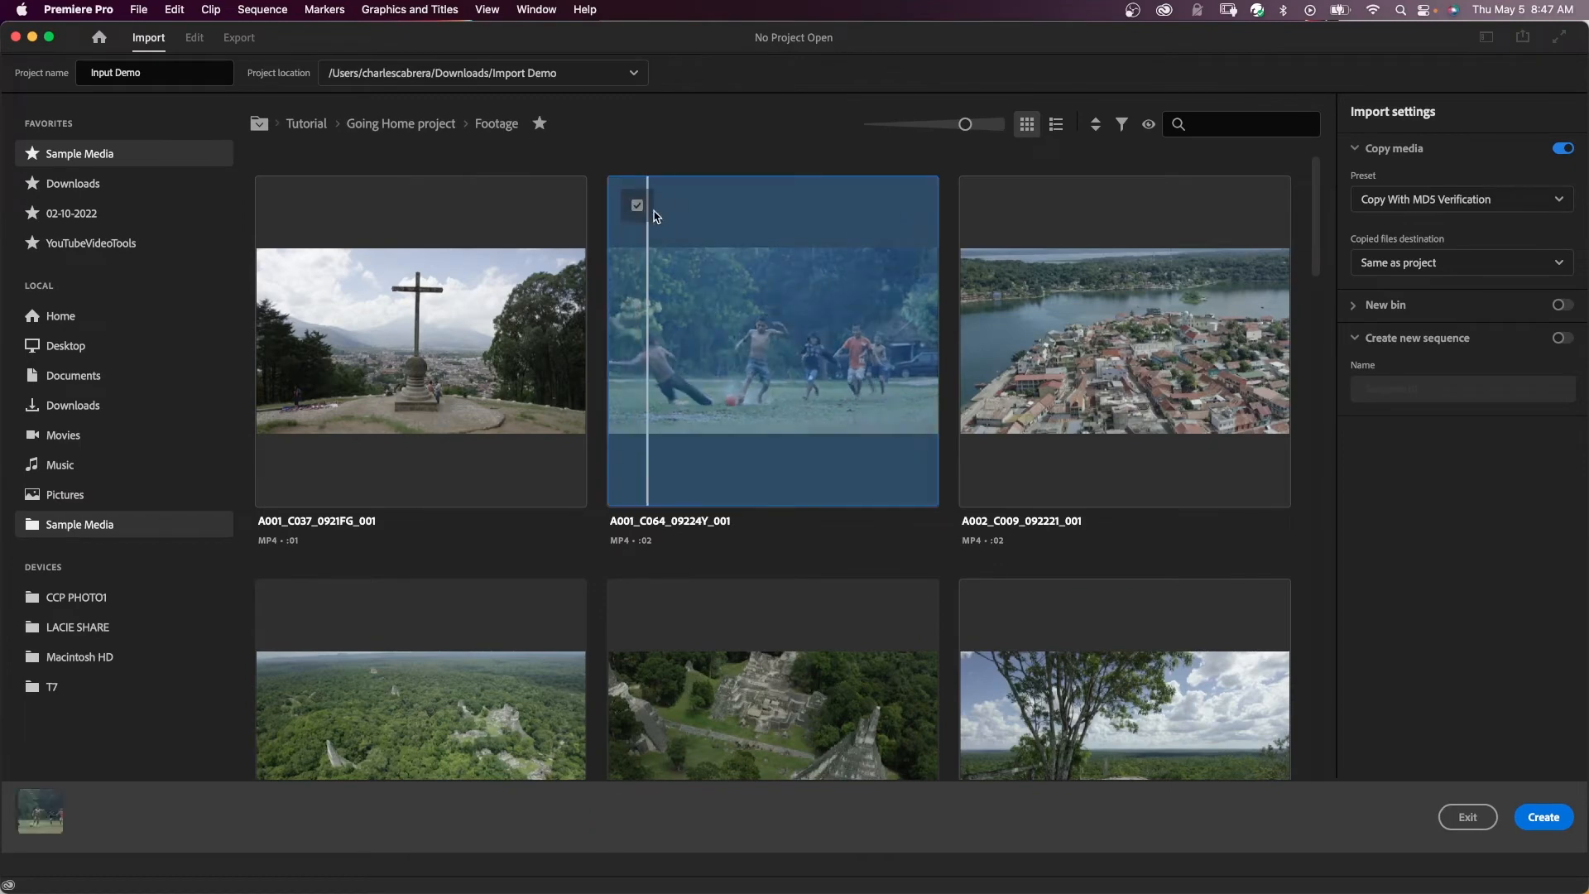
{"action": "scroll", "scroll_direction": "down", "scroll_amount": 3}
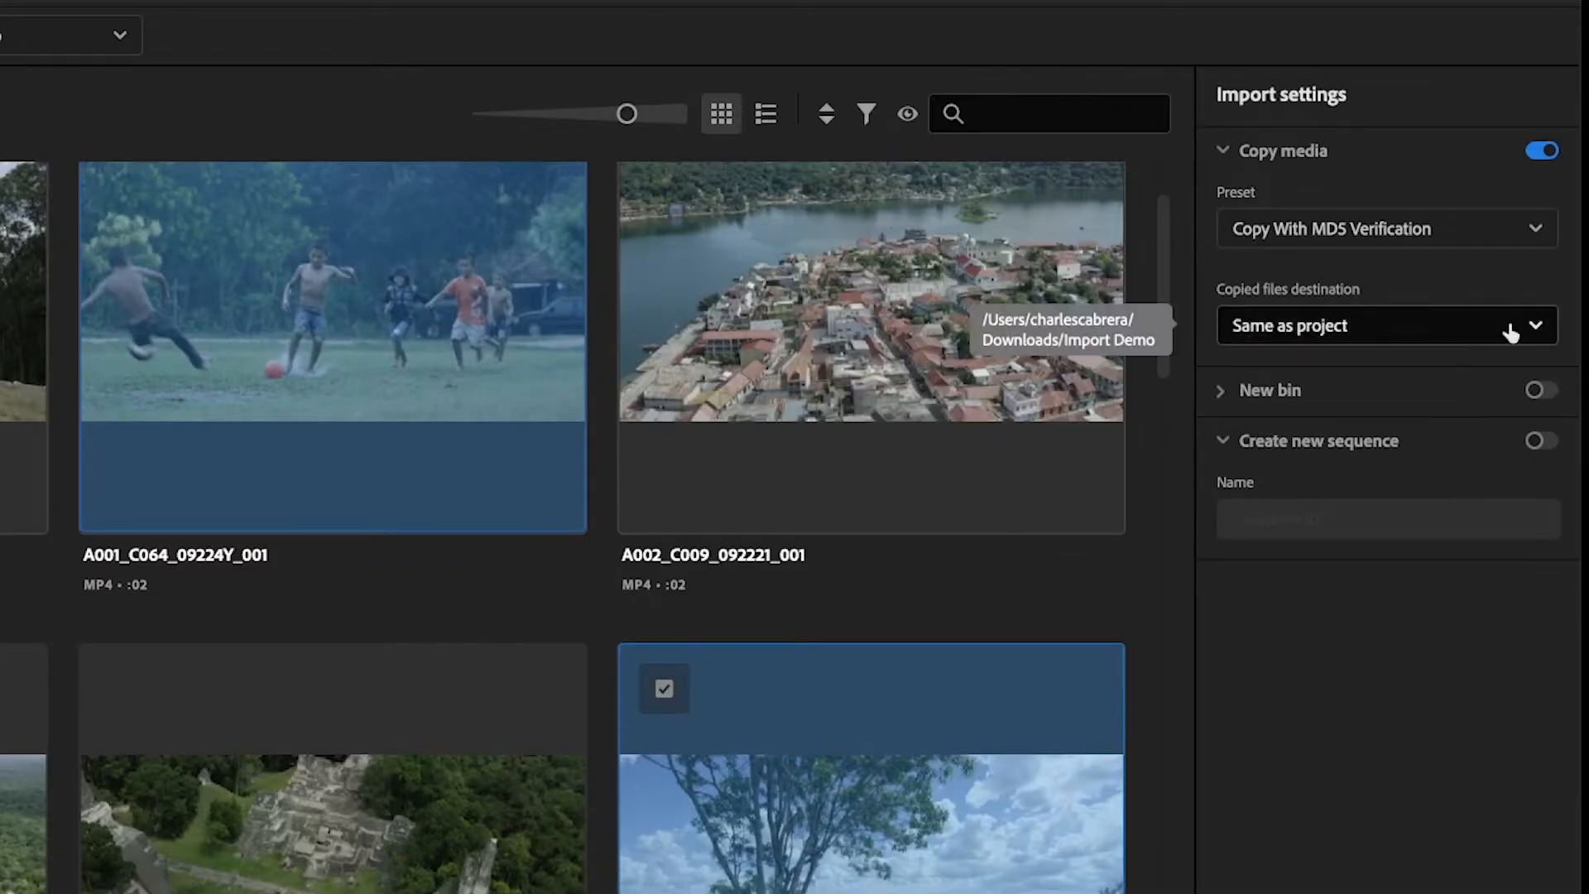
{"action": "left_click", "coordinate": [1386, 325]}
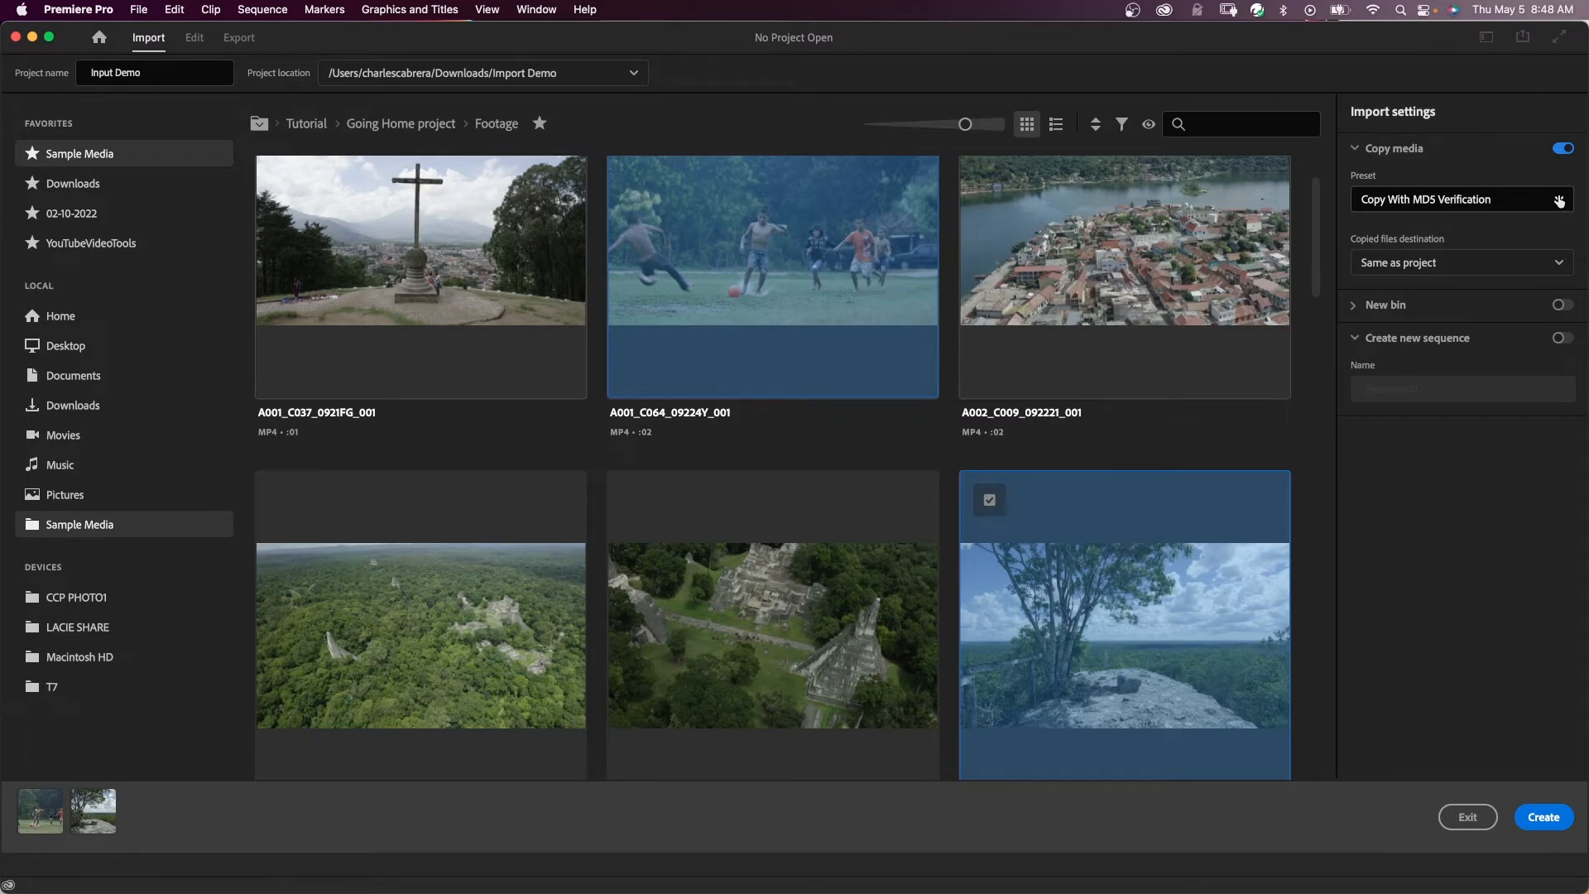
Turn media copying off and create a new import bin named 'Demo Bin'.
{"action": "left_click", "coordinate": [1562, 148]}
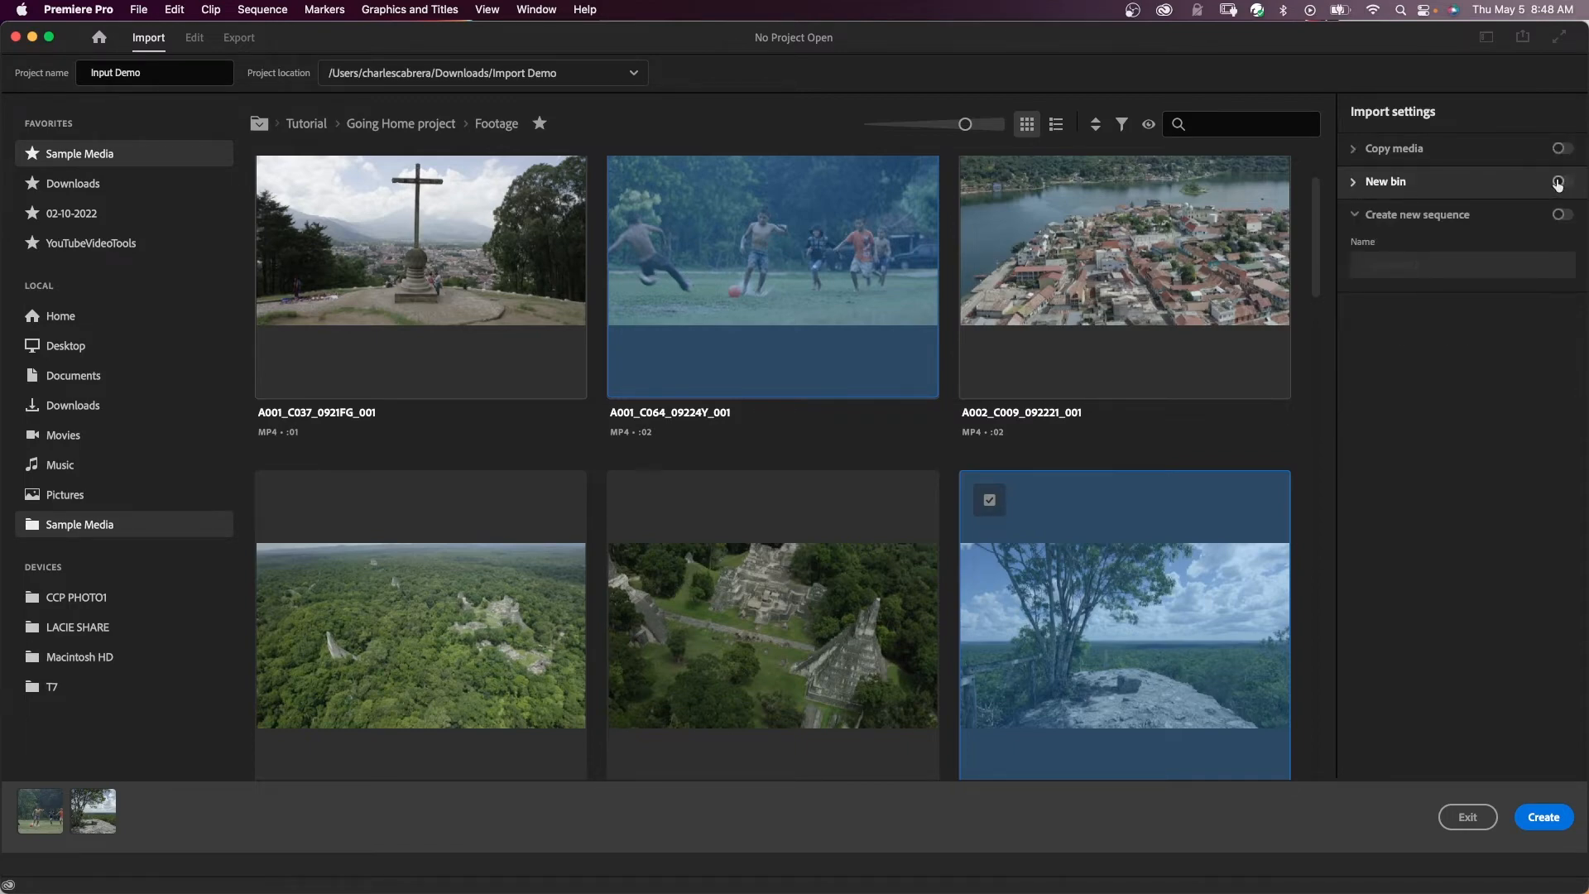
{"action": "left_click", "coordinate": [1558, 184]}
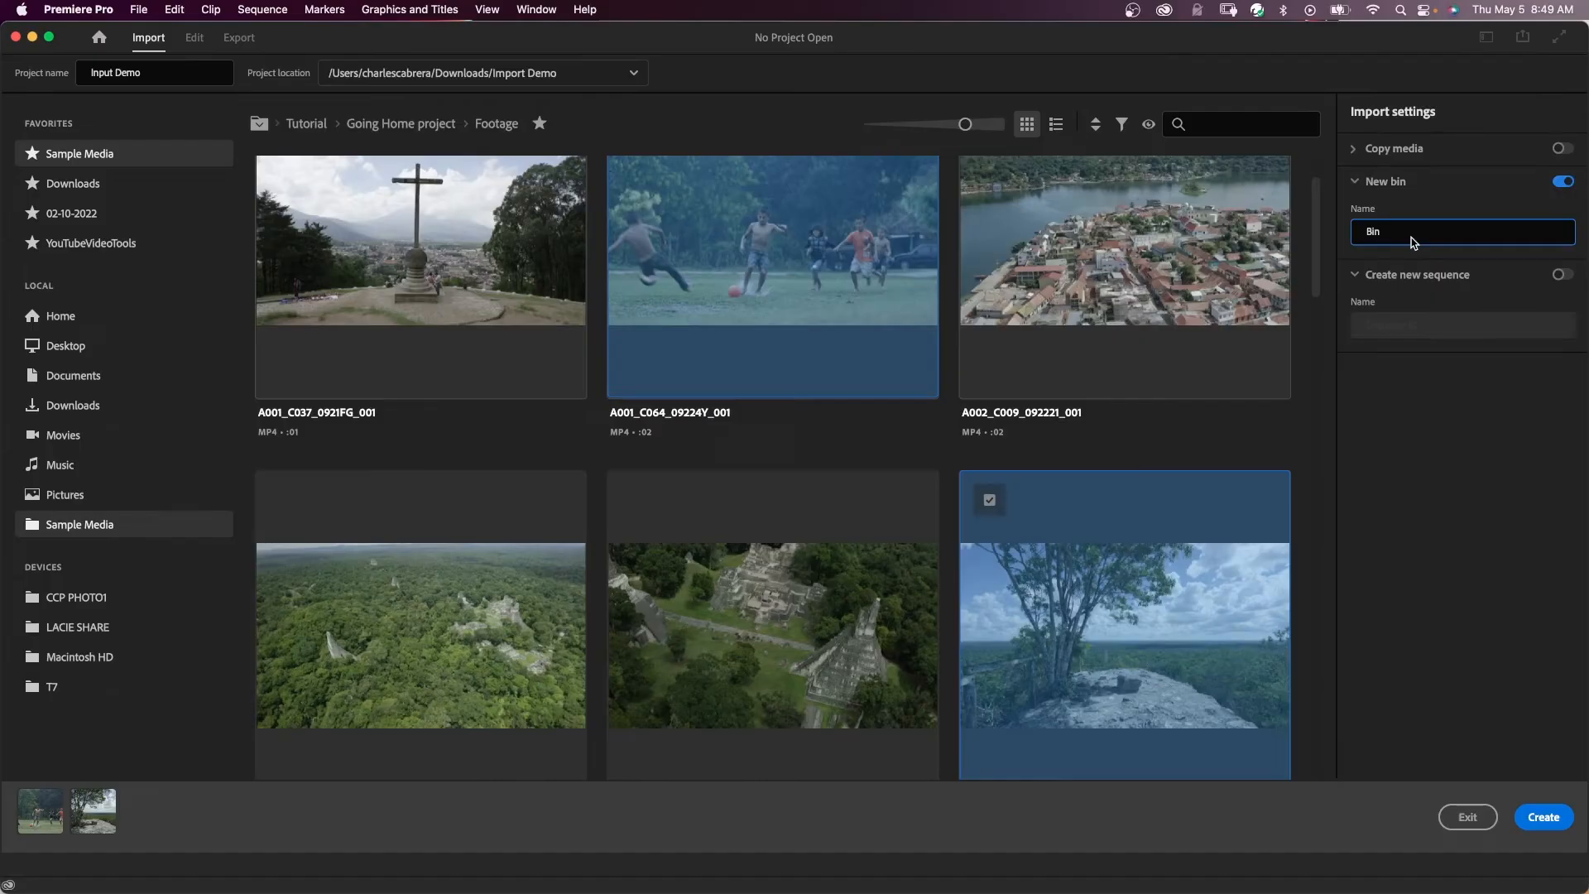
{"action": "double_click", "coordinate": [1372, 231]}
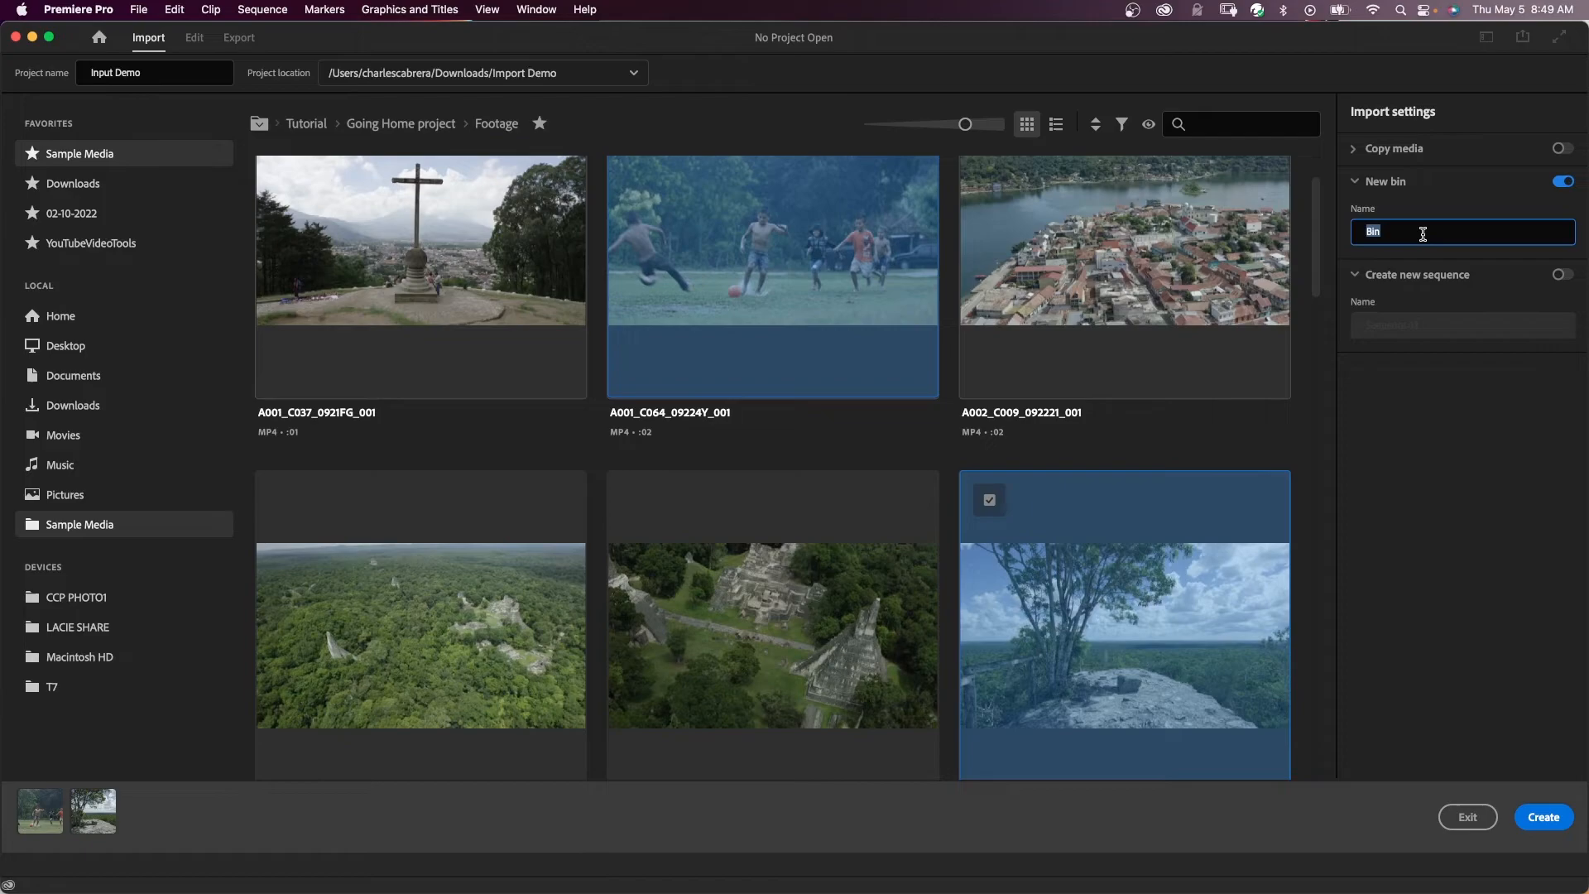
{"action": "type", "text": "Demo"}
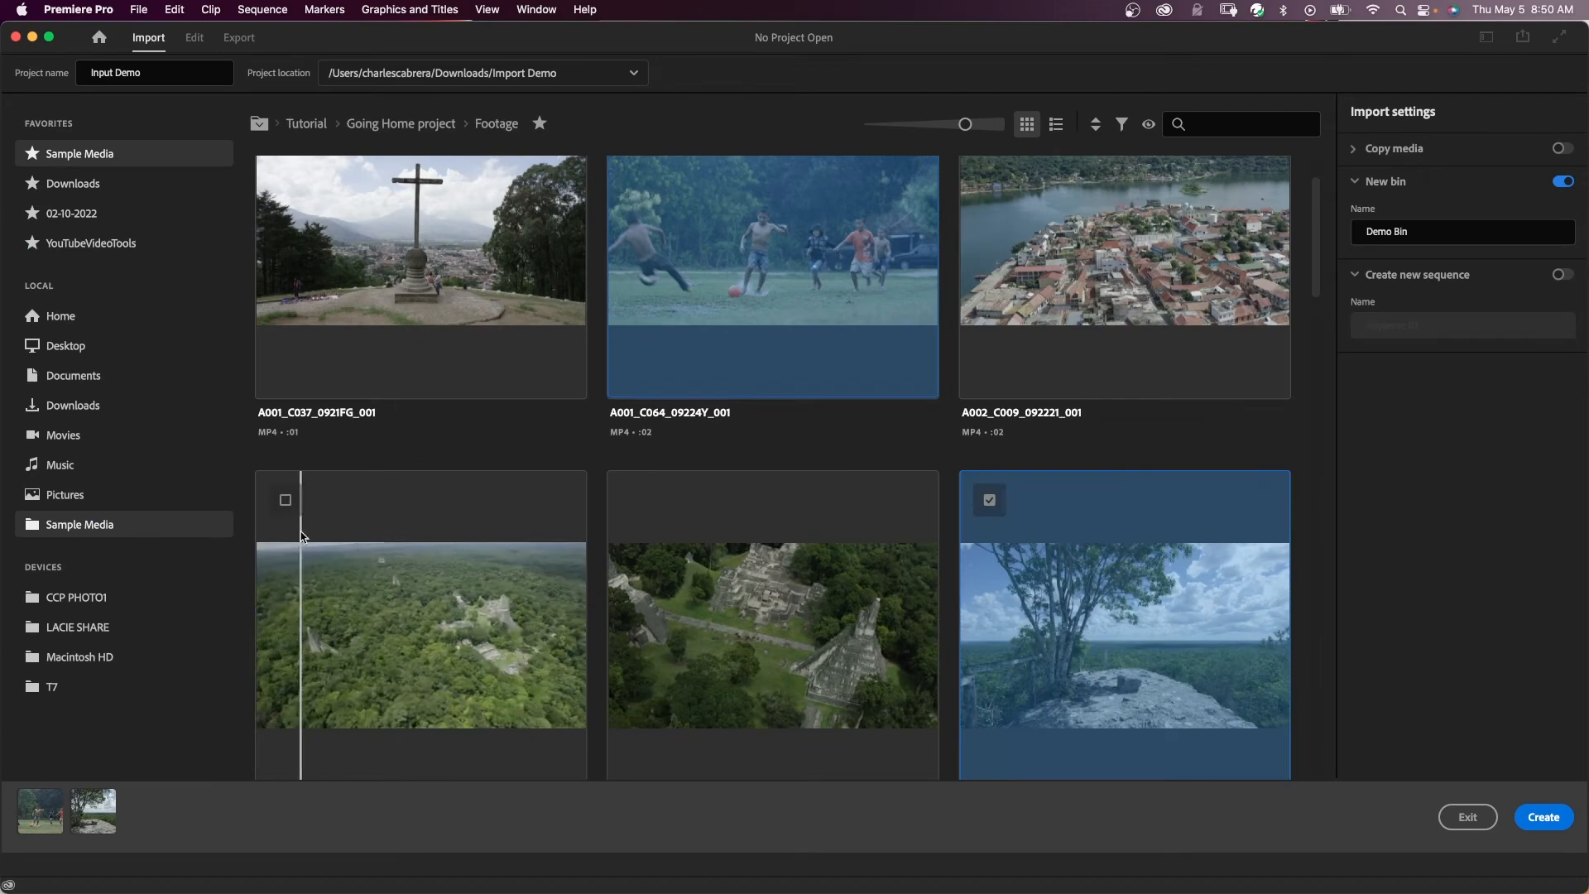
{"action": "scroll", "scroll_direction": "down", "scroll_amount": 3}
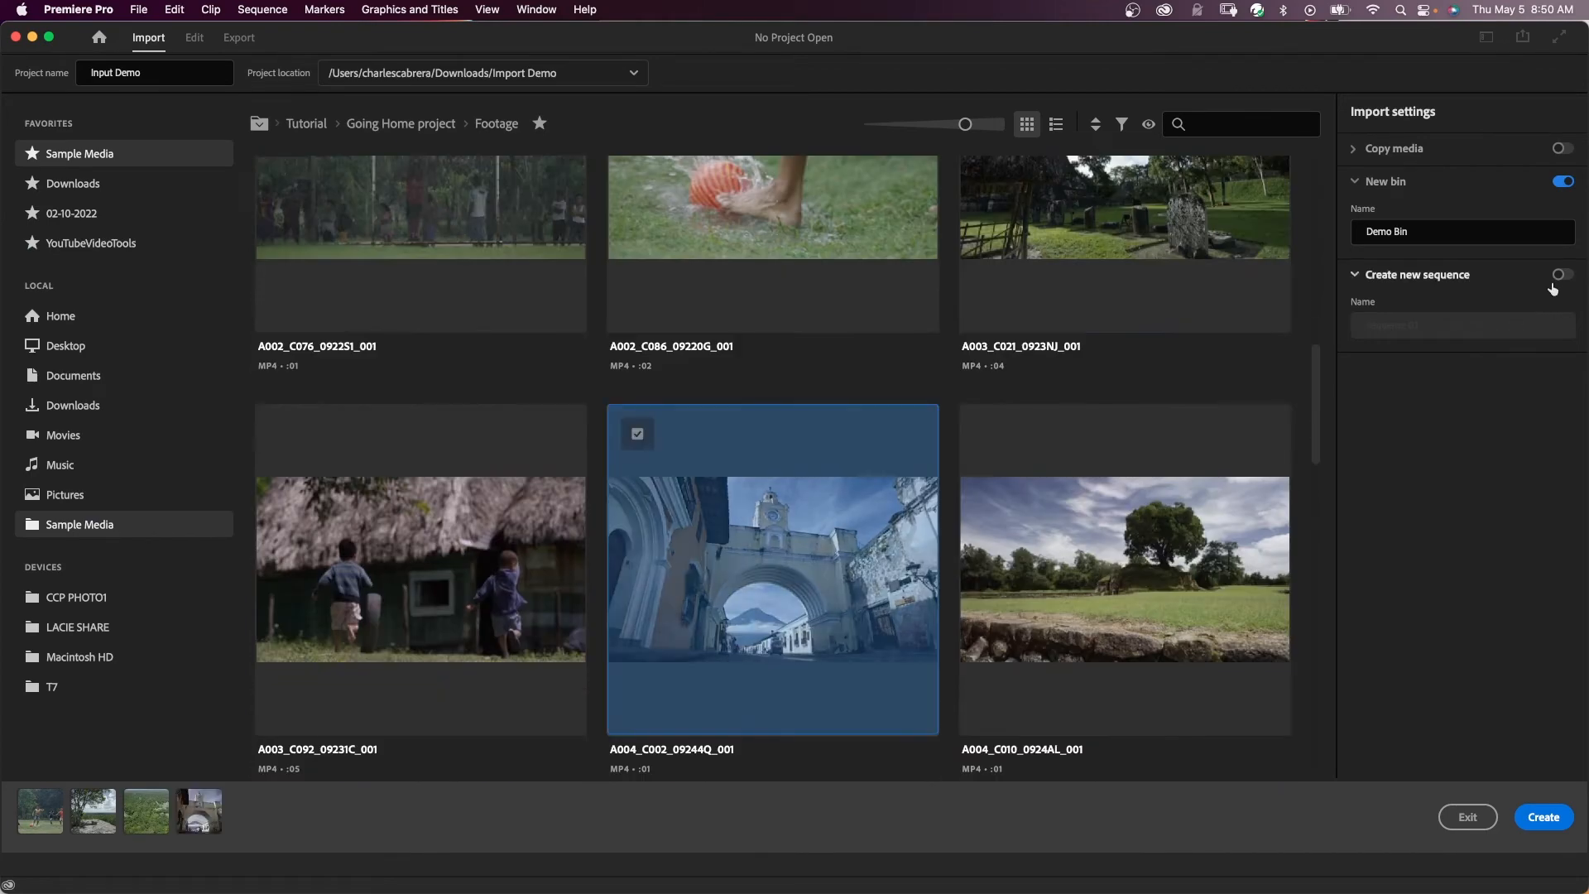
{"action": "mouse_move", "coordinate": [1558, 275]}
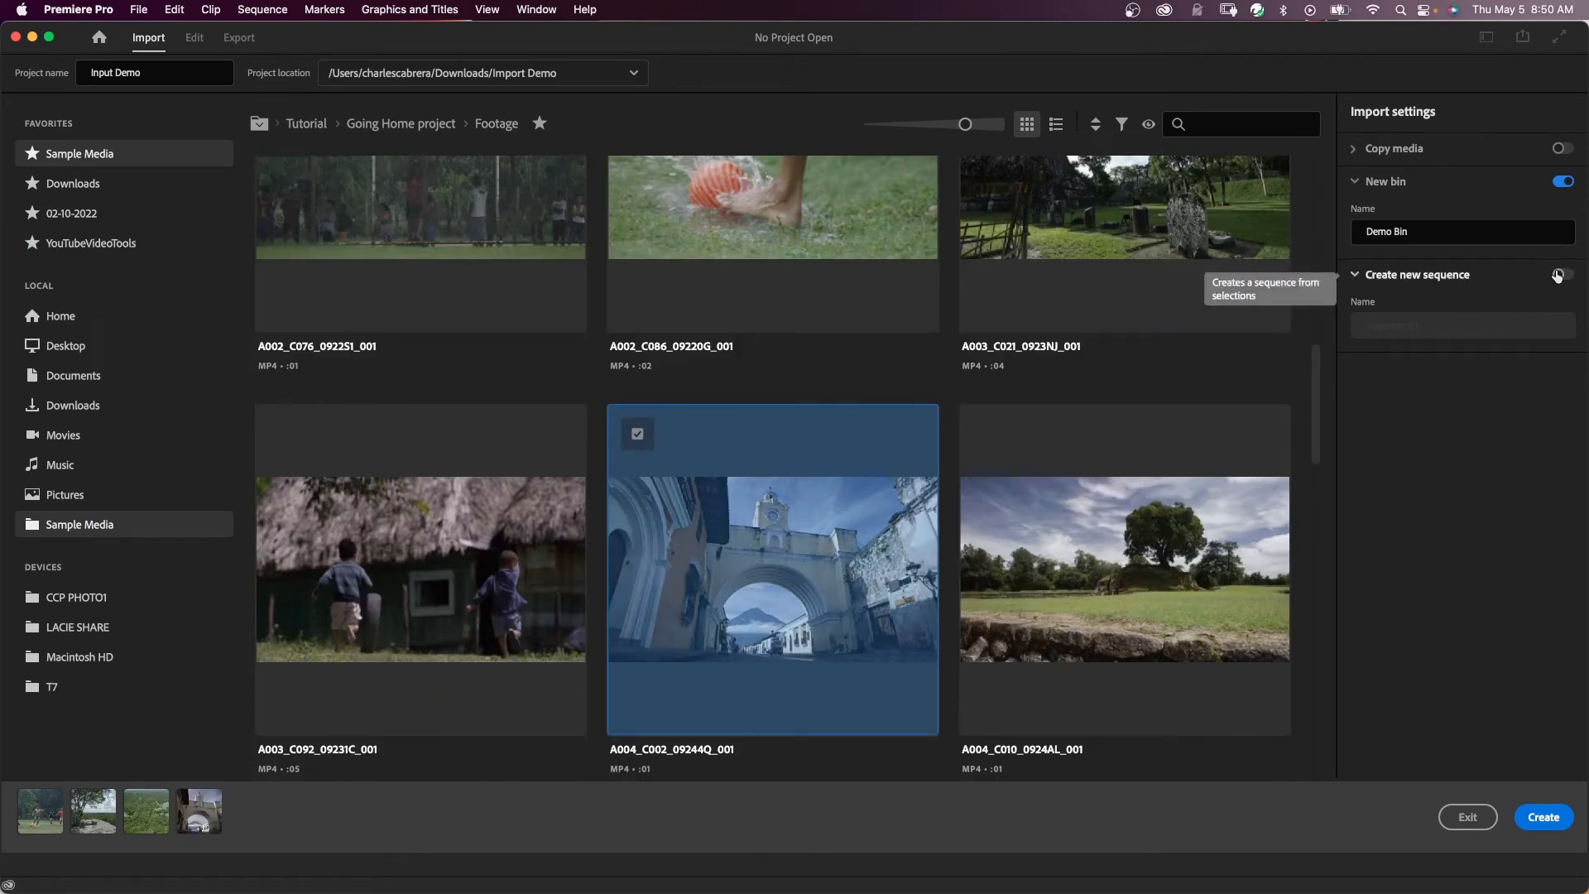
Enable Create new sequence so the import builds 'Demo Sequence'.
{"action": "left_click", "coordinate": [1563, 275]}
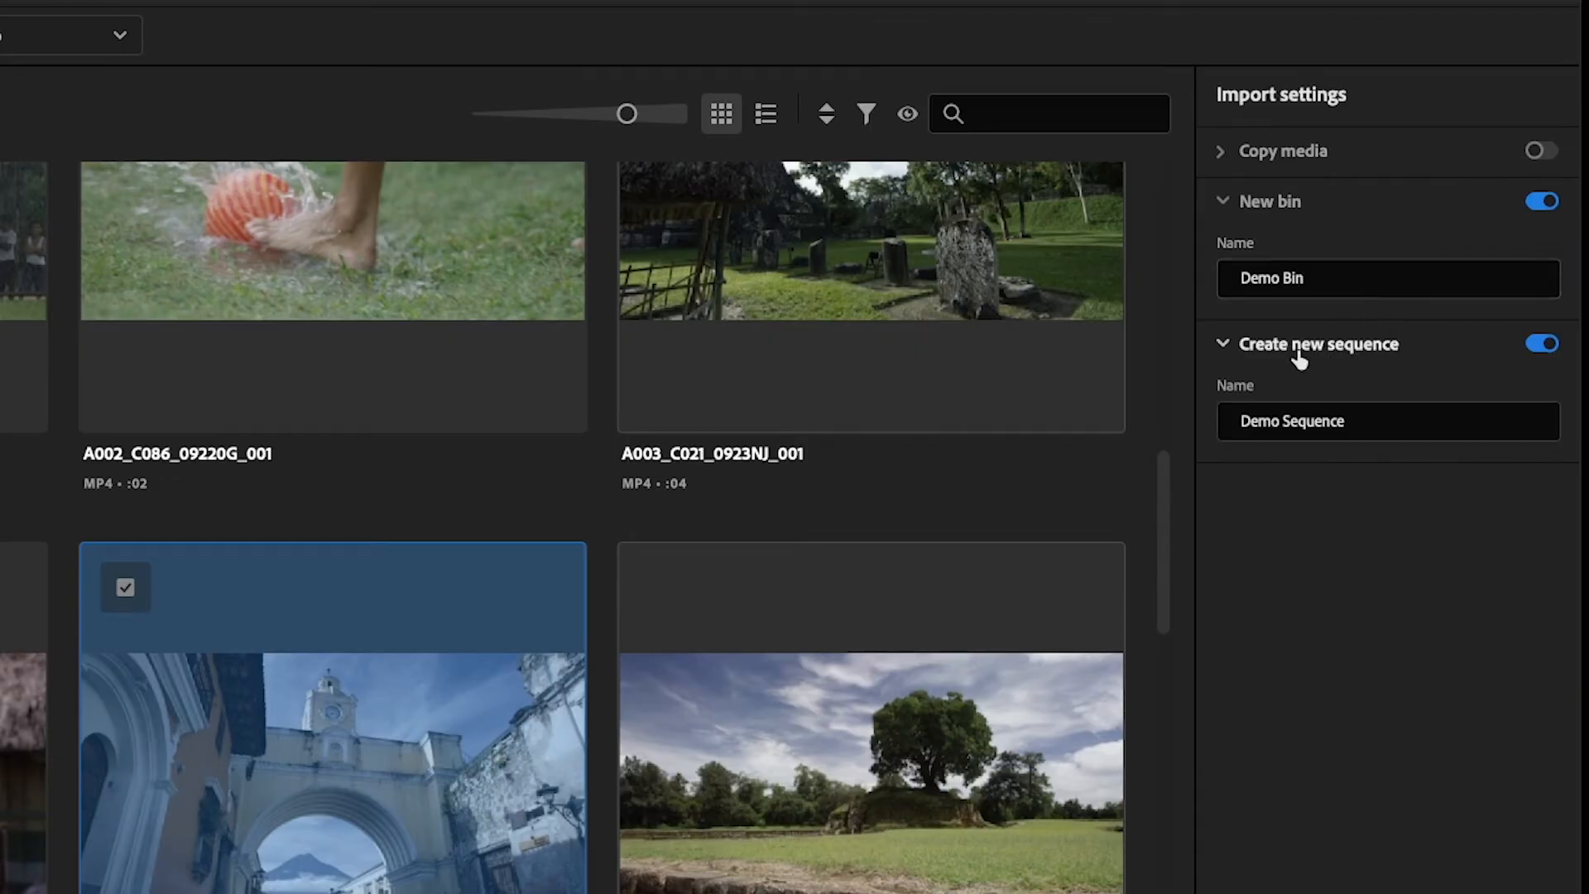
{"action": "mouse_move", "coordinate": [1373, 593]}
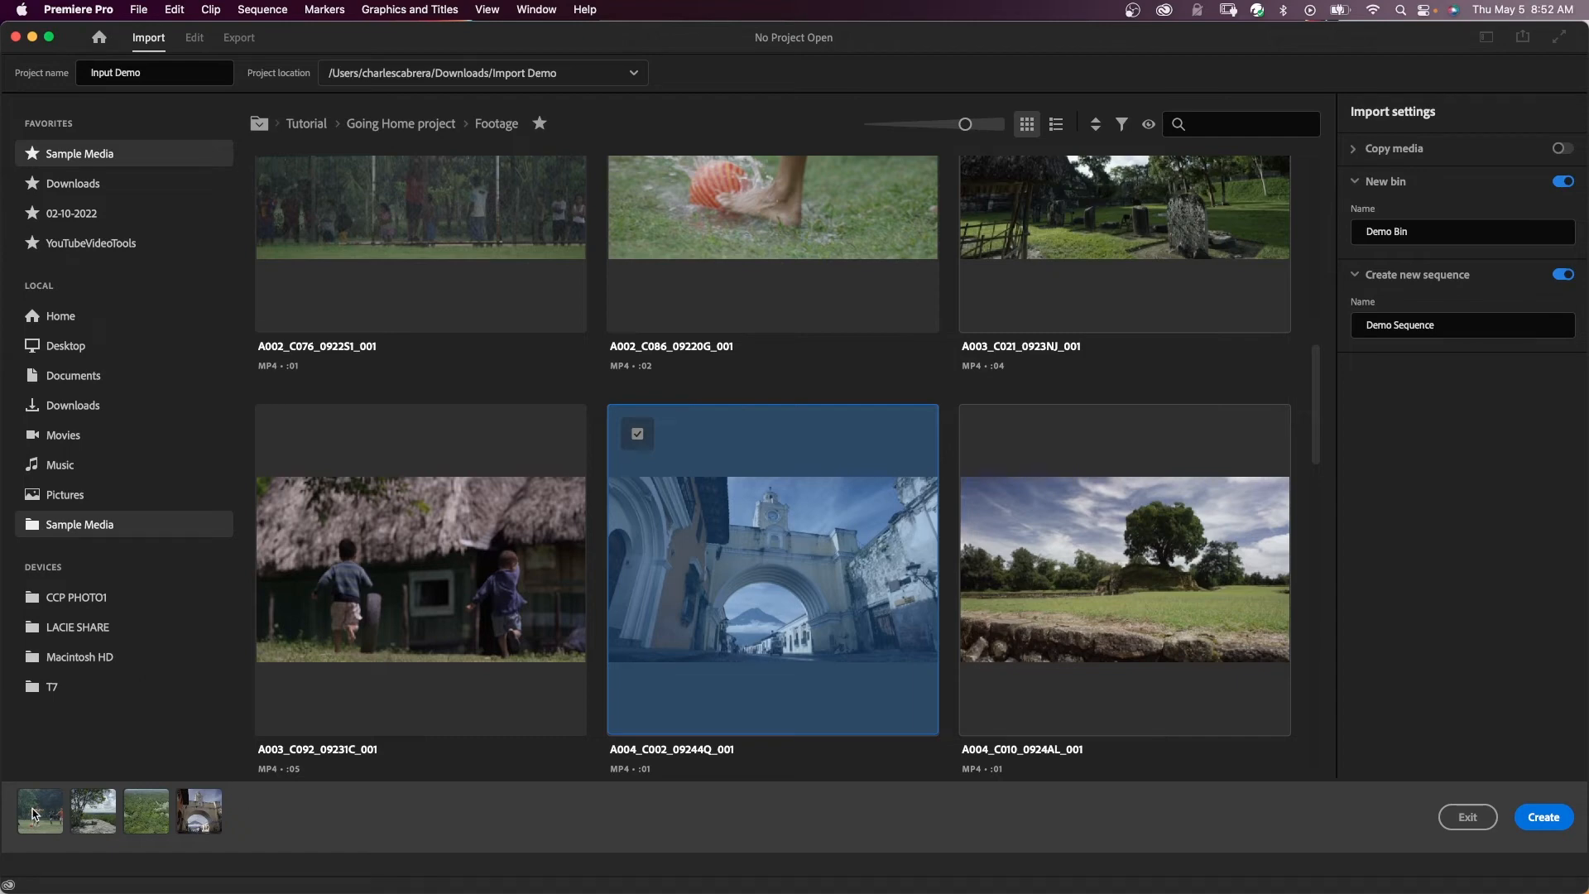
{"action": "mouse_move", "coordinate": [39, 811]}
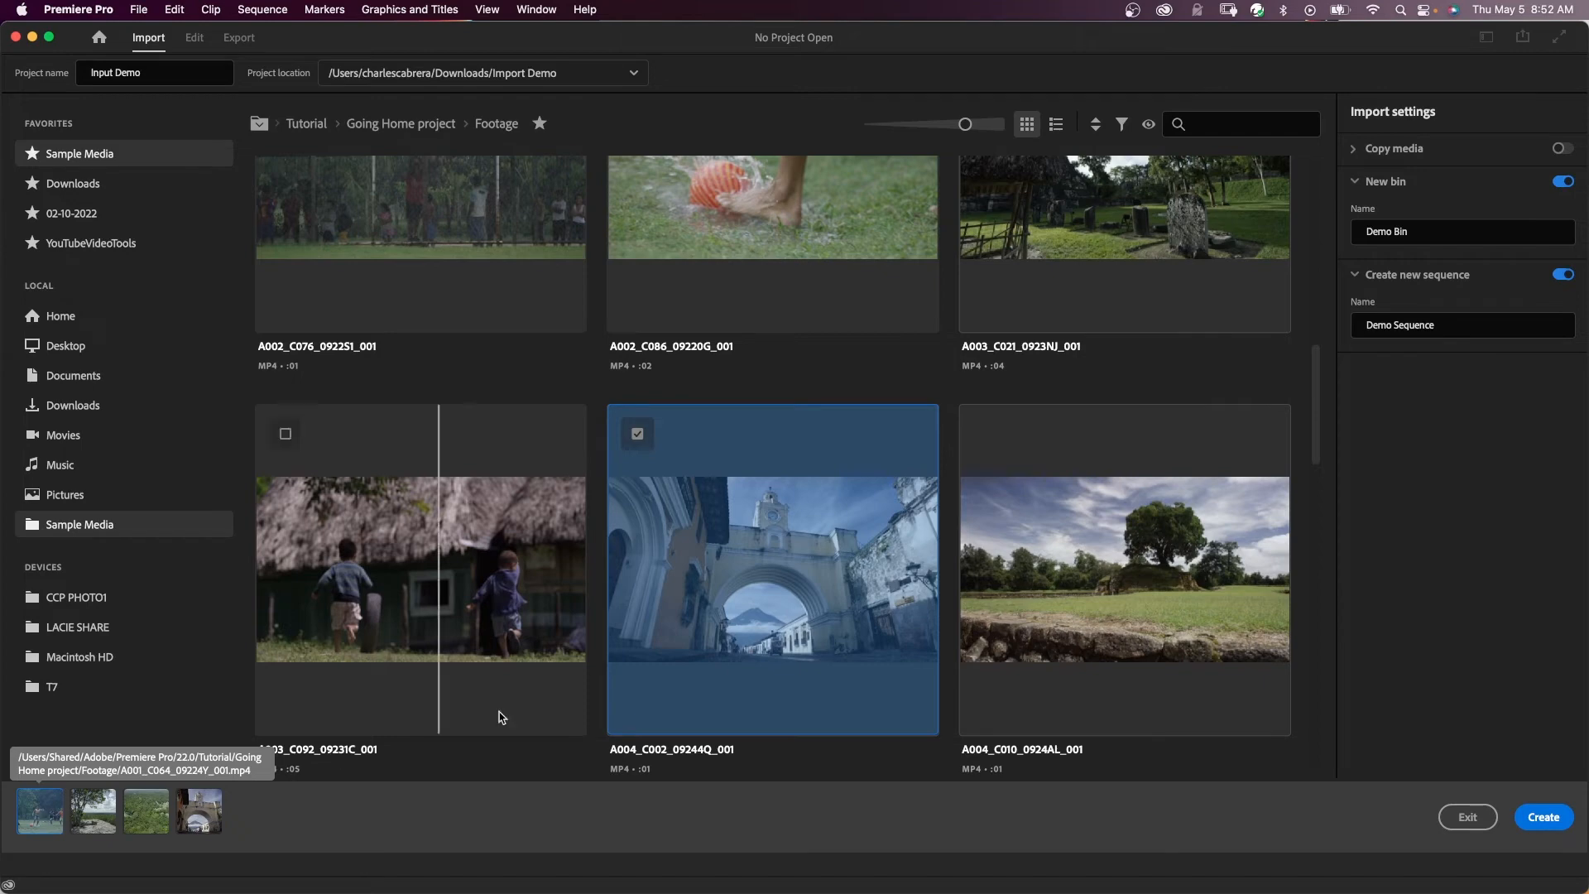
Create the project, expand Demo Bin, and view a sequence clip's Properties.
{"action": "left_click", "coordinate": [1541, 817]}
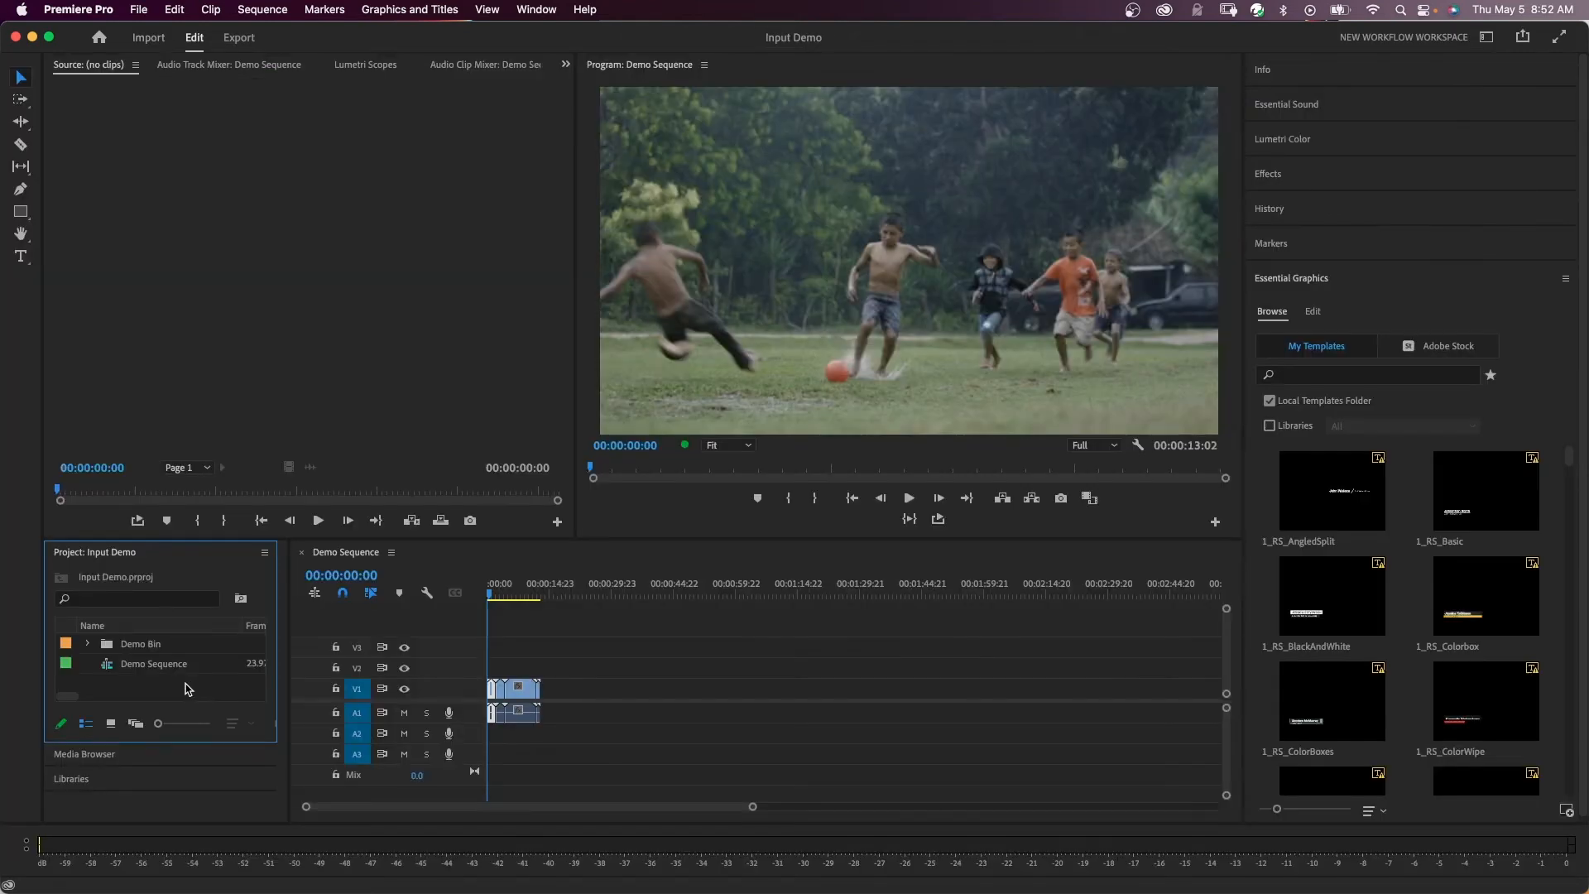
{"action": "left_click", "coordinate": [87, 644]}
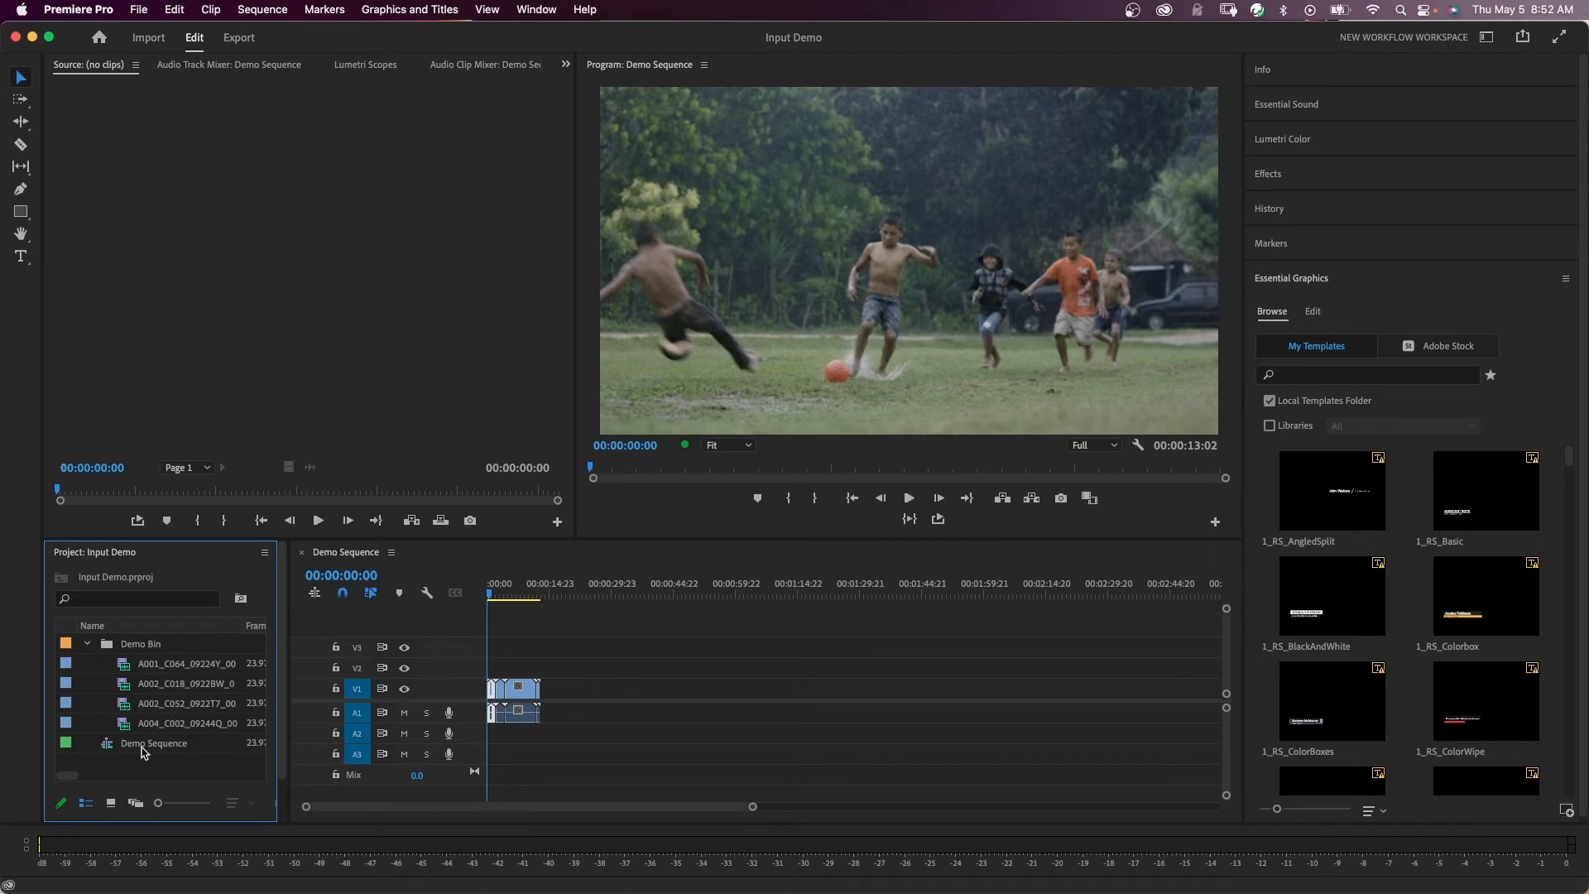
{"action": "right_click", "coordinate": [511, 686]}
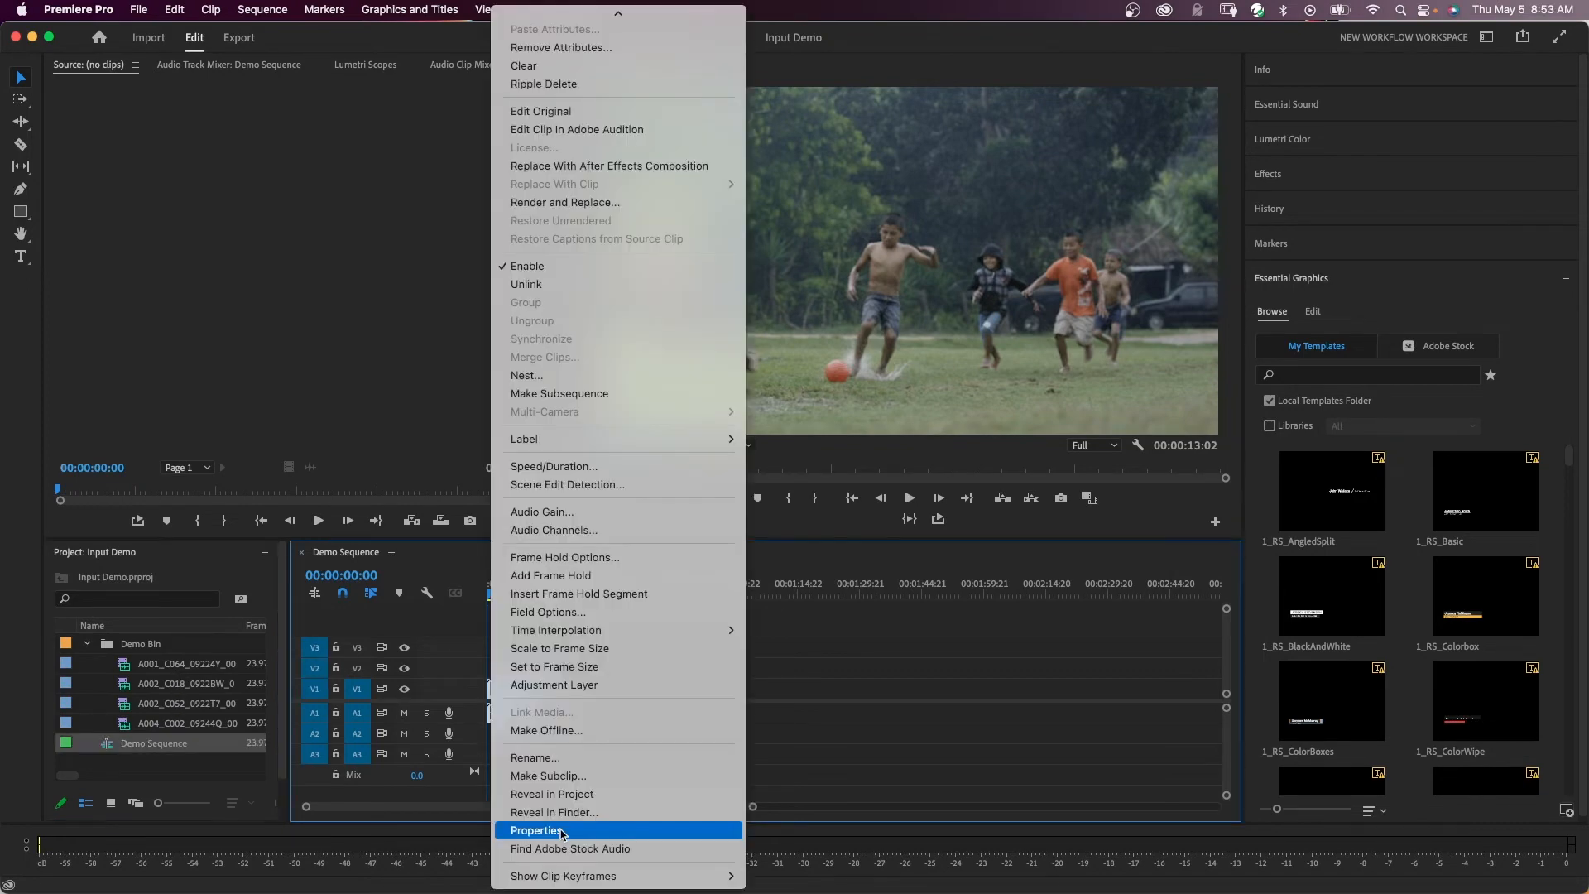
{"action": "left_click", "coordinate": [536, 830]}
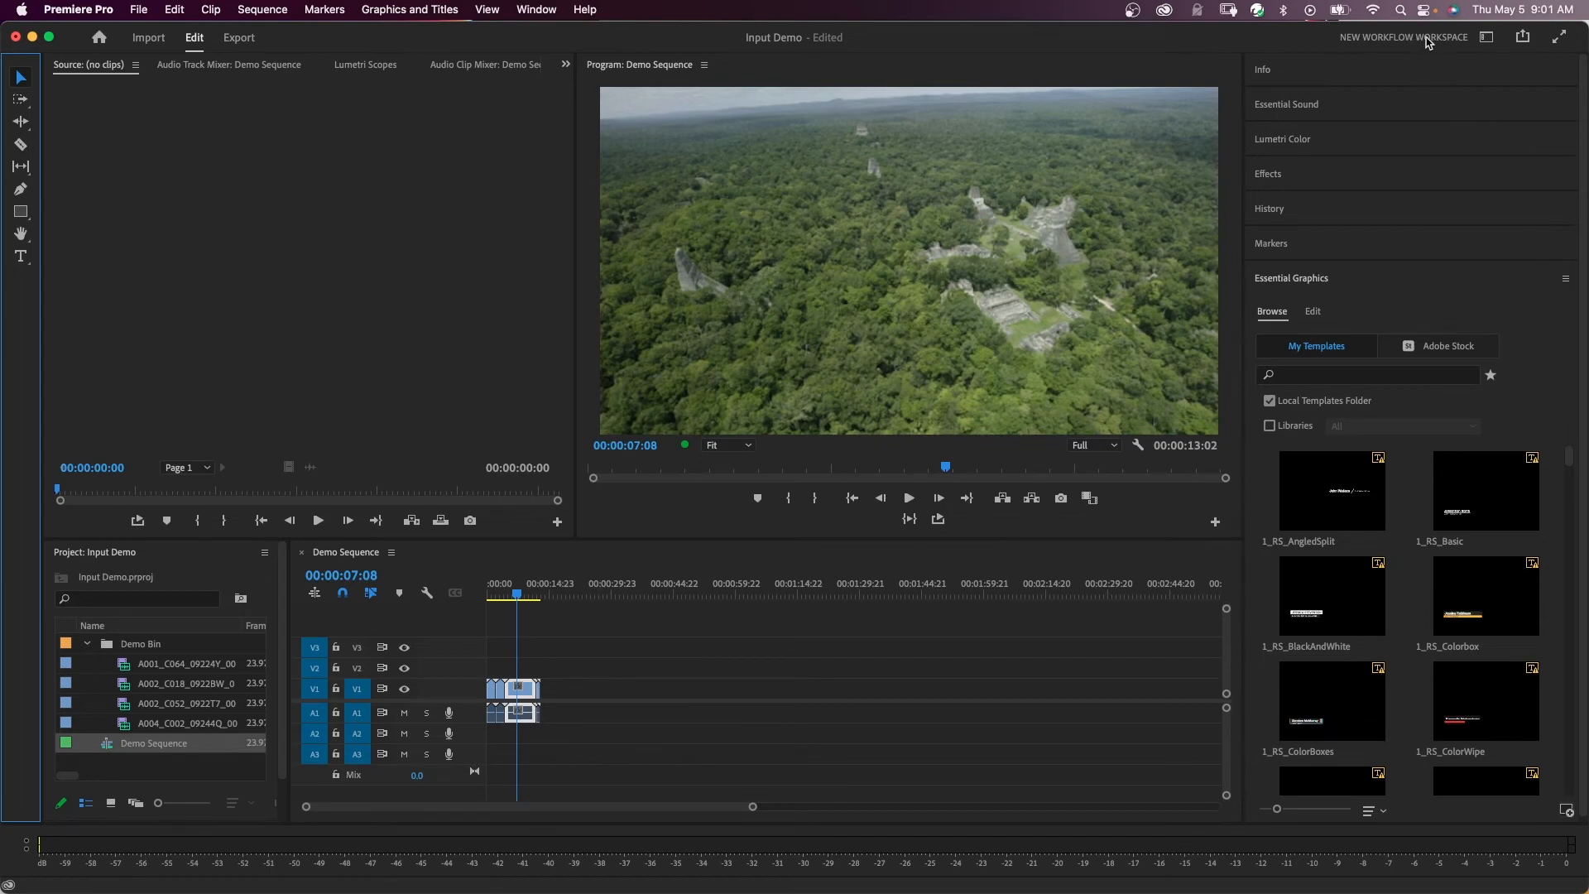
{"action": "mouse_move", "coordinate": [1485, 37]}
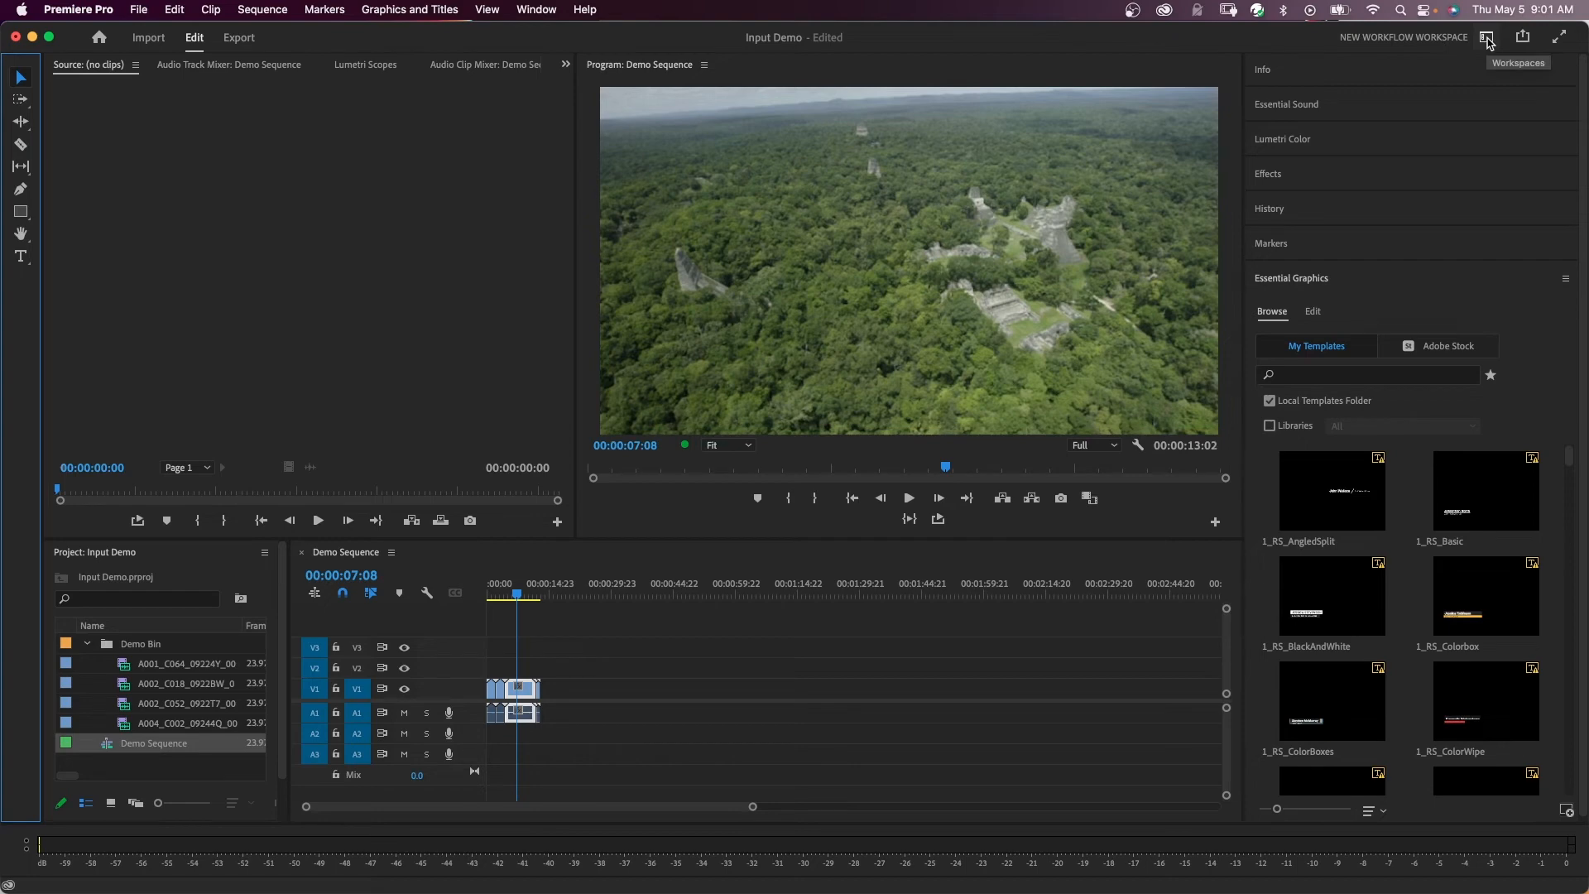
{"action": "left_click", "coordinate": [1486, 37]}
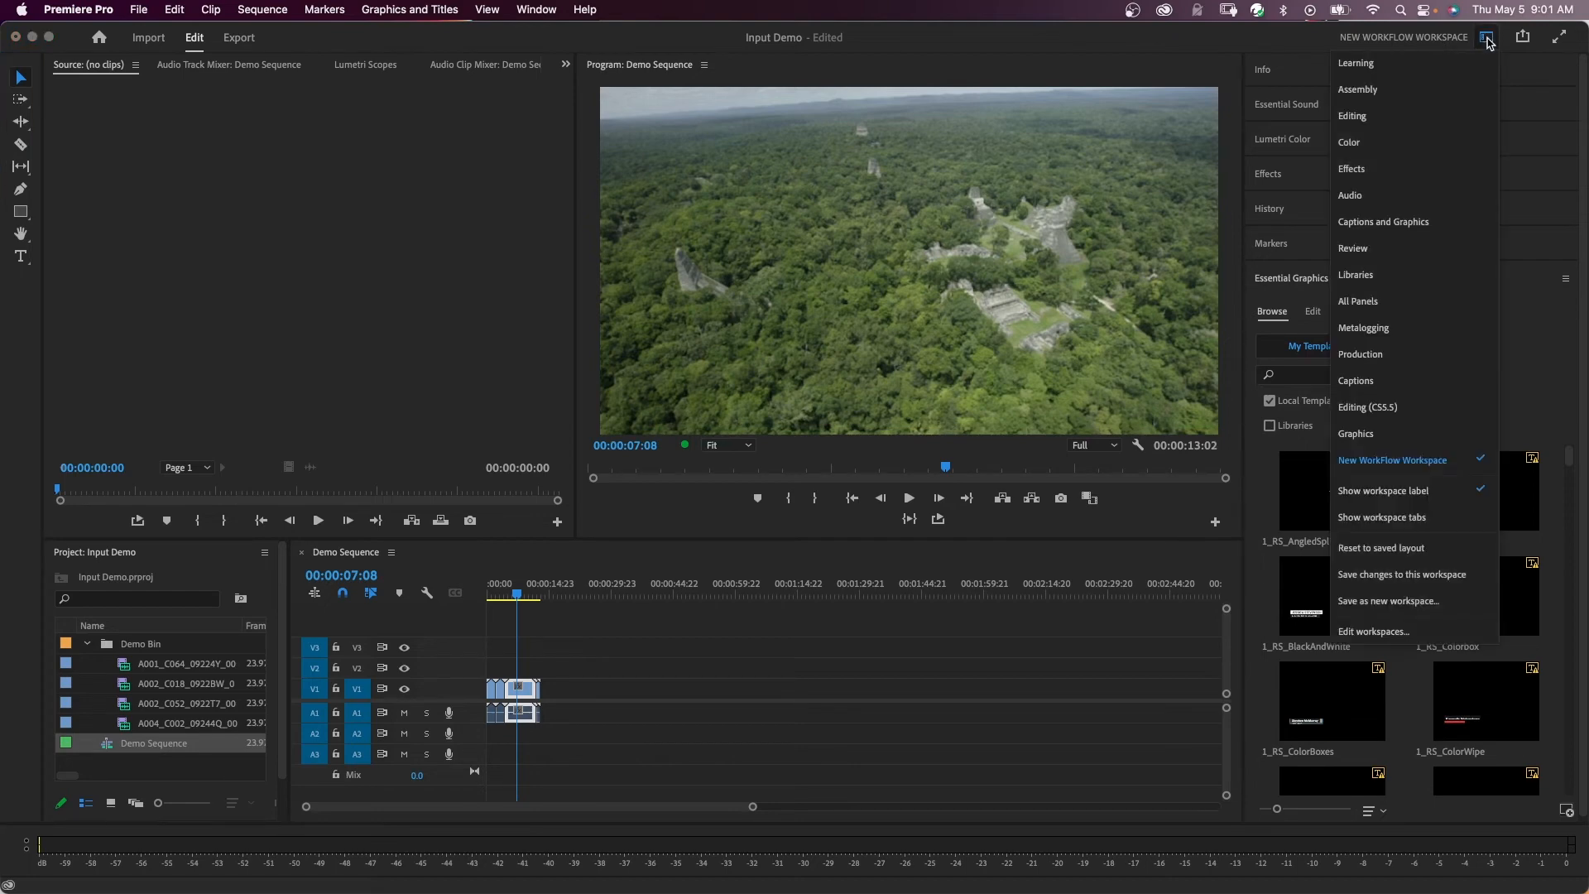
{"action": "mouse_move", "coordinate": [1452, 306]}
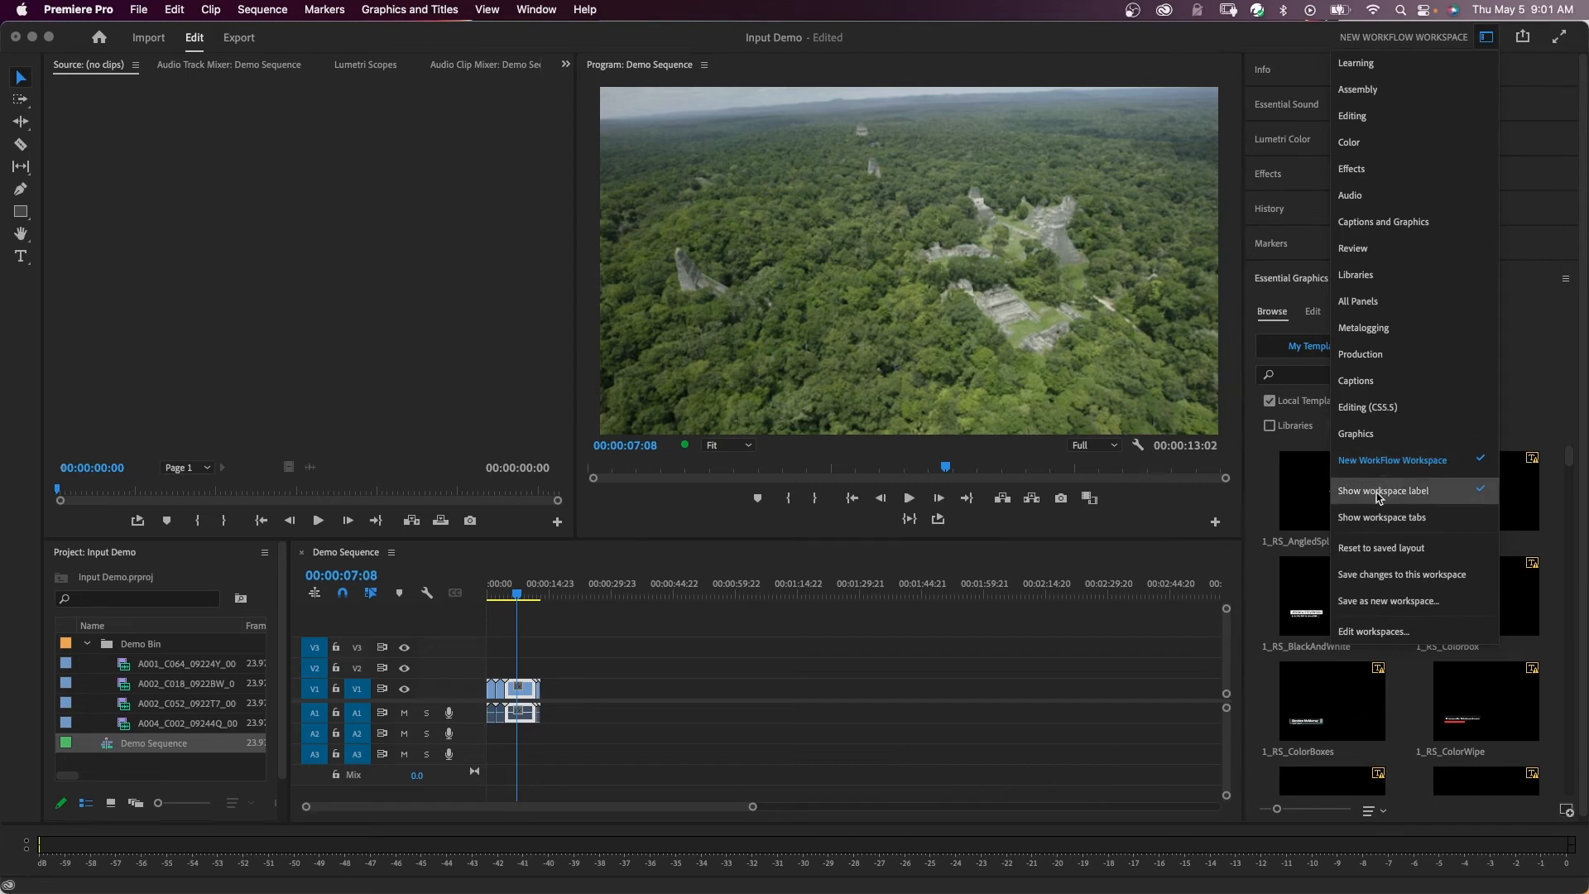
{"action": "mouse_move", "coordinate": [1371, 496]}
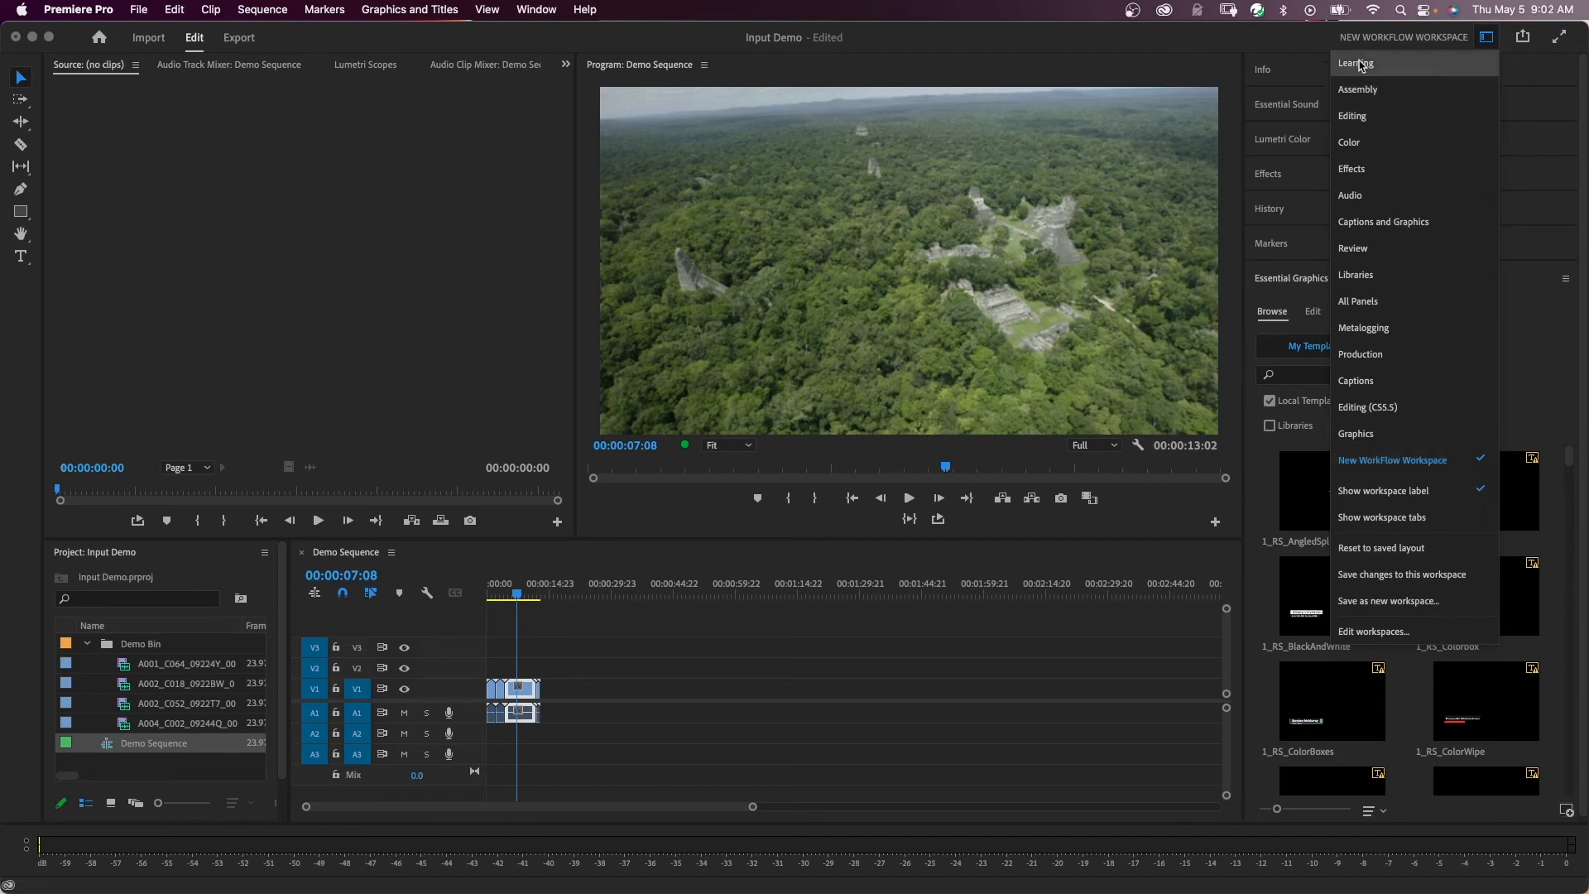
{"action": "left_click", "coordinate": [1355, 63]}
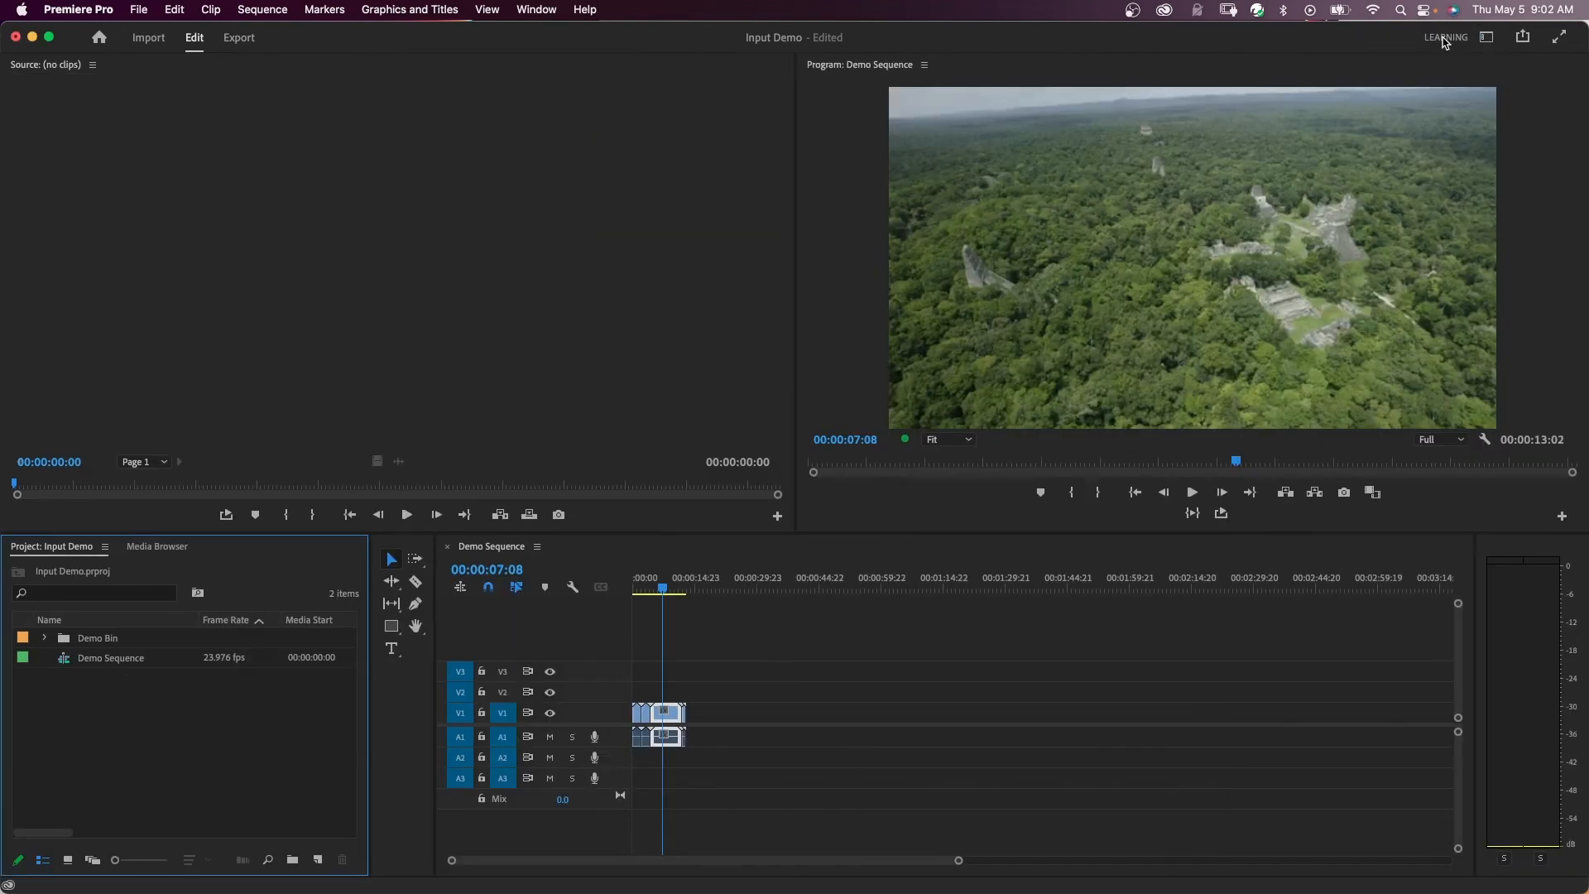
{"action": "left_click", "coordinate": [1486, 37]}
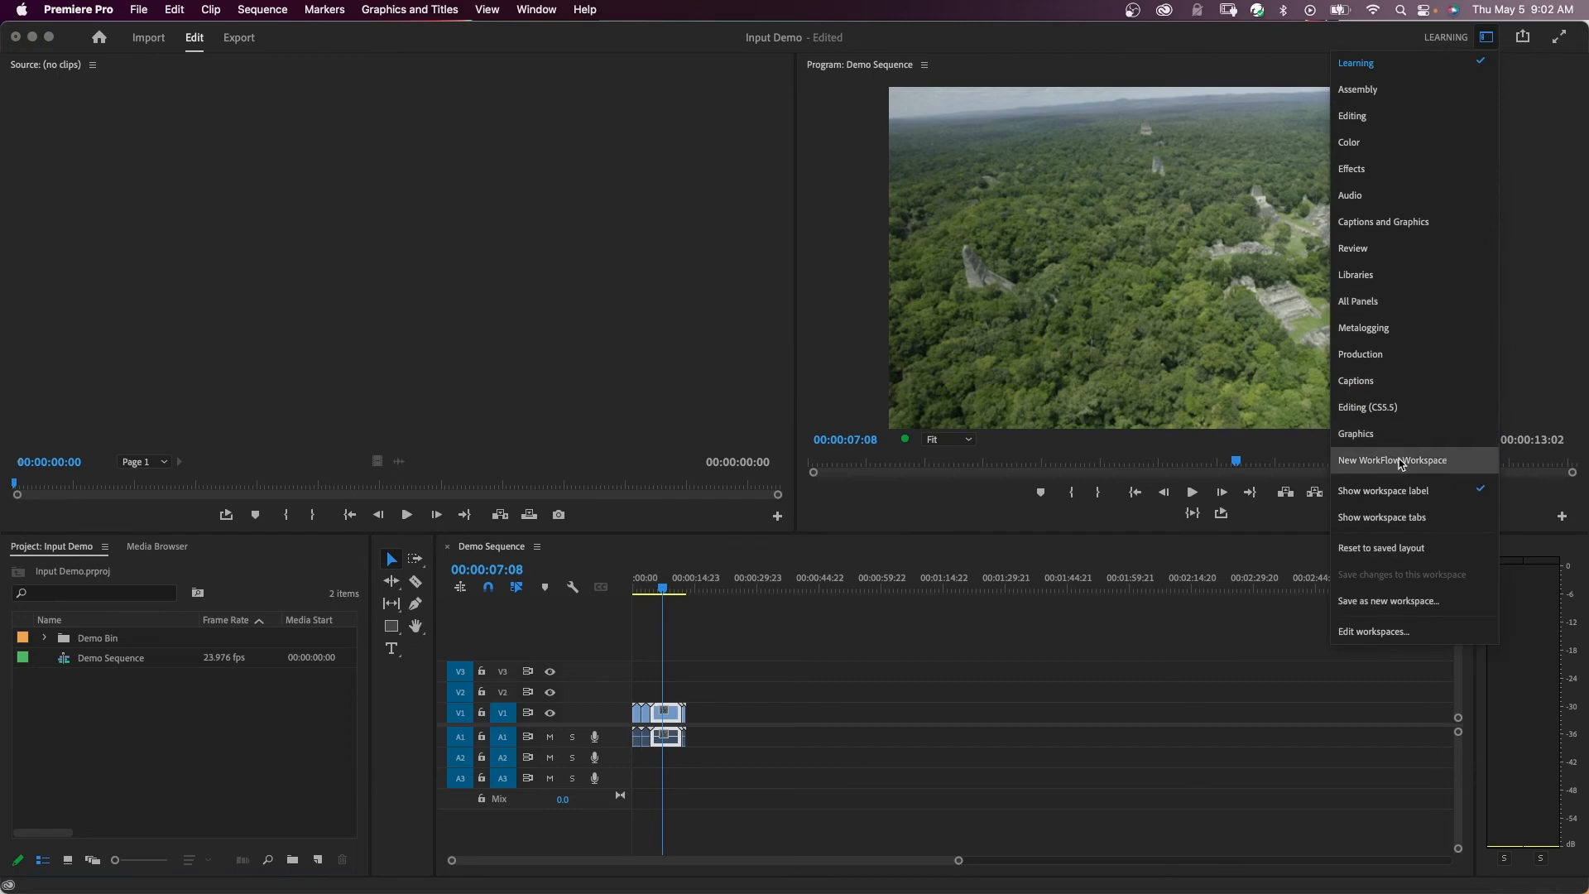
{"action": "left_click", "coordinate": [1390, 460]}
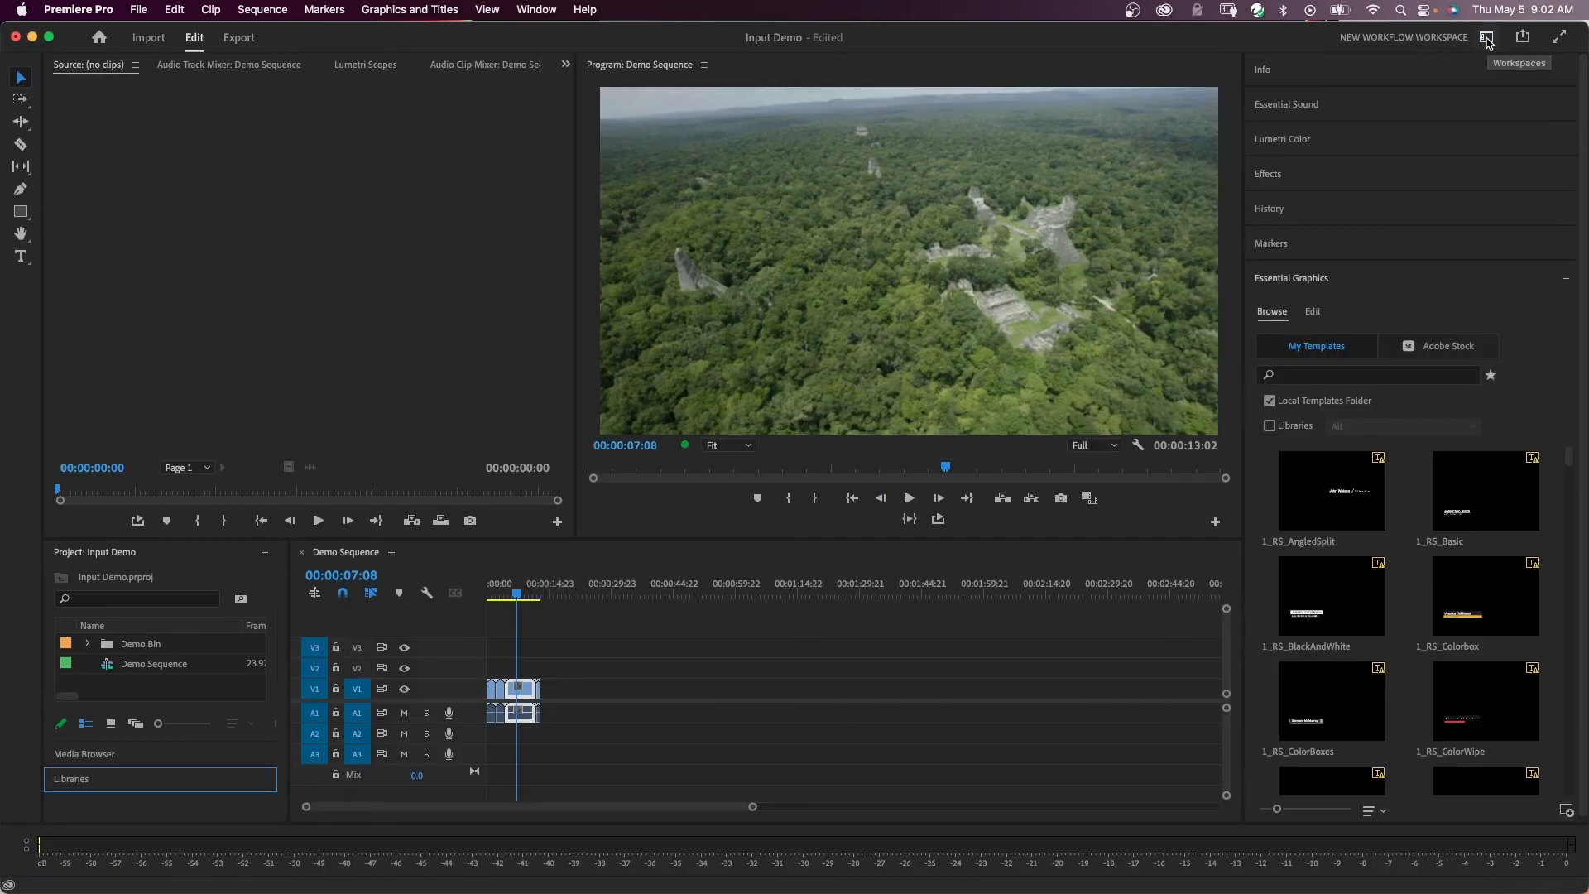
Enable Show workspace tabs in the Workspaces menu, then reopen the menu.
{"action": "left_click", "coordinate": [1485, 38]}
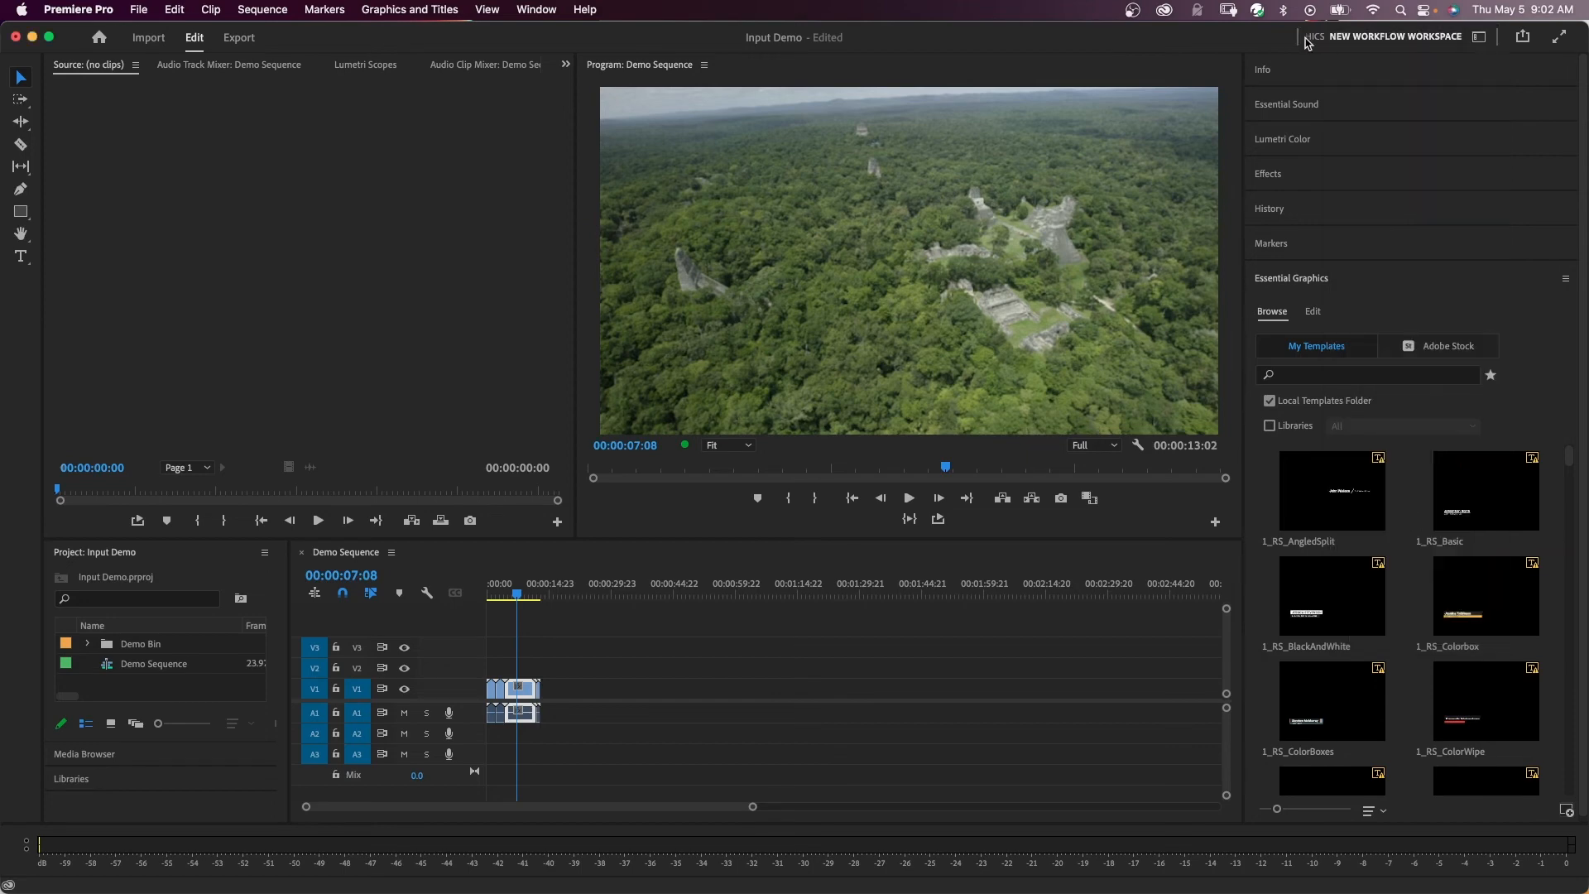
{"action": "mouse_move", "coordinate": [1305, 42]}
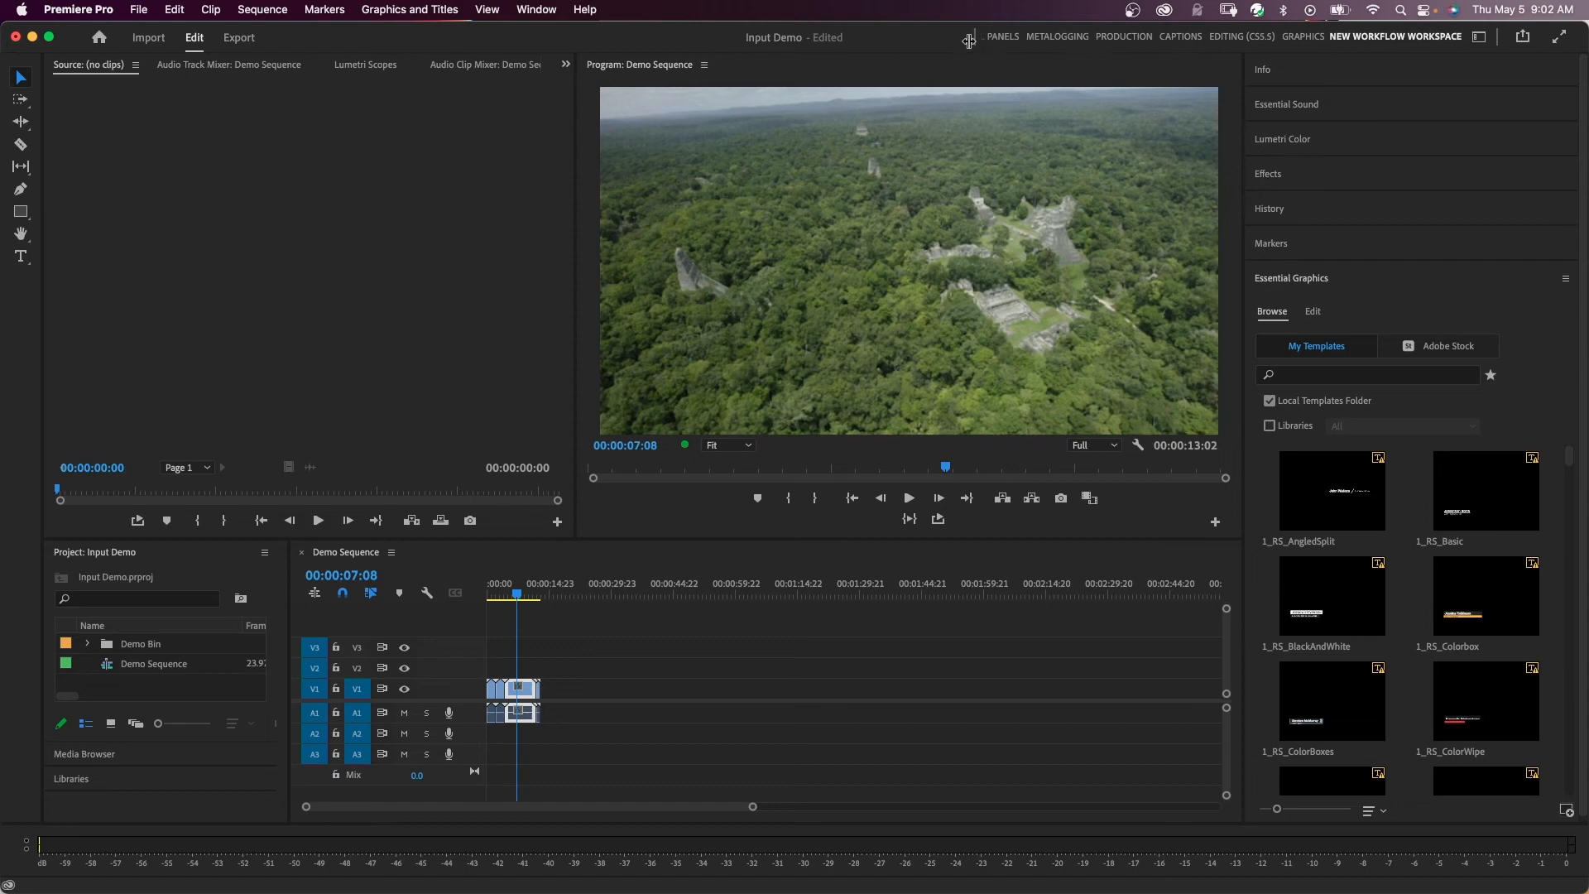
{"action": "mouse_move", "coordinate": [1048, 54]}
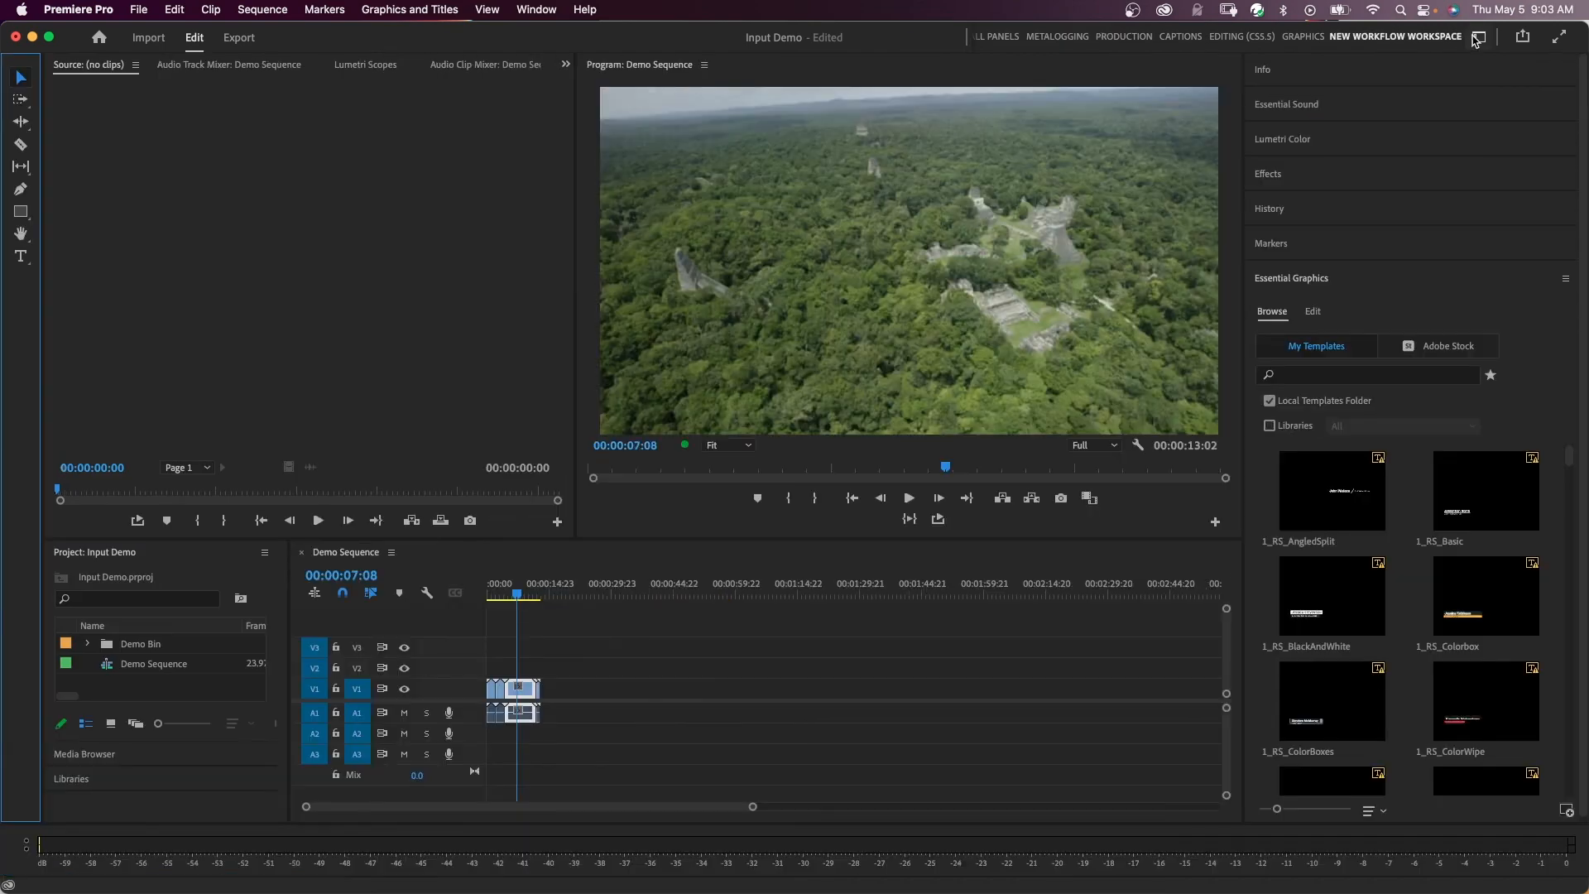
{"action": "left_click", "coordinate": [1477, 37]}
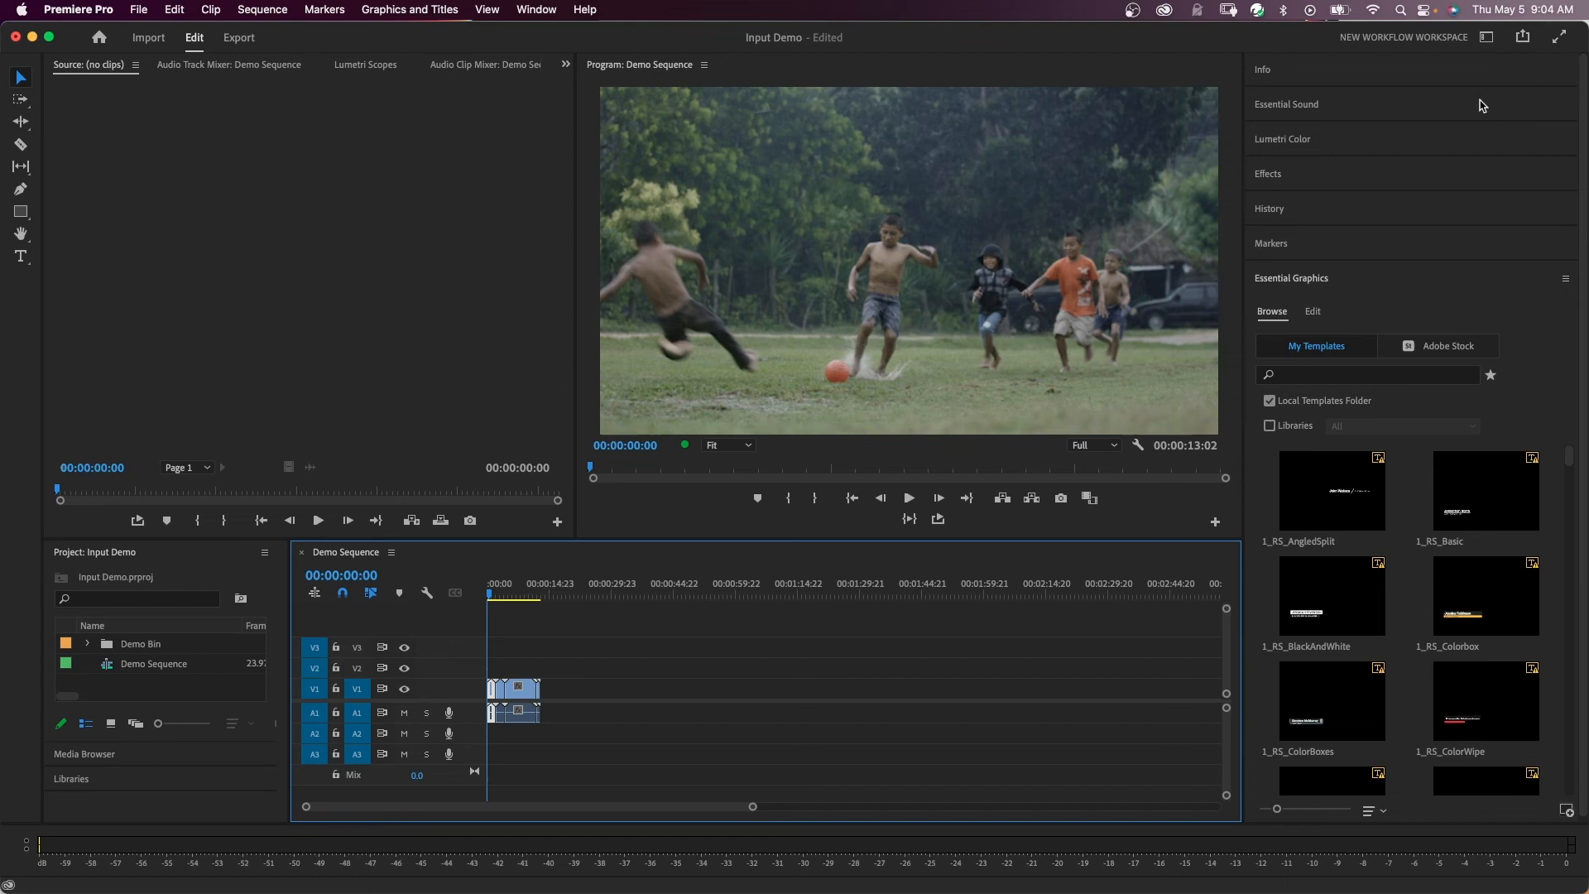
{"action": "mouse_move", "coordinate": [835, 268]}
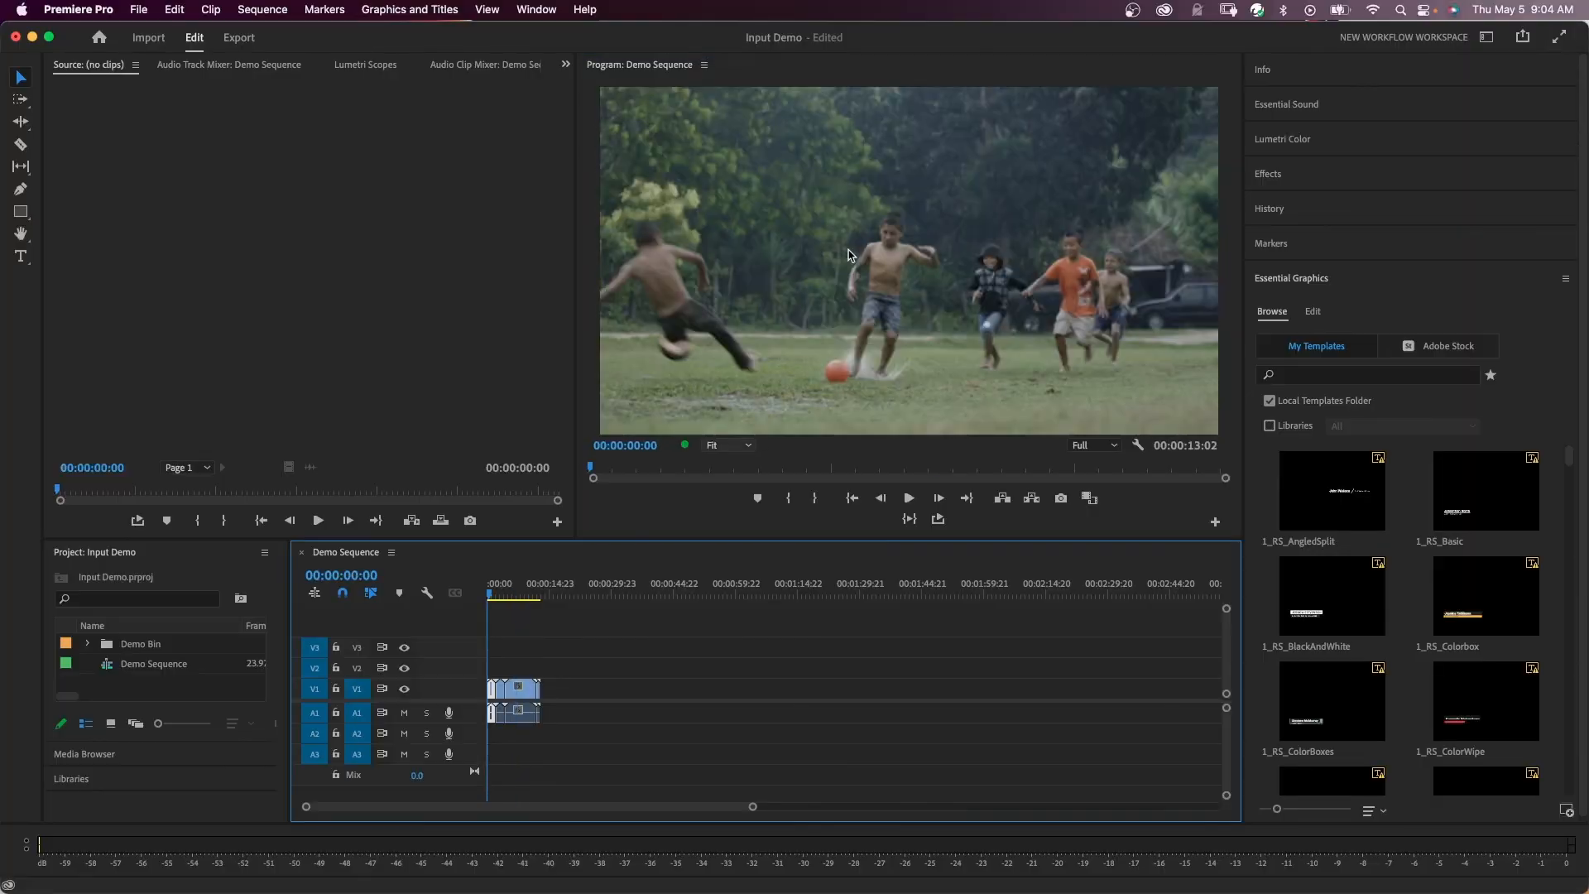
Move Demo Sequence to 00:00:05:03, showing the aerial jungle ruins shot.
{"action": "left_click", "coordinate": [907, 498]}
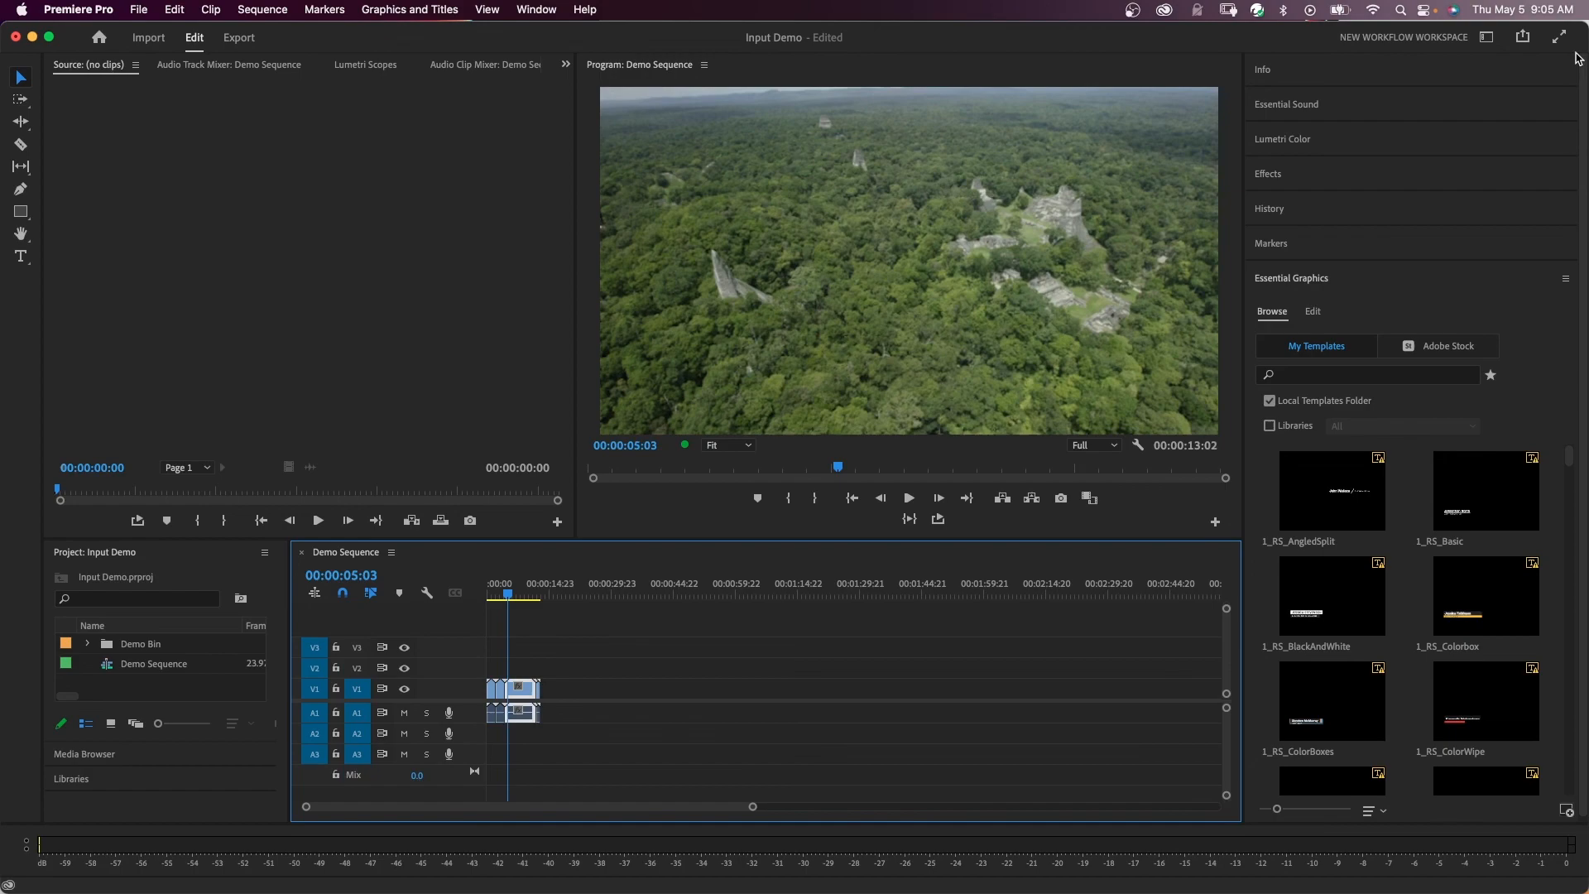
{"action": "mouse_move", "coordinate": [1560, 39]}
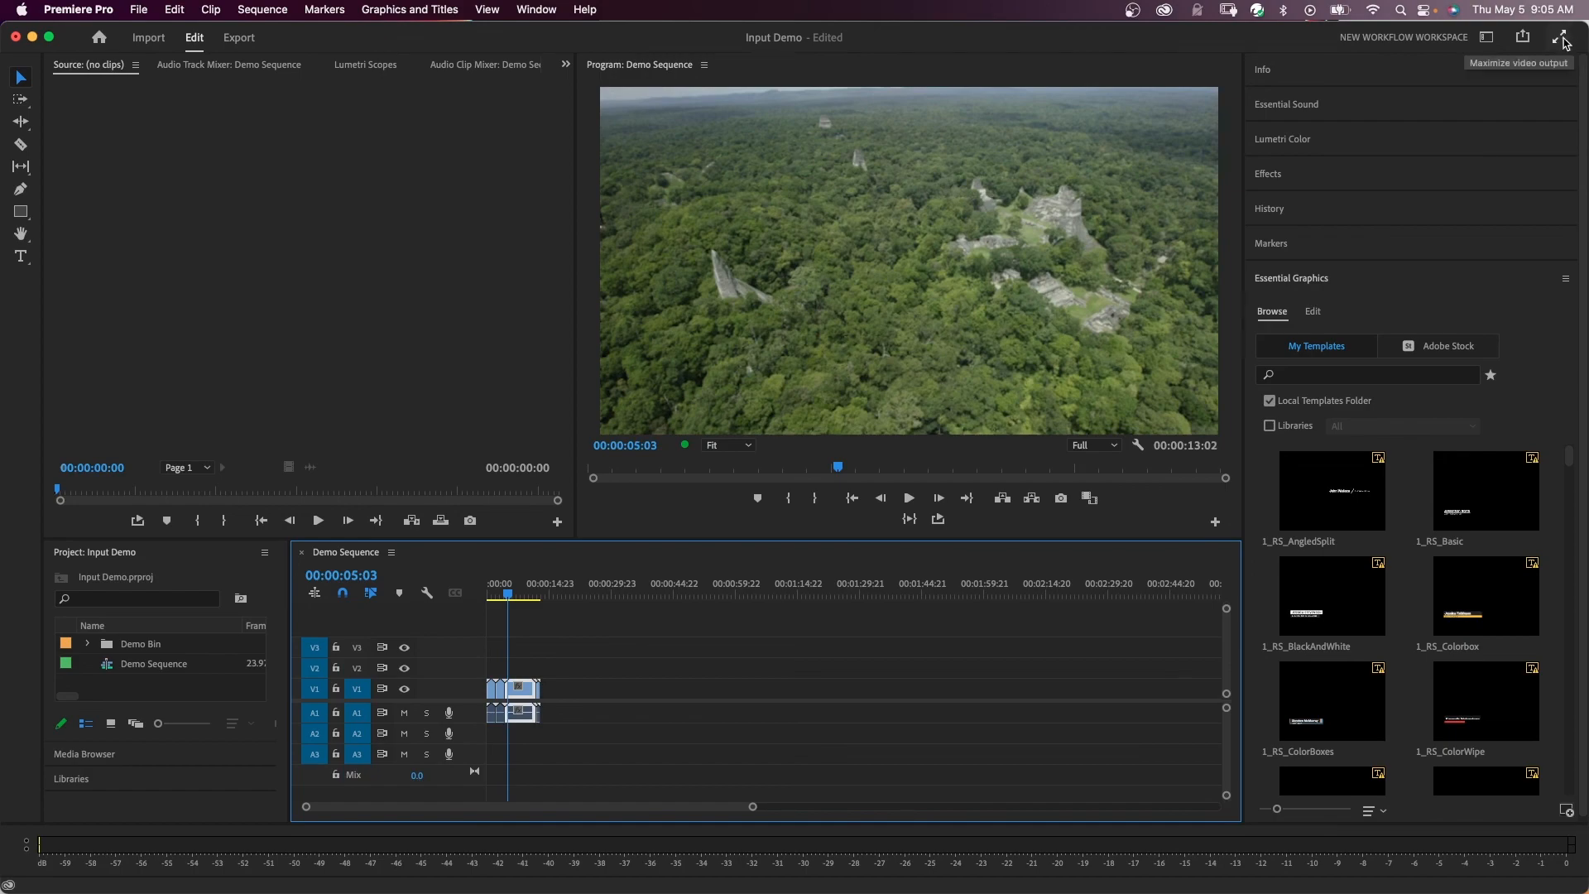